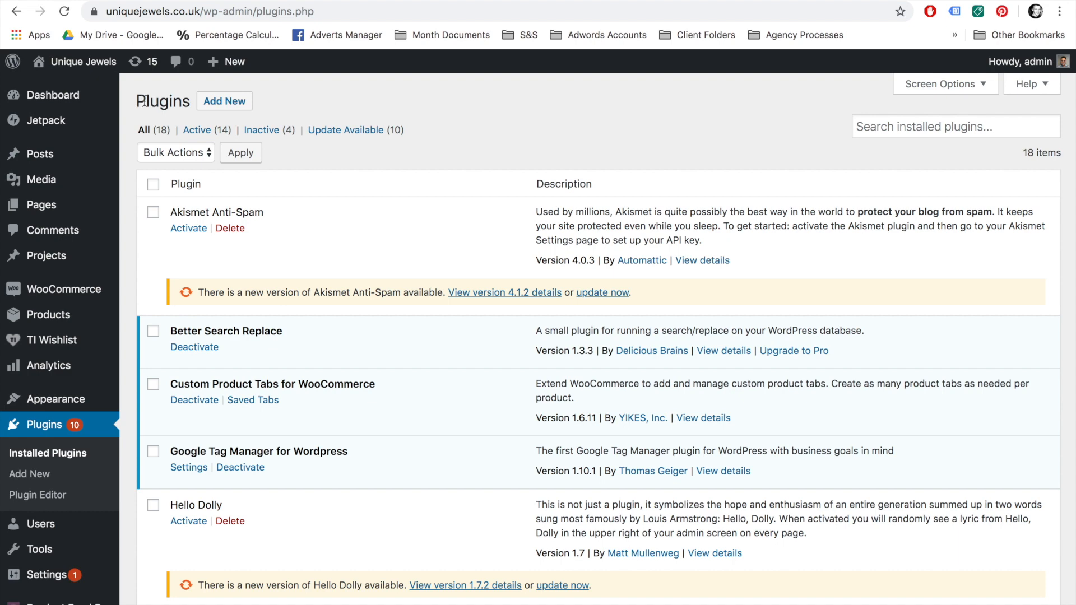
# Step: Search the plugin directory for 'Product Feed PRO for WooCommerce' from Plugins > Add New
pyautogui.click(224, 101)
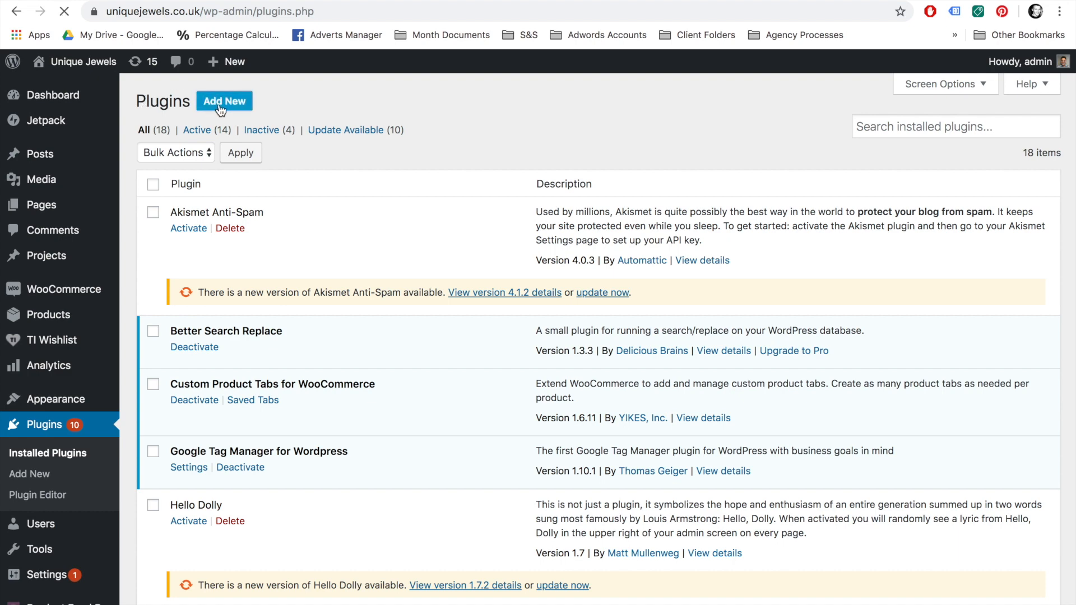
pyautogui.click(225, 101)
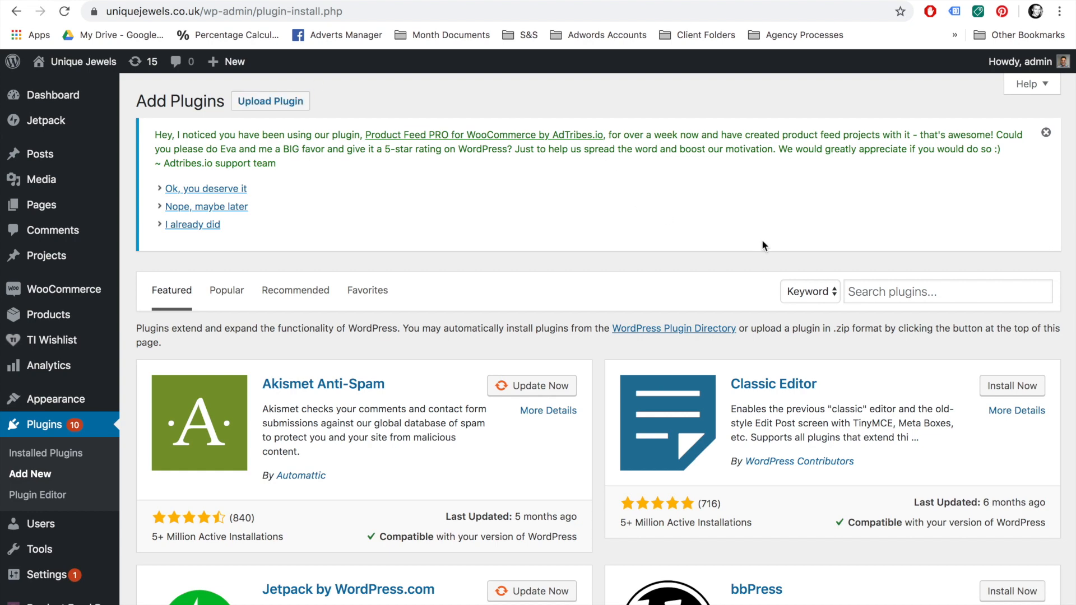
pyautogui.write('Product Feed PRO for WooCommerce')
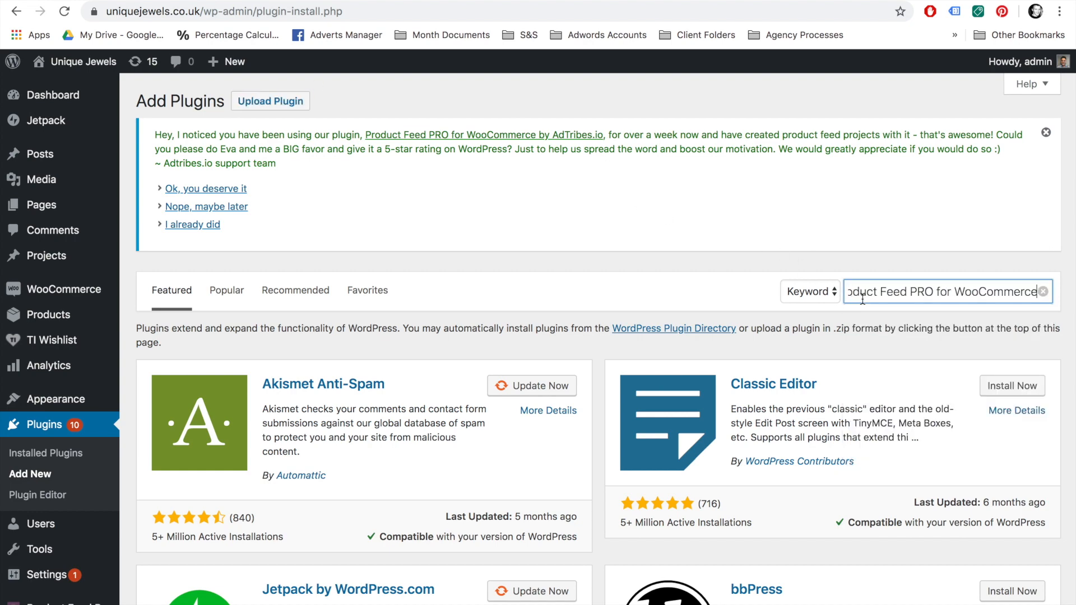
pyautogui.press('Enter')
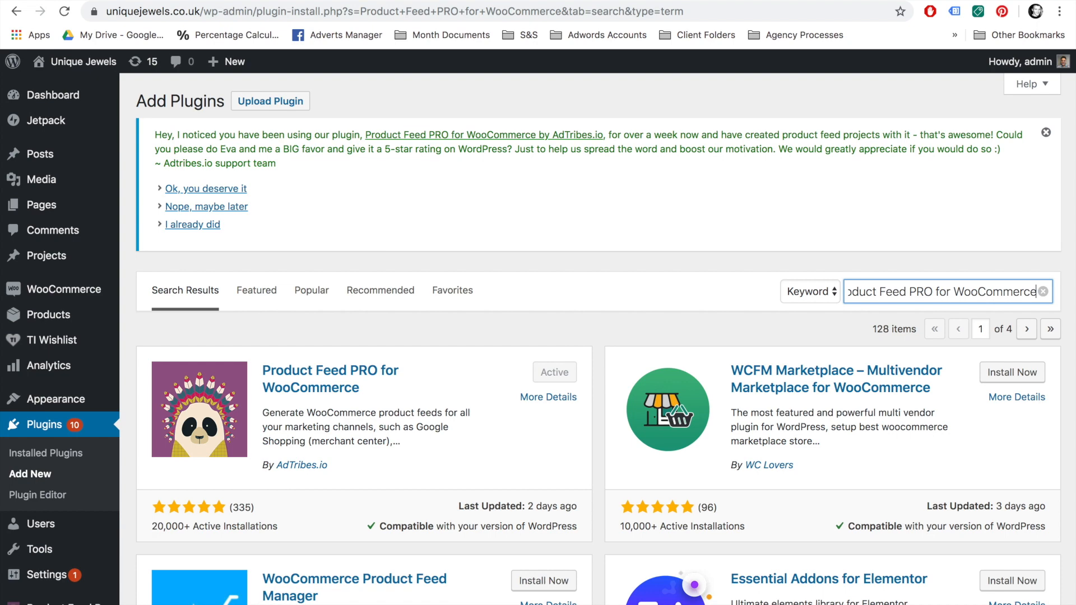
pyautogui.moveTo(611, 329)
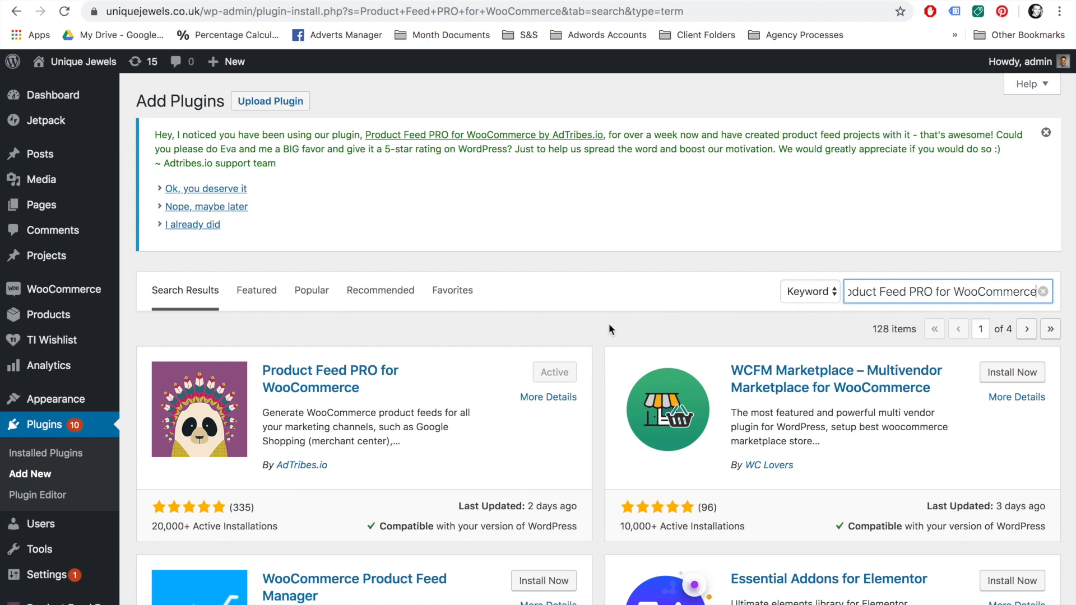
pyautogui.moveTo(552, 376)
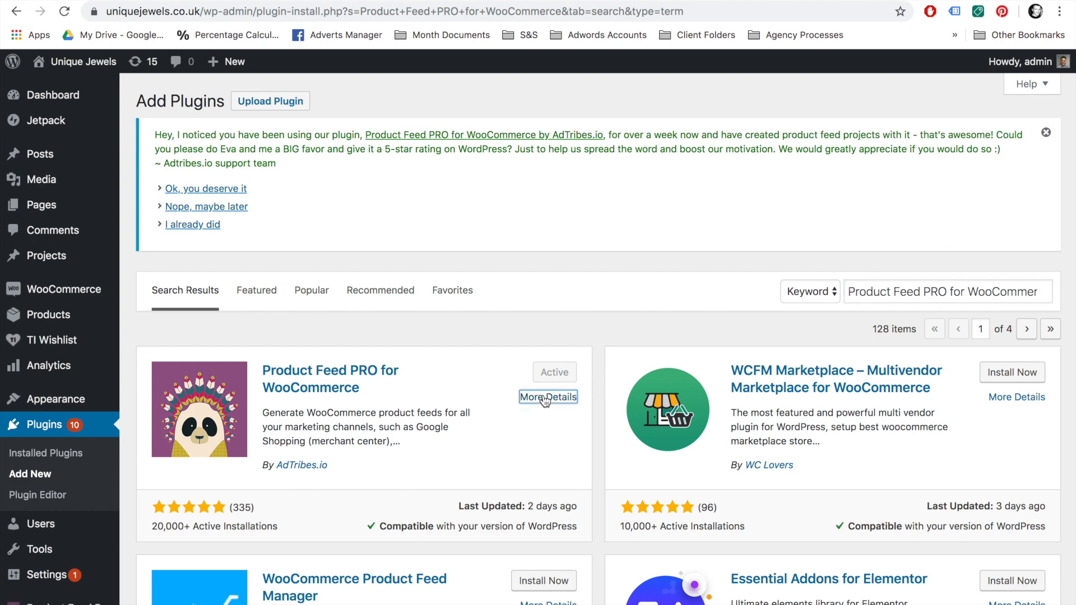
# Step: View Product Feed PRO's More Details window, reading the description and highlighting the active installations count
pyautogui.click(547, 397)
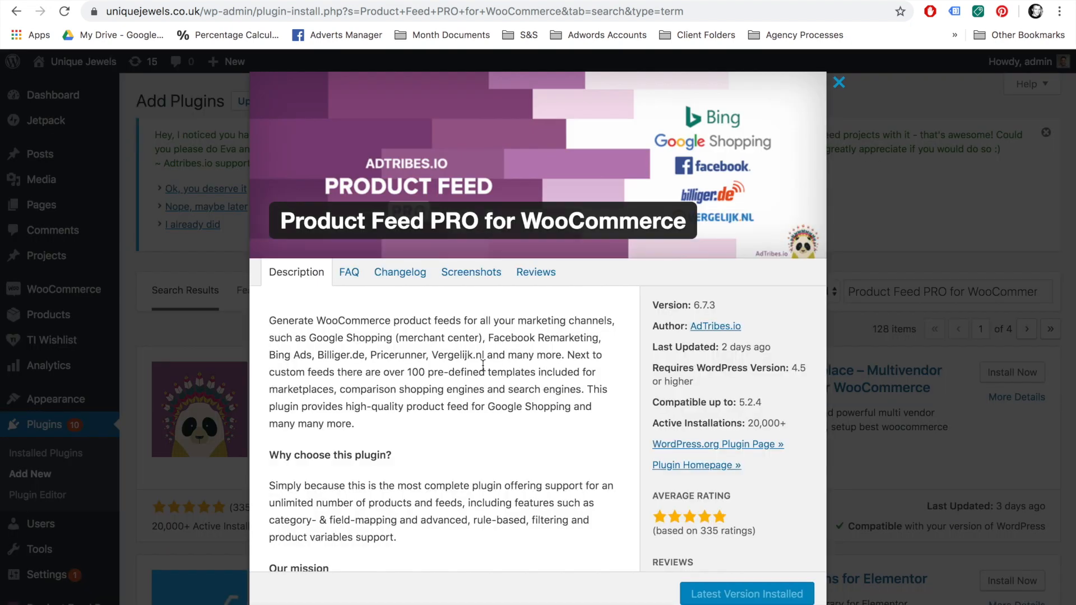
pyautogui.moveTo(343, 342)
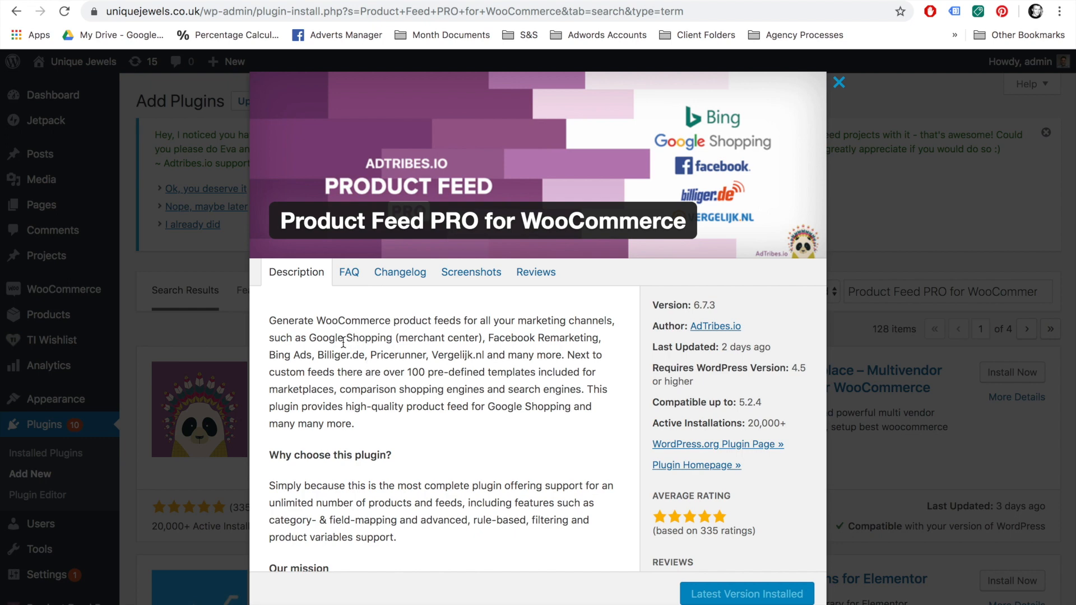
pyautogui.moveTo(350, 357)
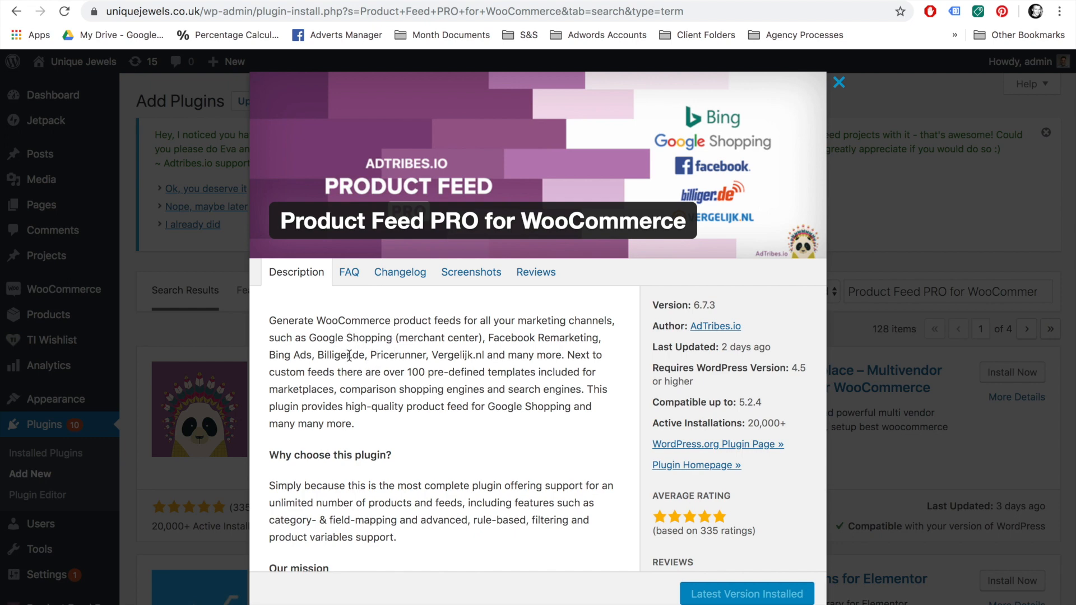
pyautogui.moveTo(405, 359)
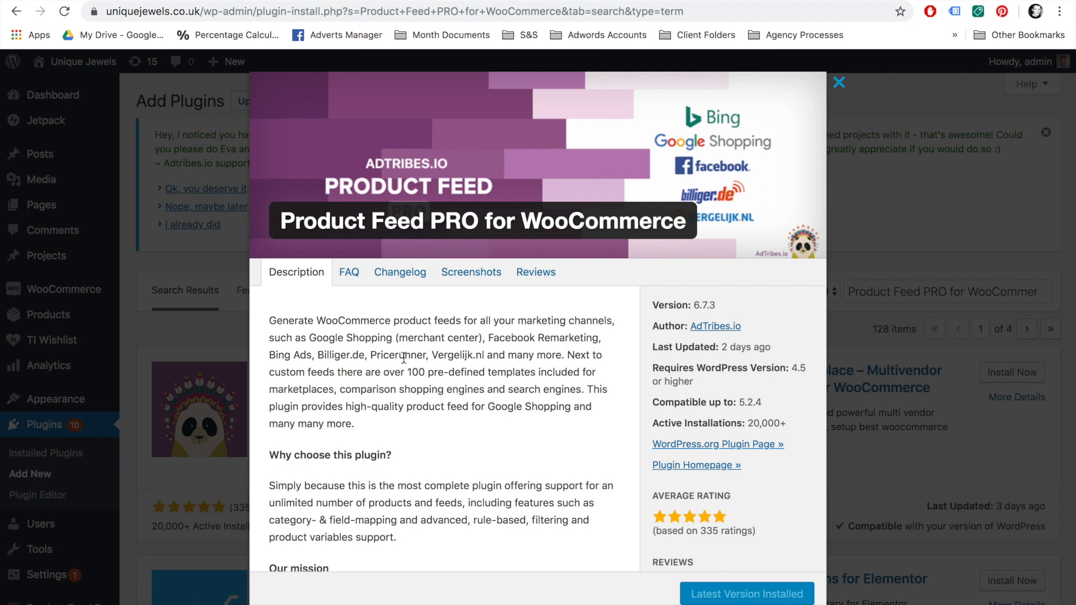
pyautogui.scroll(-3)
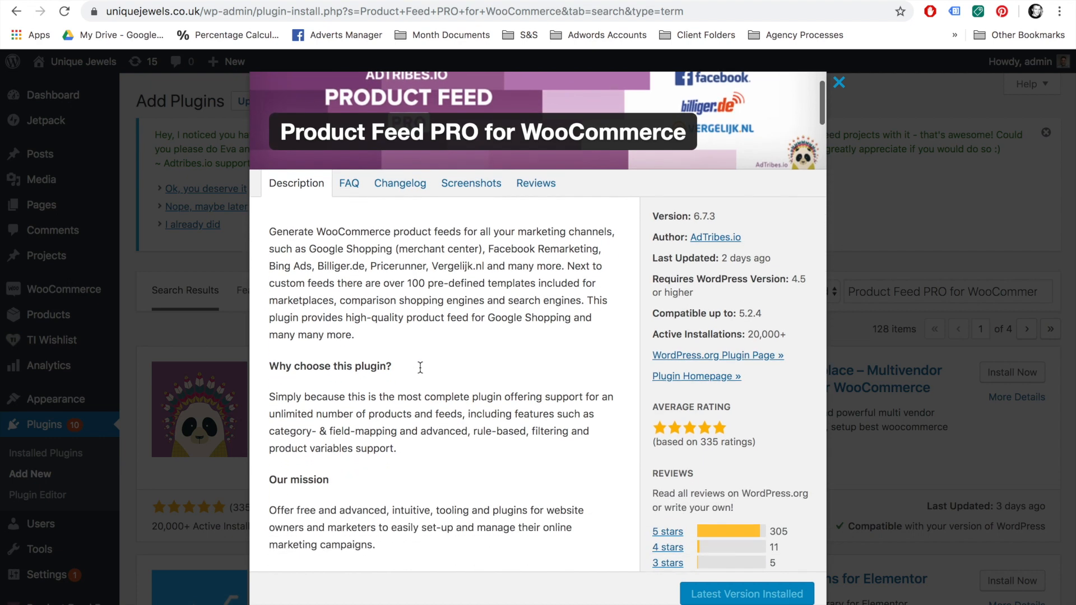
pyautogui.scroll(-3)
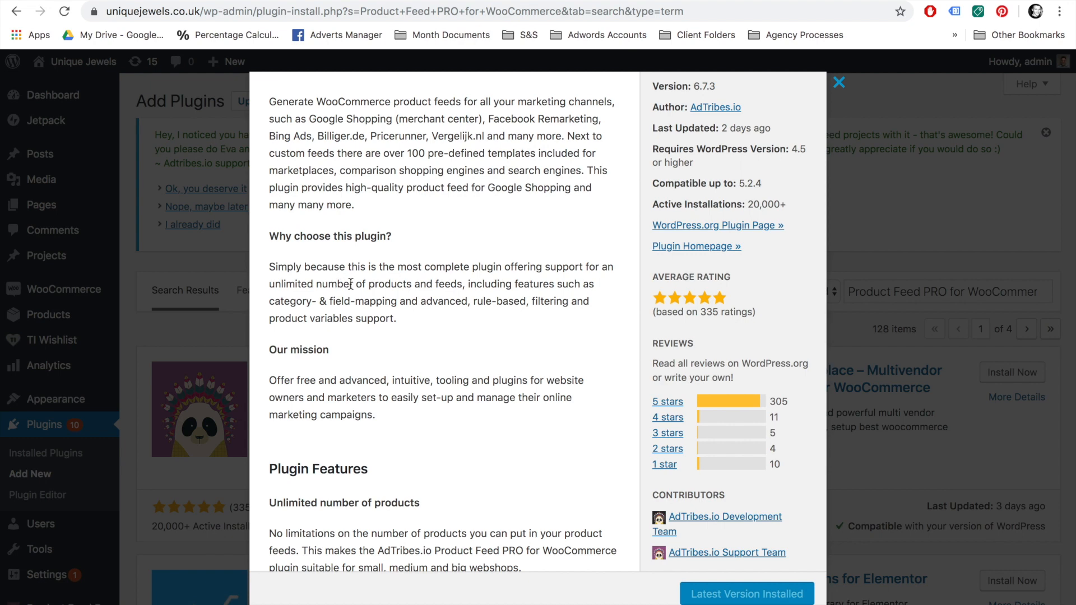
pyautogui.moveTo(397, 321)
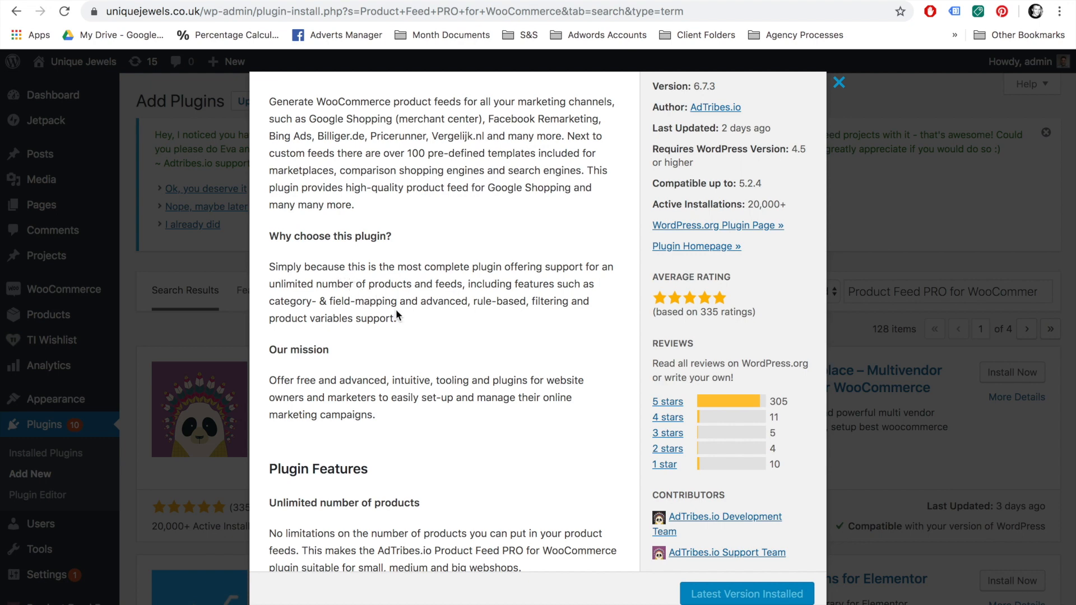
pyautogui.scroll(-3)
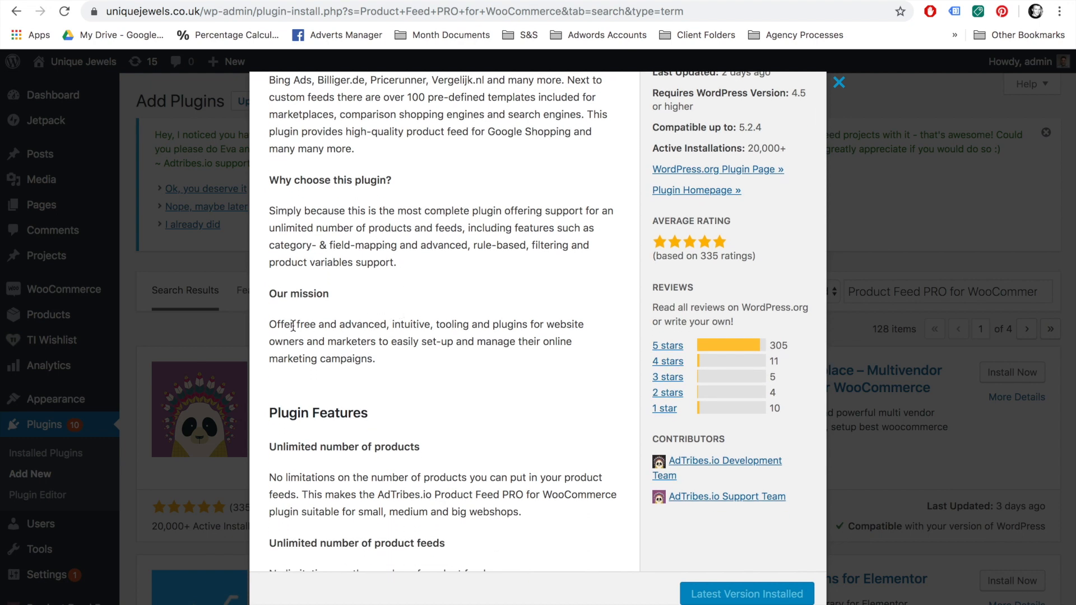
pyautogui.moveTo(430, 336)
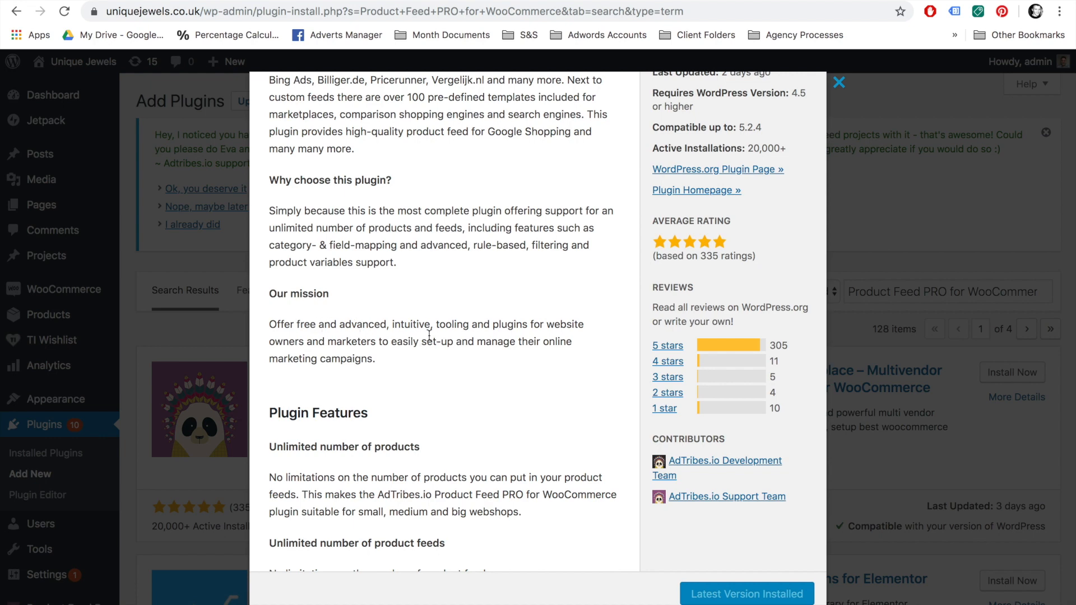
pyautogui.moveTo(361, 355)
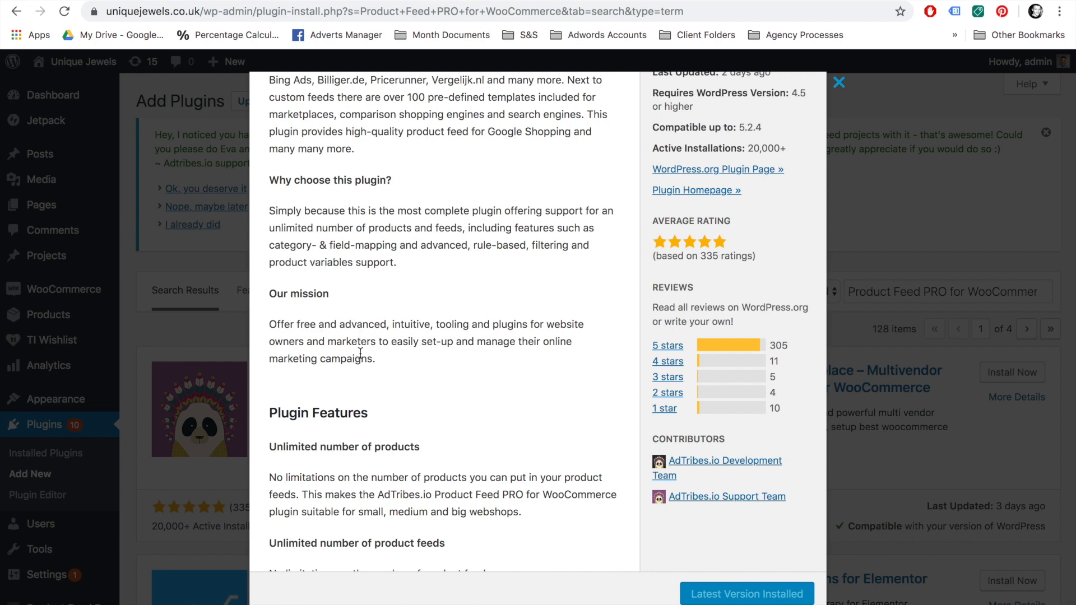
pyautogui.scroll(3)
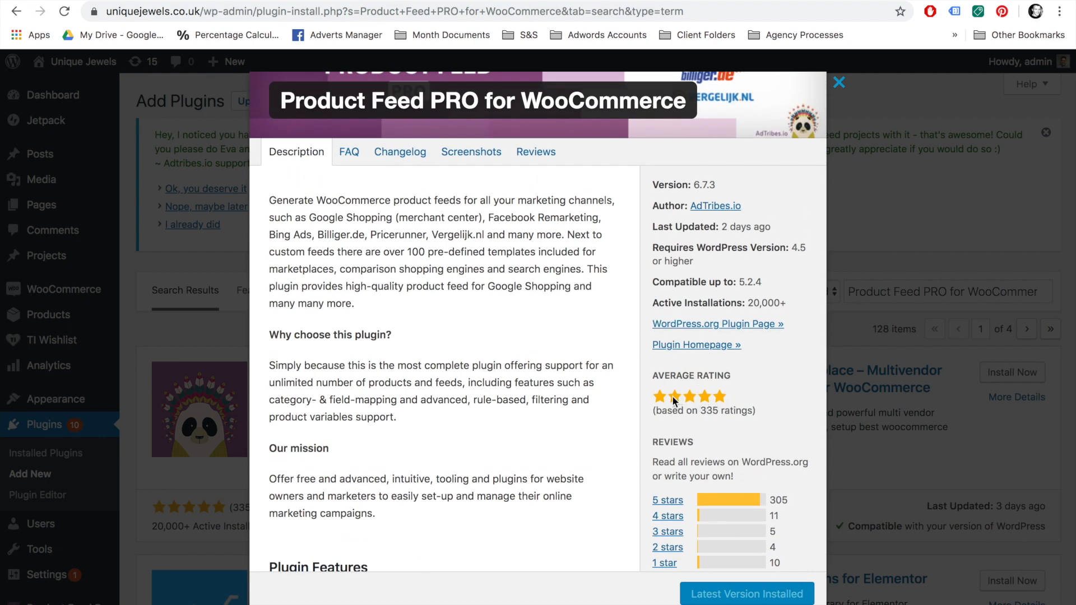
pyautogui.moveTo(751, 410)
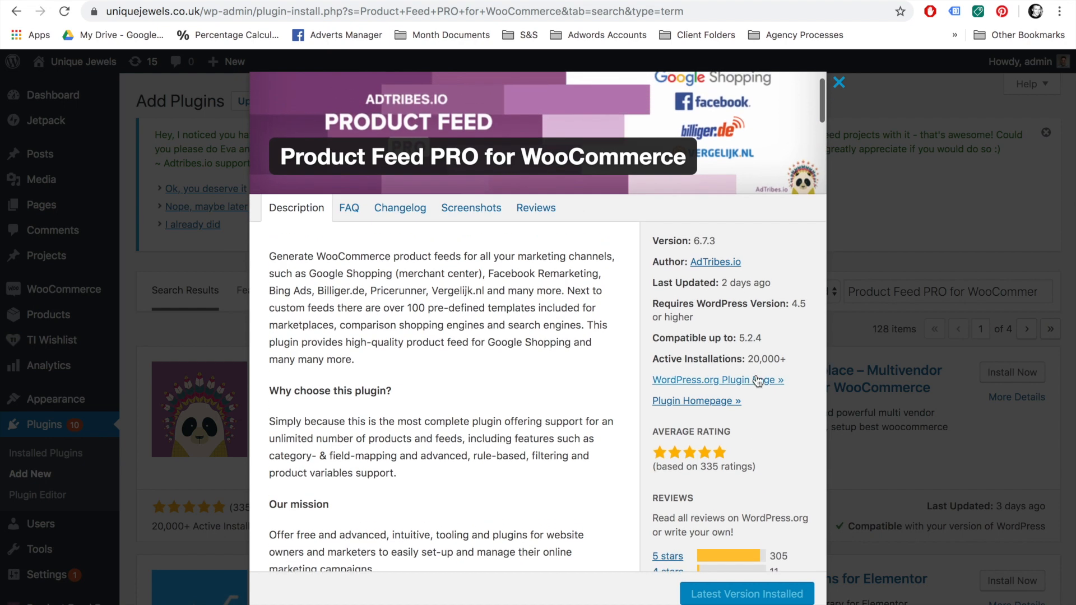
pyautogui.doubleClick(765, 359)
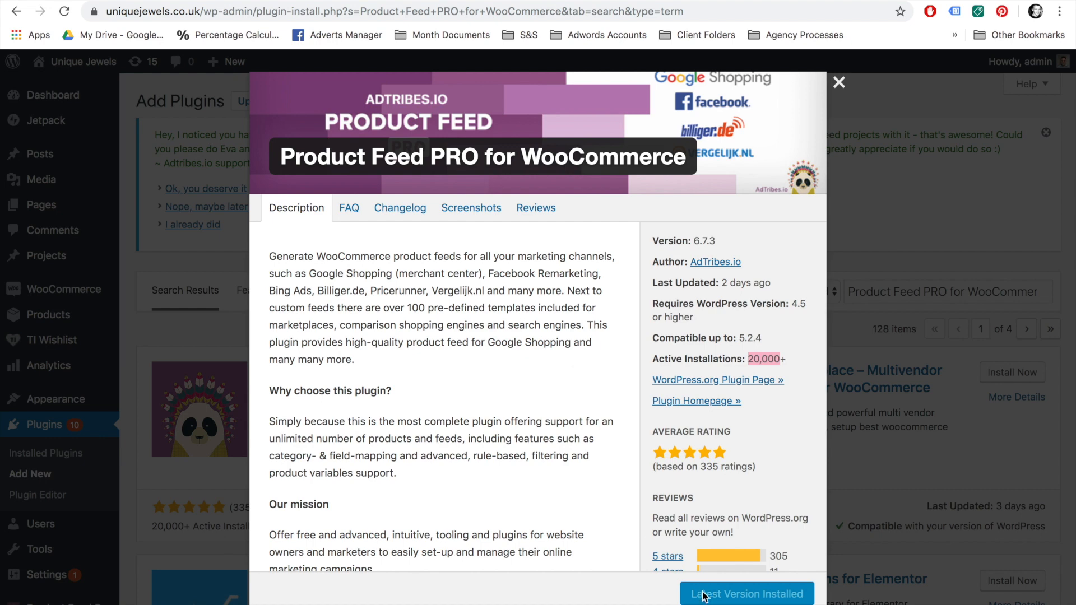
pyautogui.moveTo(839, 83)
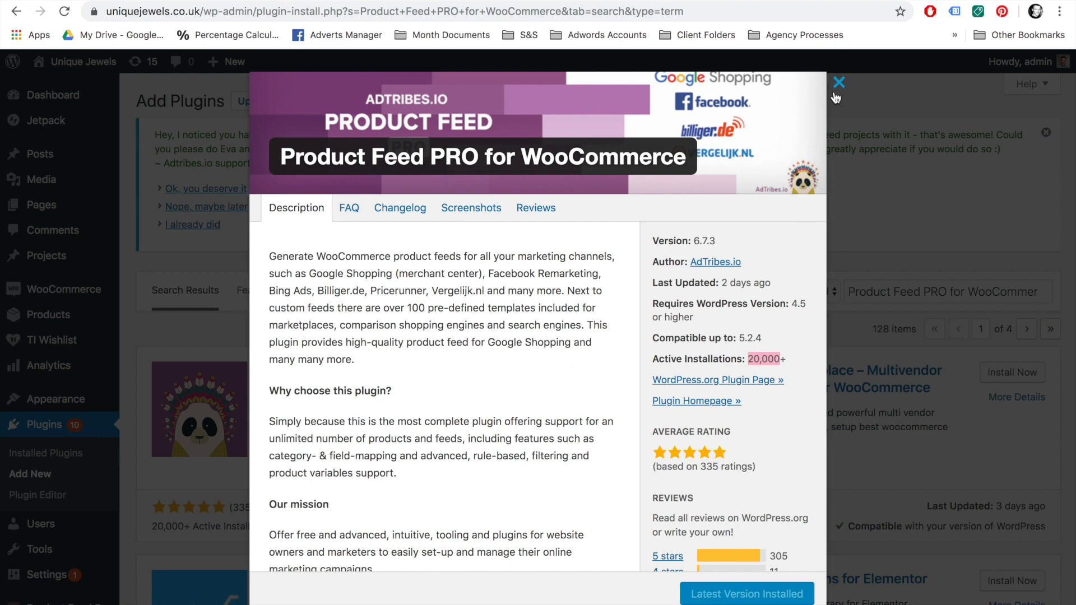
# Step: Close the details window and reload the plugin search page to refresh the admin menu
pyautogui.click(839, 81)
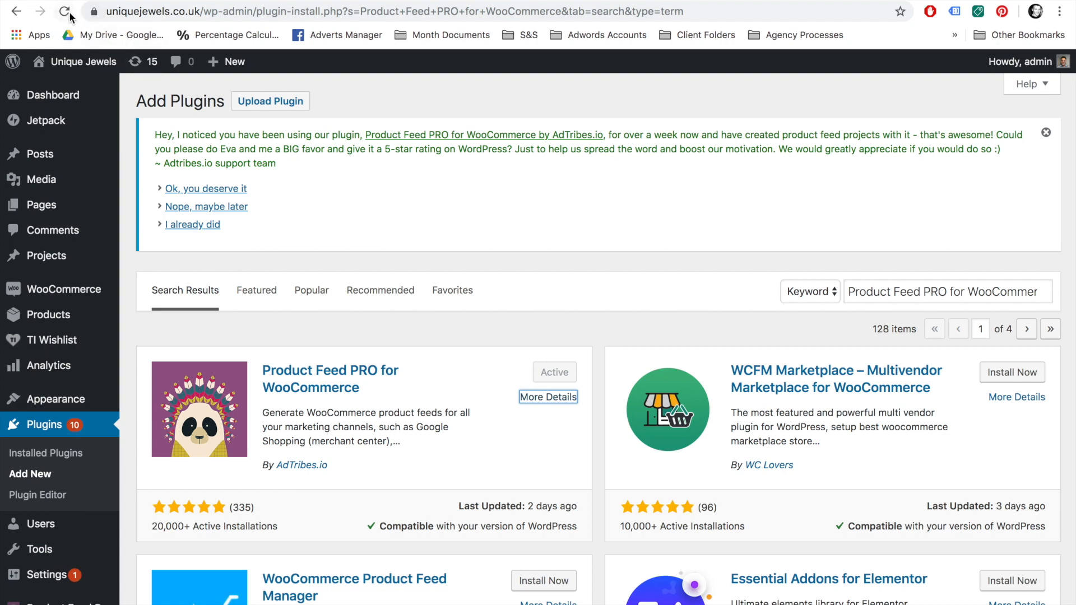
pyautogui.click(62, 14)
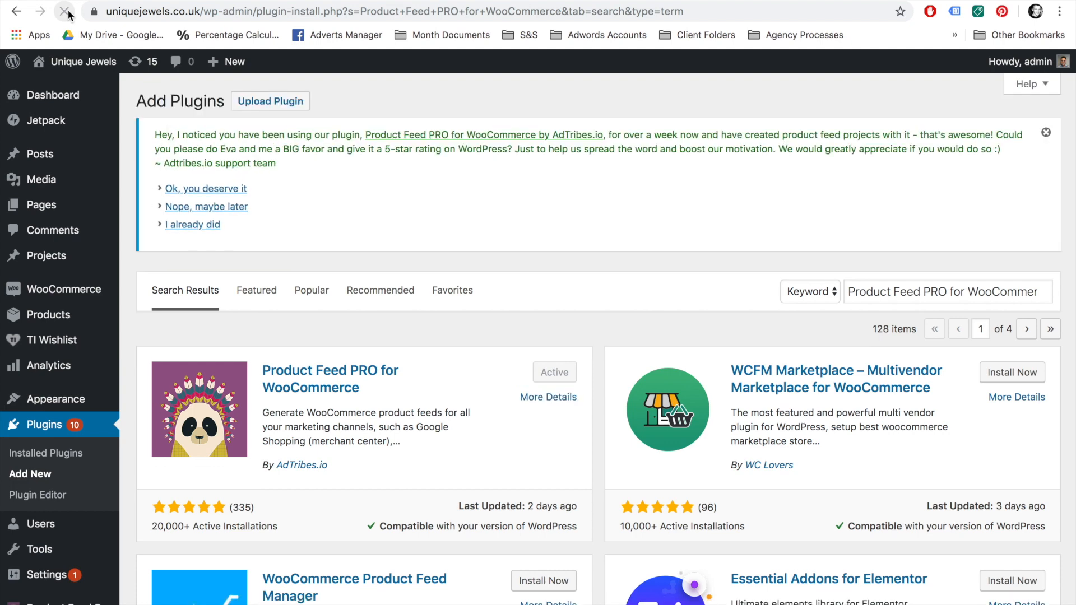
pyautogui.click(62, 13)
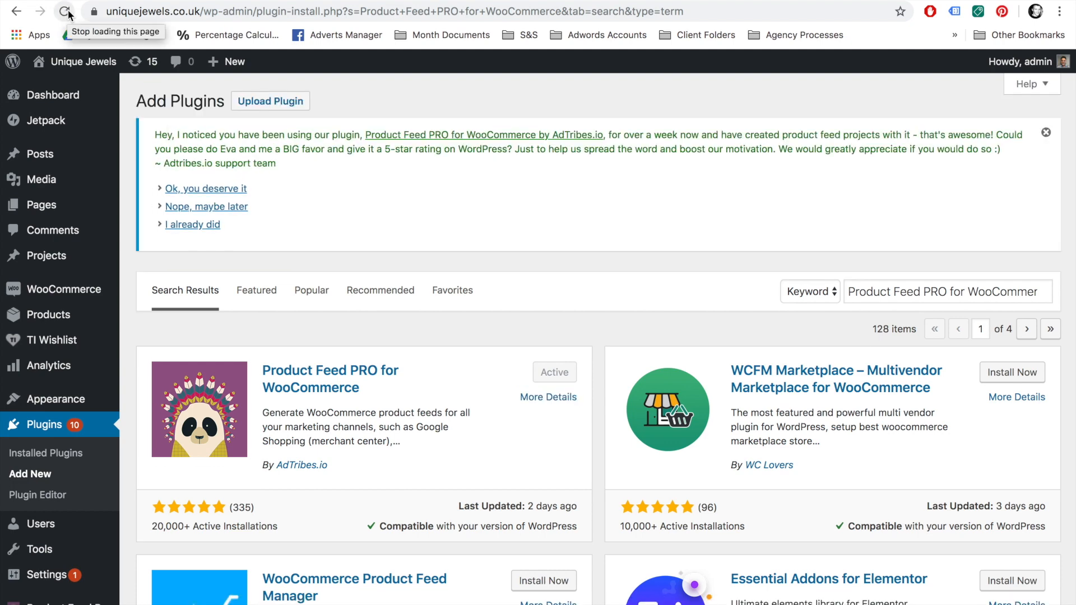
pyautogui.moveTo(65, 464)
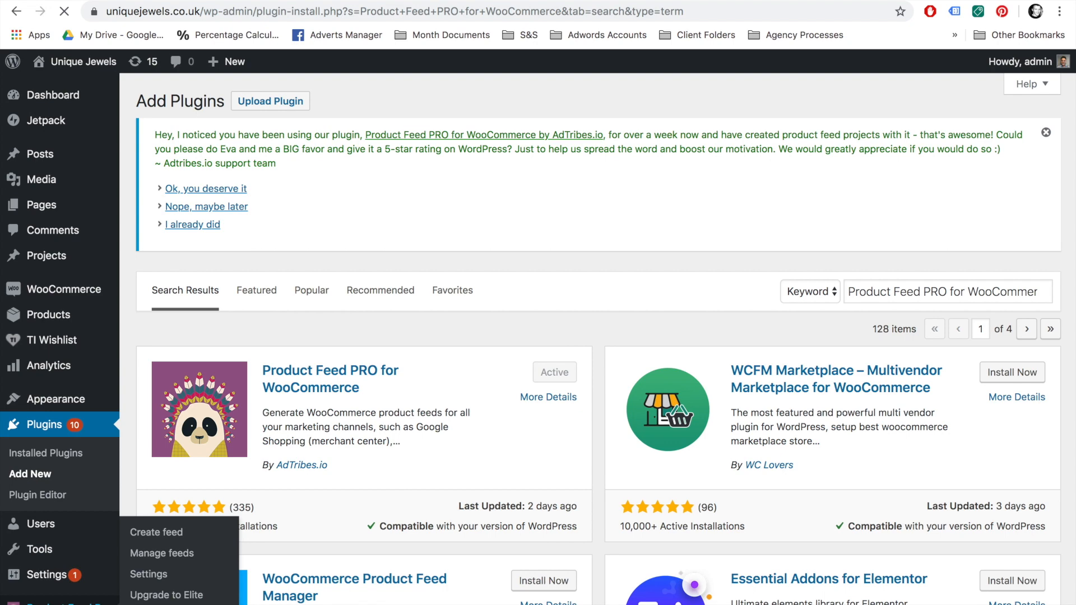
# Step: Start a new product feed and dismiss the rating and Elite upgrade notices
pyautogui.click(156, 533)
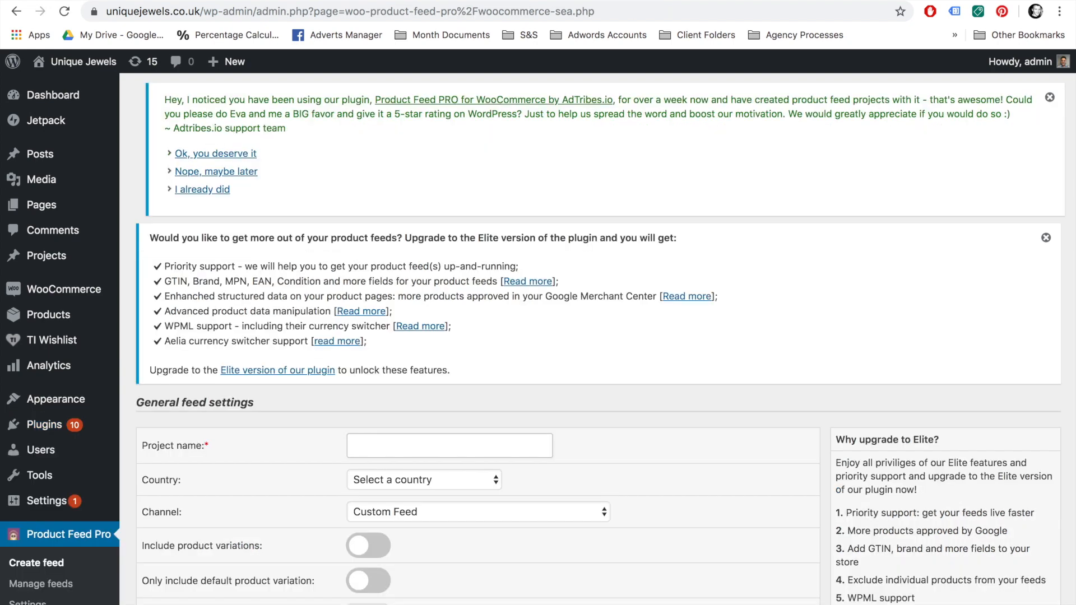
pyautogui.click(1050, 98)
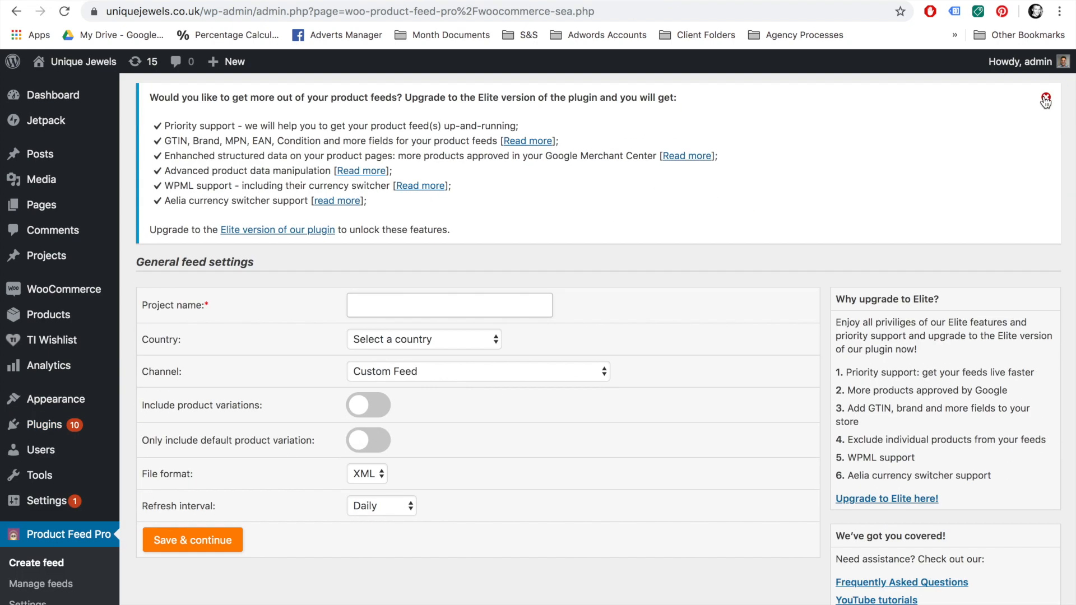
pyautogui.click(1044, 98)
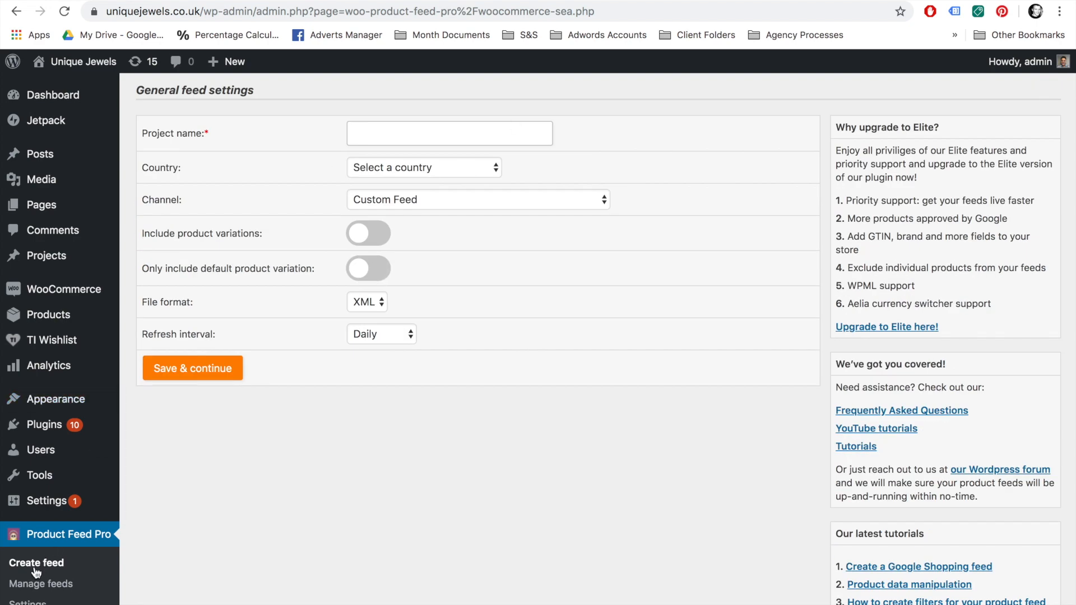
pyautogui.moveTo(367, 191)
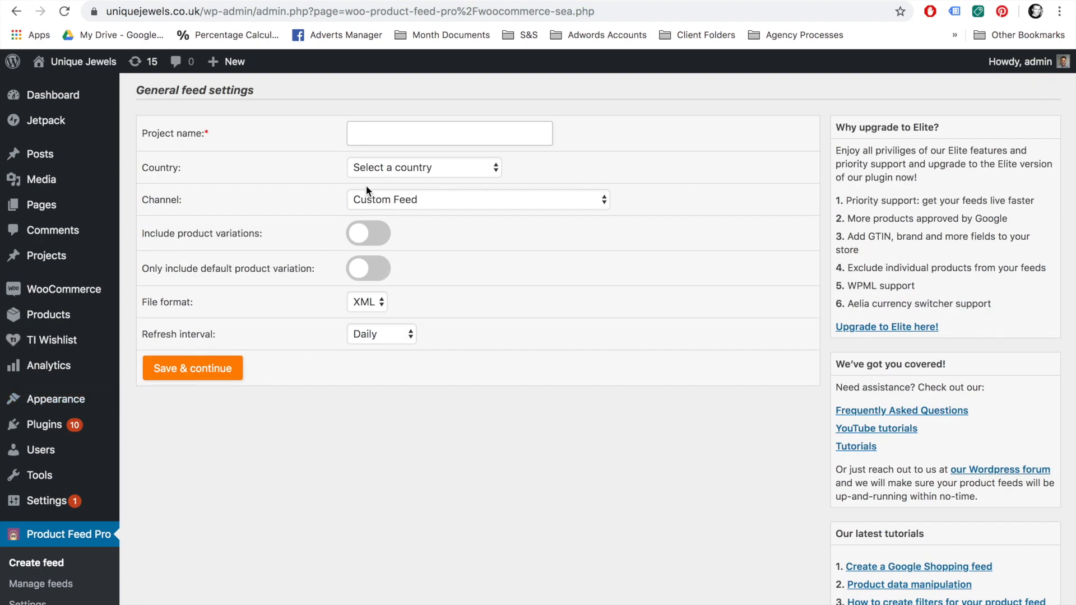
# Step: Enter the project name 'Google Shopping Feed' via the autocomplete suggestion
pyautogui.click(449, 134)
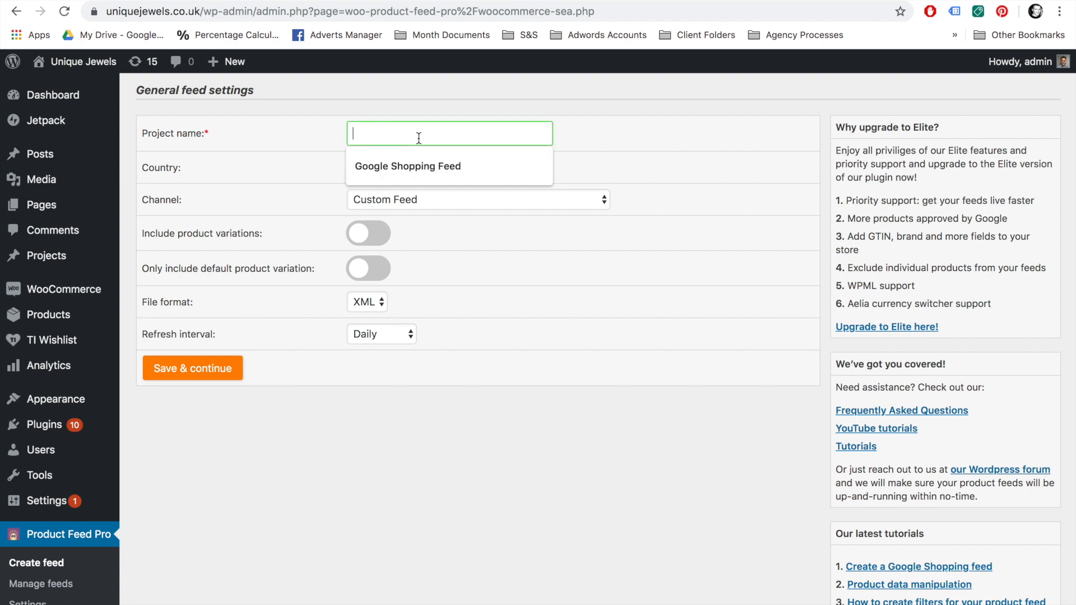
pyautogui.write('Google Sho')
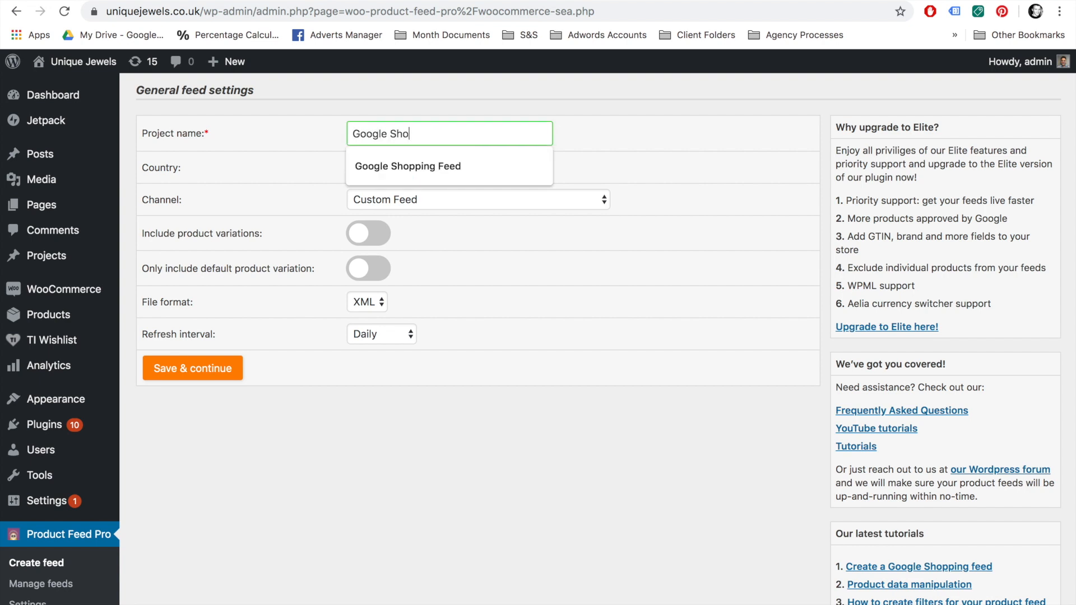
pyautogui.click(409, 166)
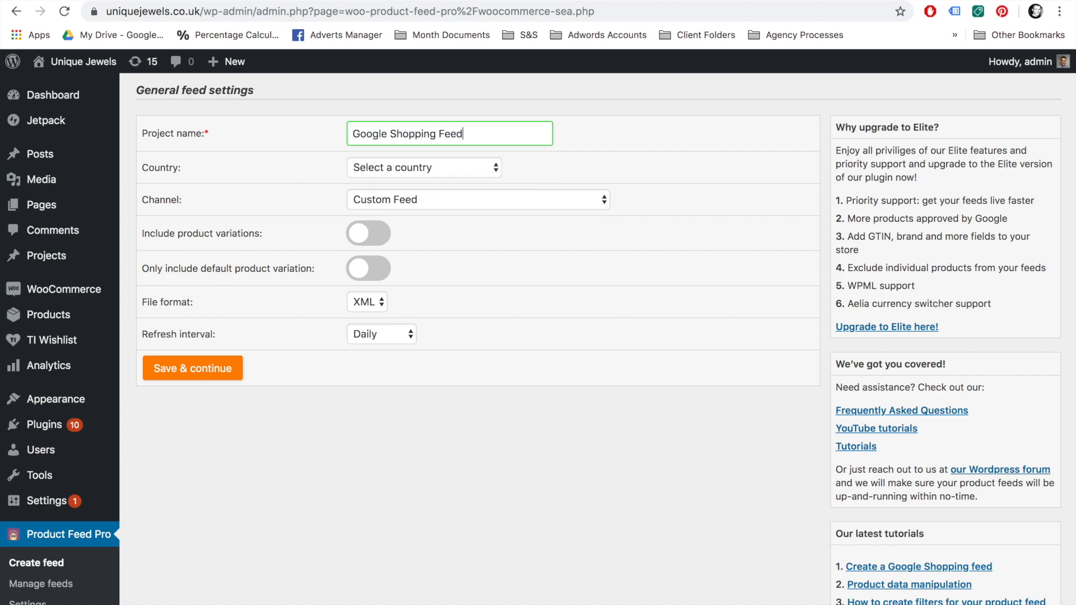
# Step: Set the feed country to United Kingdom and the channel to Google Shopping
pyautogui.click(423, 168)
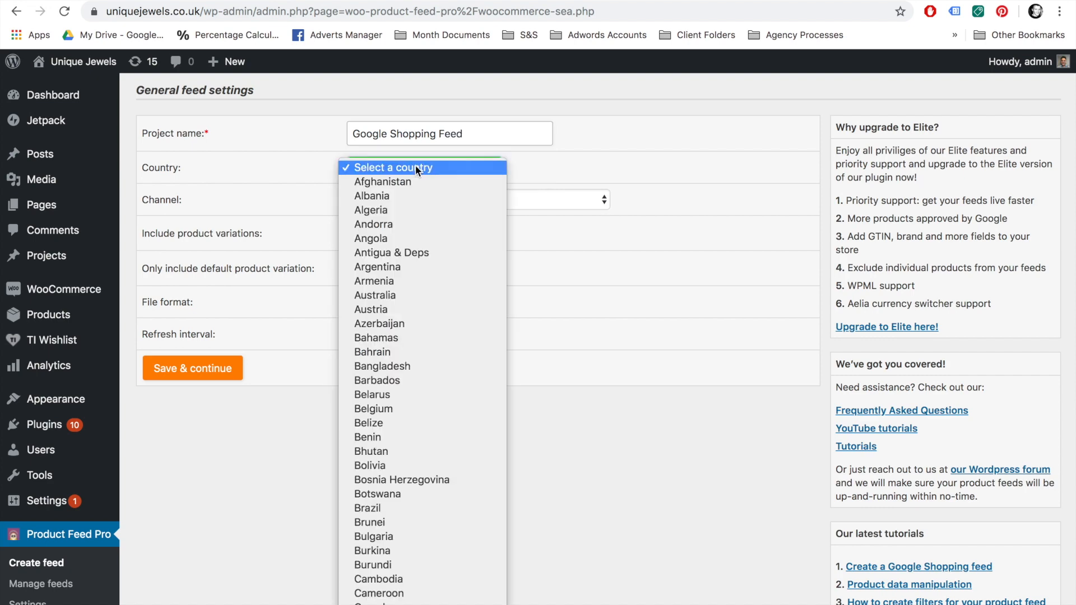
pyautogui.scroll(-3)
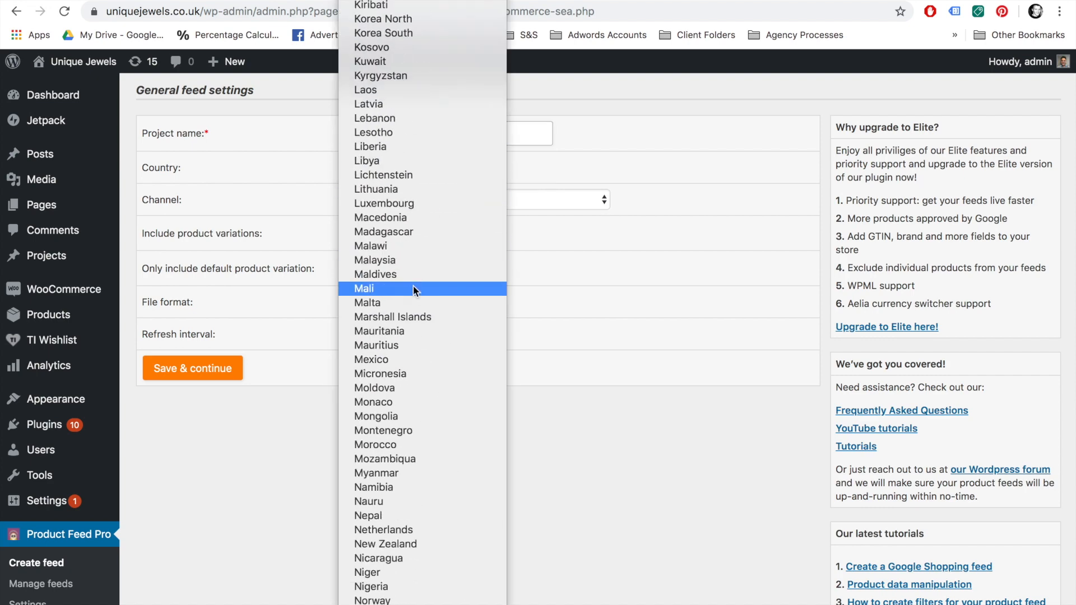
pyautogui.scroll(-3)
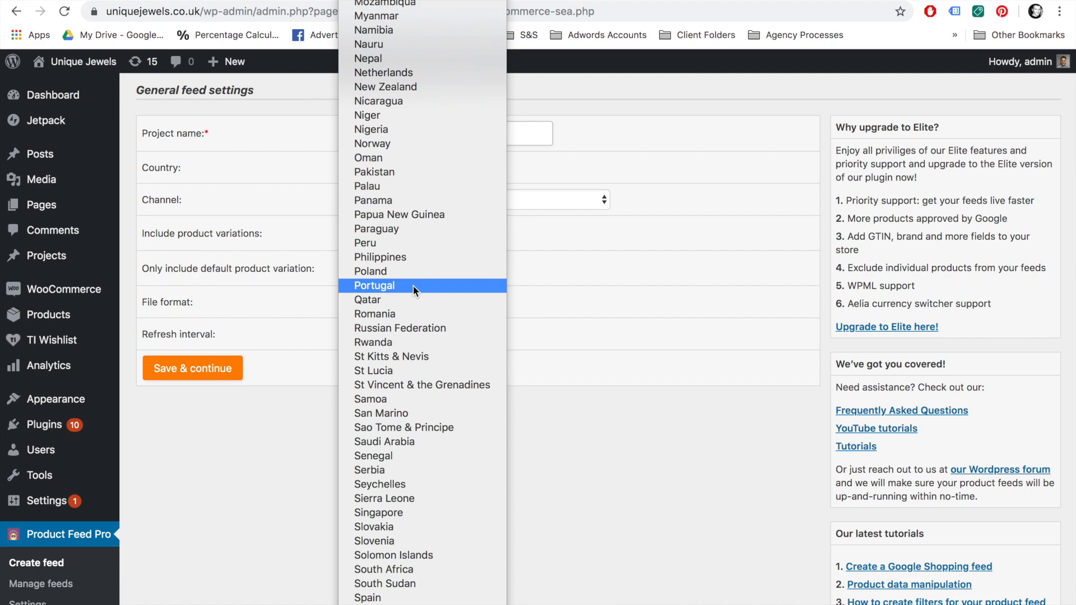
pyautogui.scroll(-3)
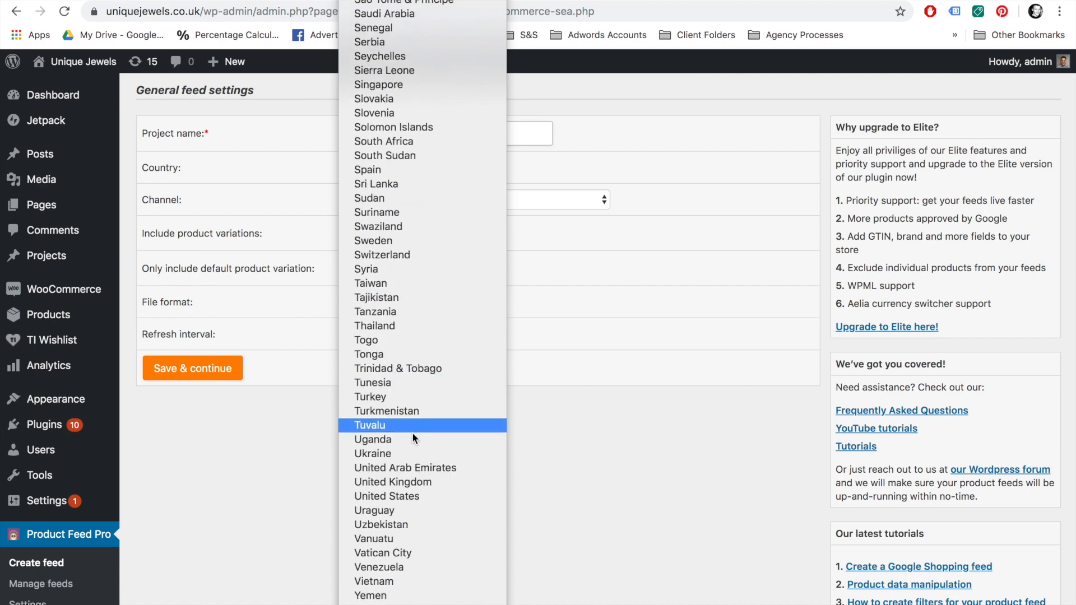
pyautogui.click(393, 482)
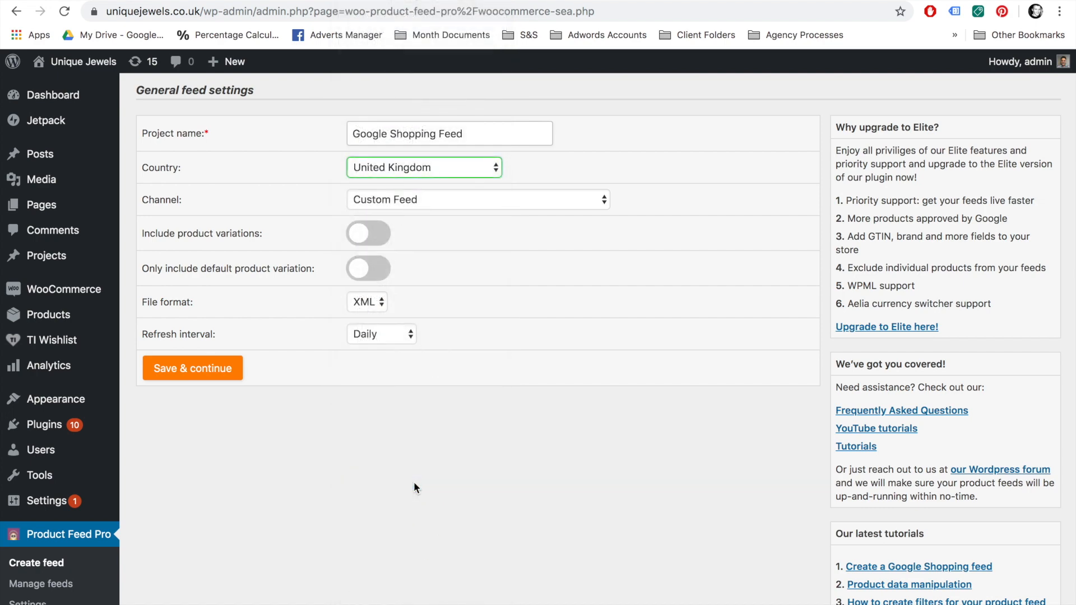
pyautogui.click(478, 199)
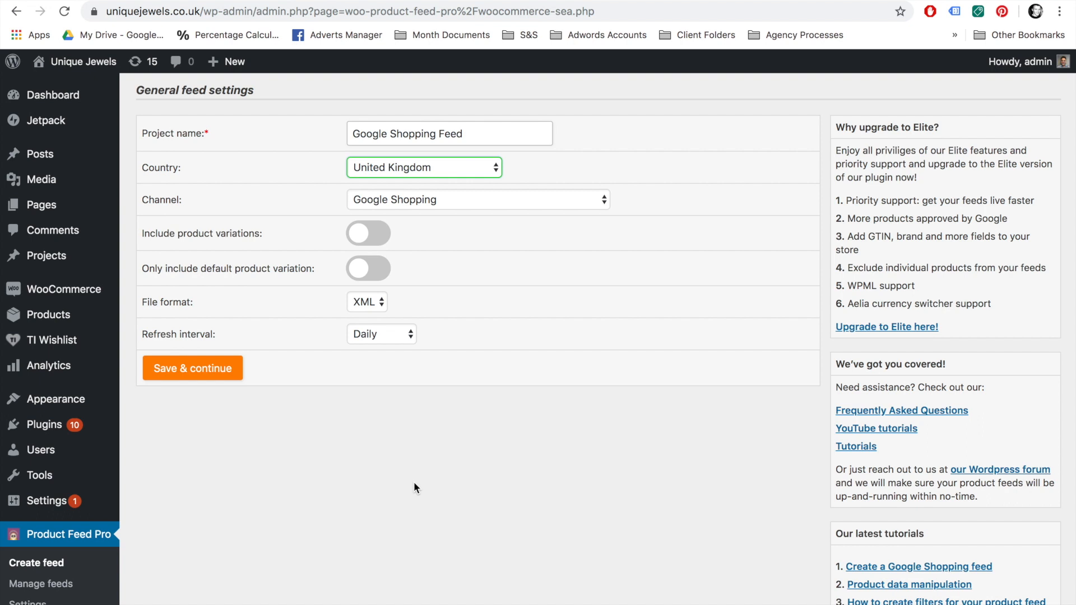
pyautogui.moveTo(363, 244)
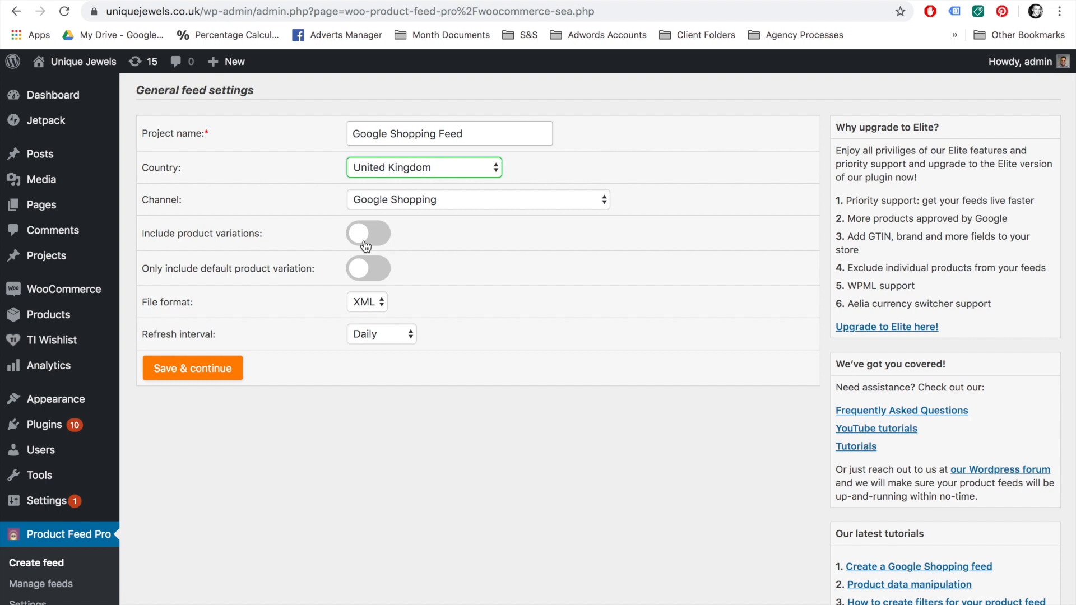
pyautogui.moveTo(368, 269)
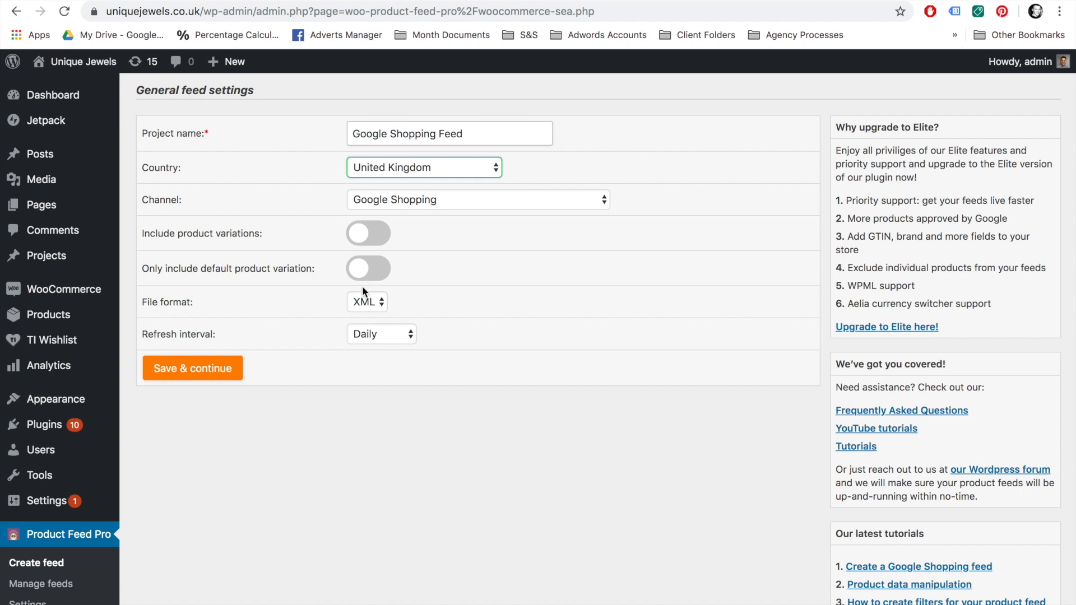
pyautogui.moveTo(363, 306)
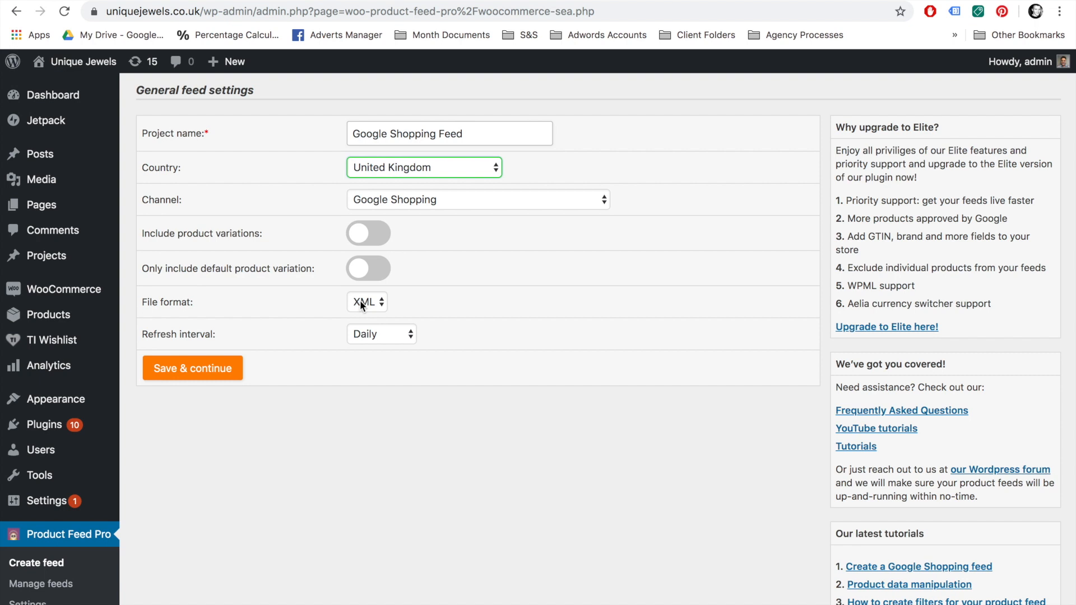
pyautogui.click(367, 302)
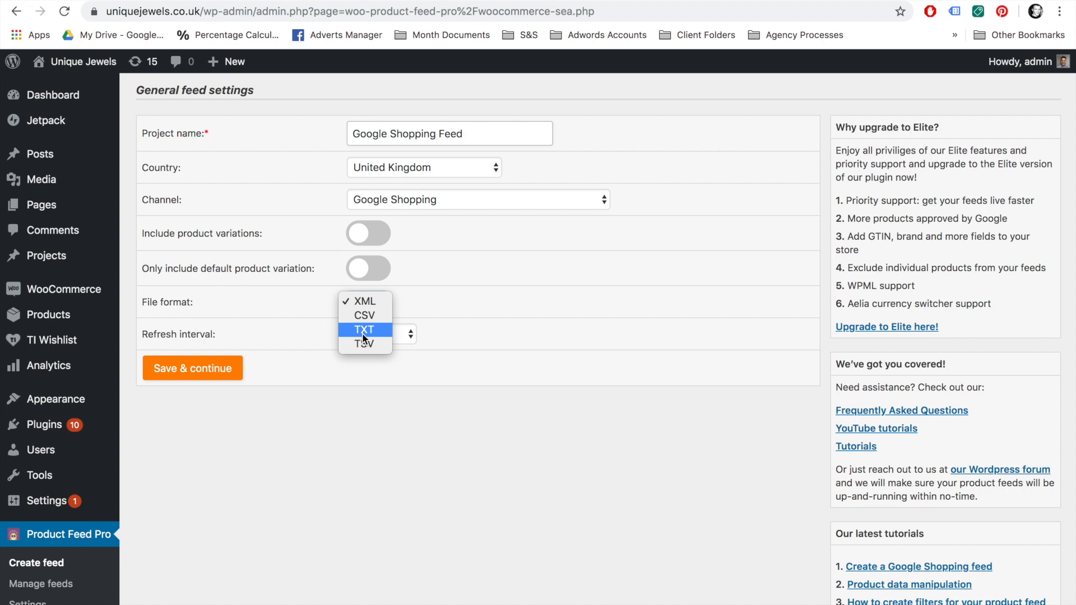
pyautogui.moveTo(370, 301)
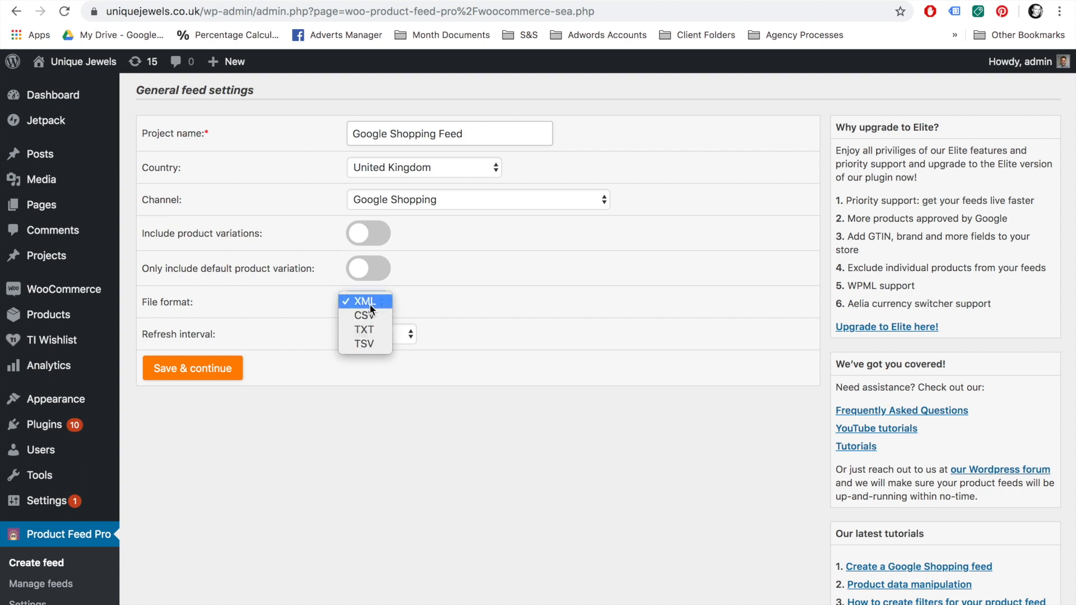
pyautogui.click(366, 301)
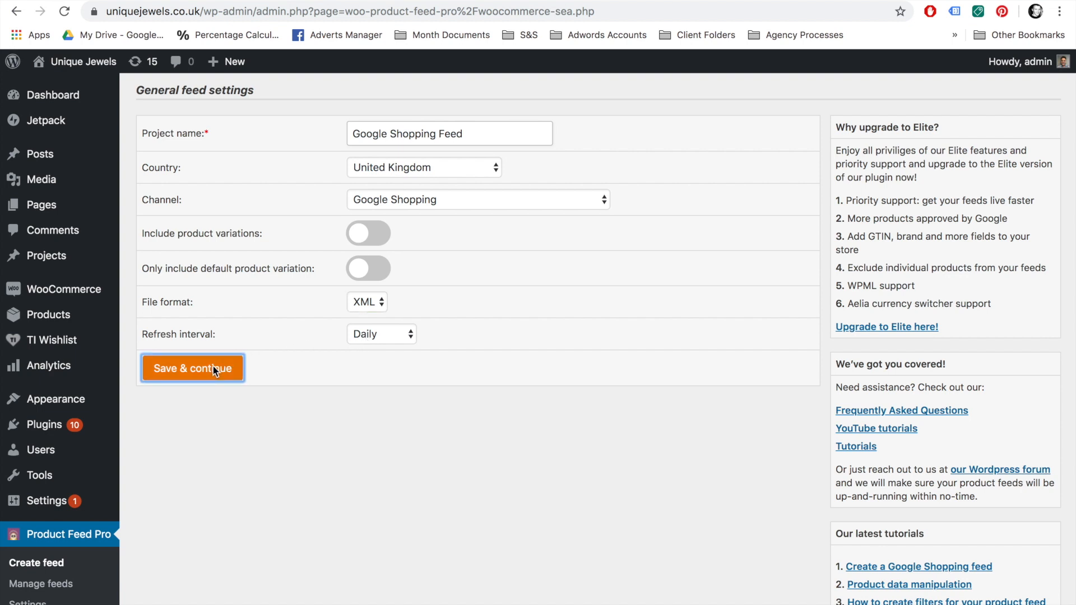
# Step: Save the feed settings, review the prefilled Google Shopping field mappings and save them
pyautogui.click(193, 367)
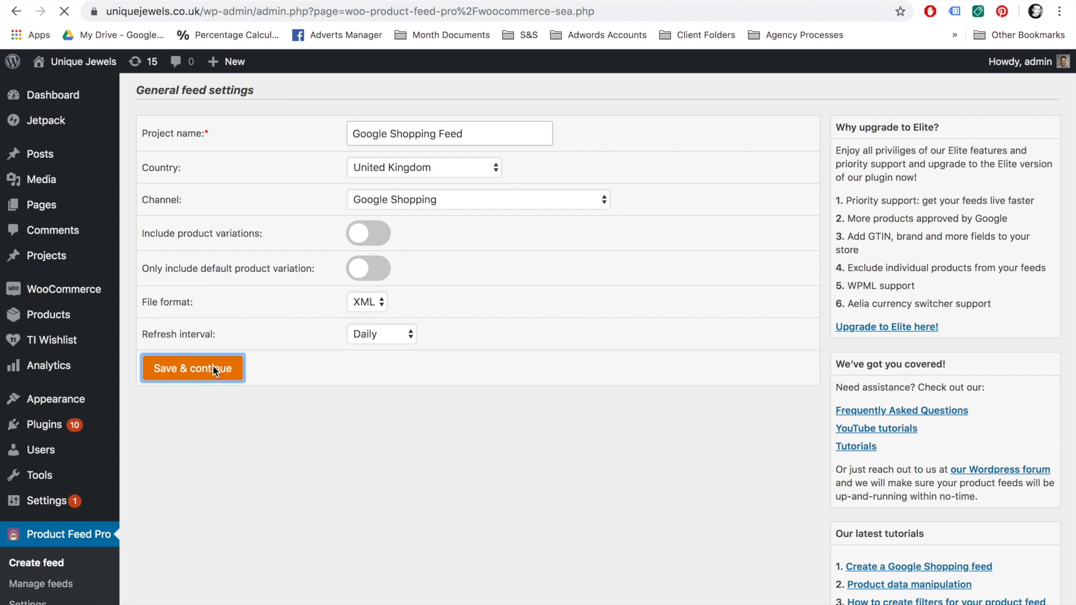
pyautogui.click(193, 367)
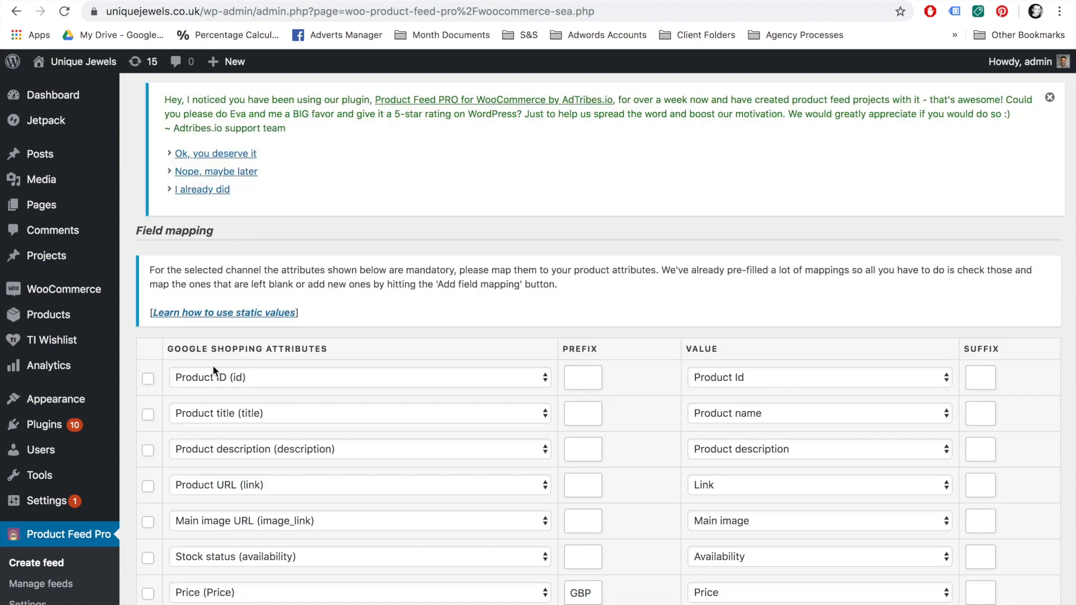
pyautogui.moveTo(246, 366)
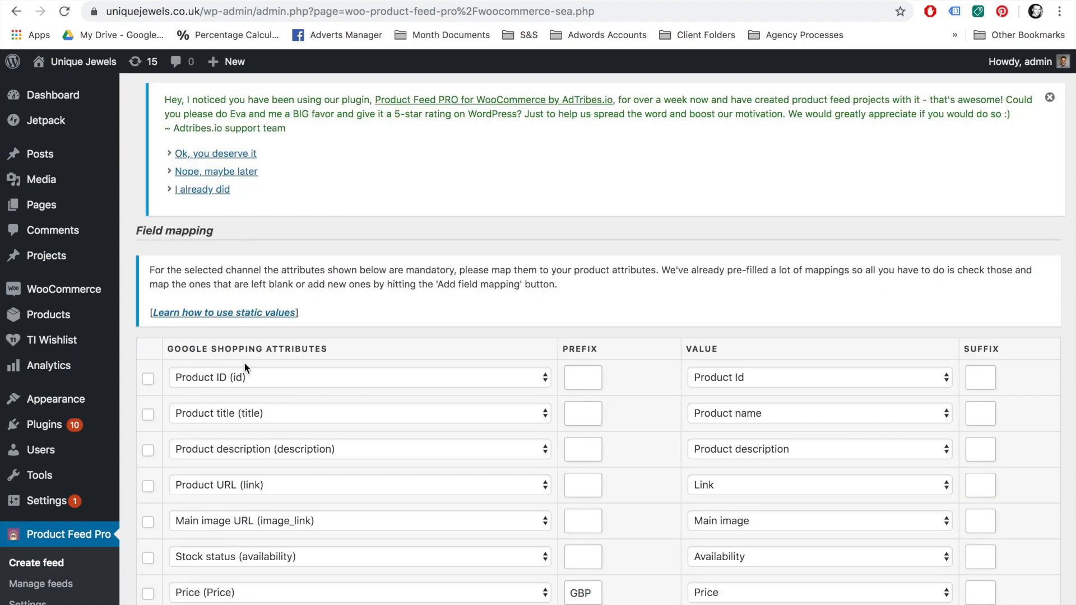
pyautogui.scroll(-3)
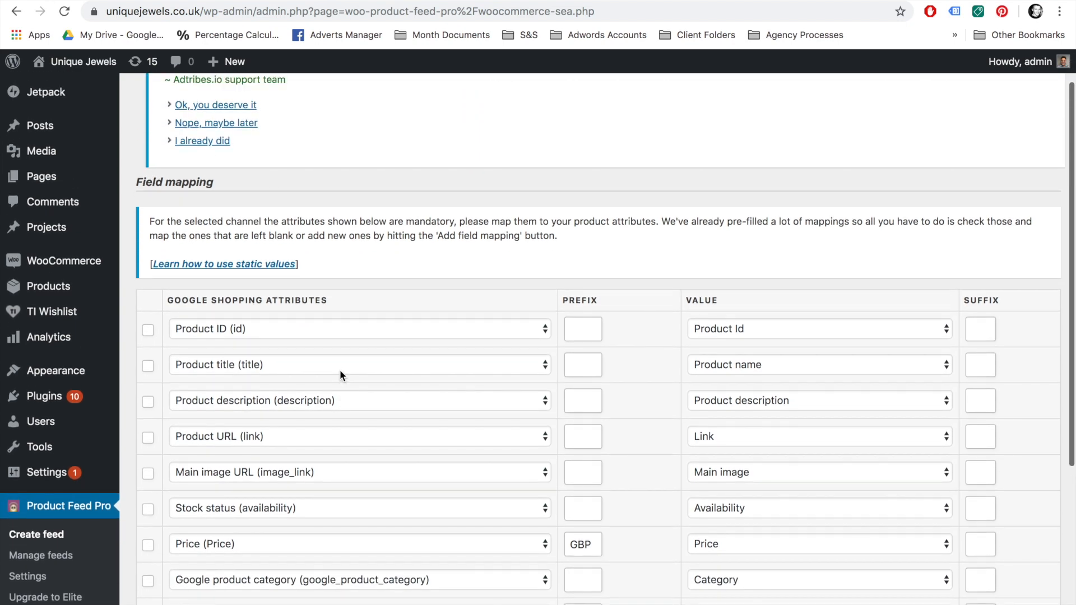
pyautogui.moveTo(626, 219)
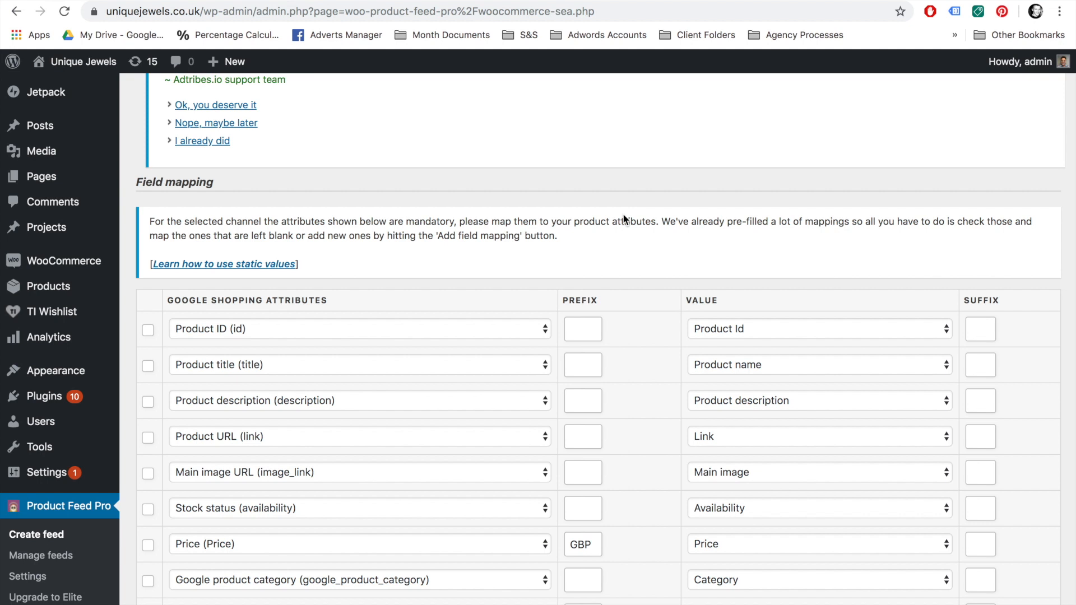
pyautogui.moveTo(677, 223)
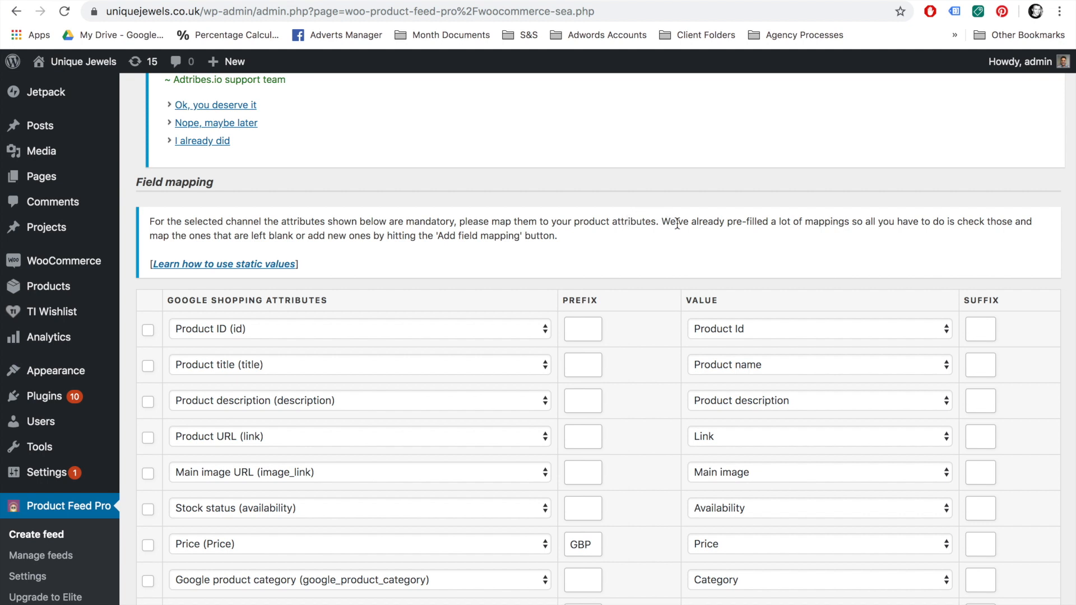
pyautogui.moveTo(825, 226)
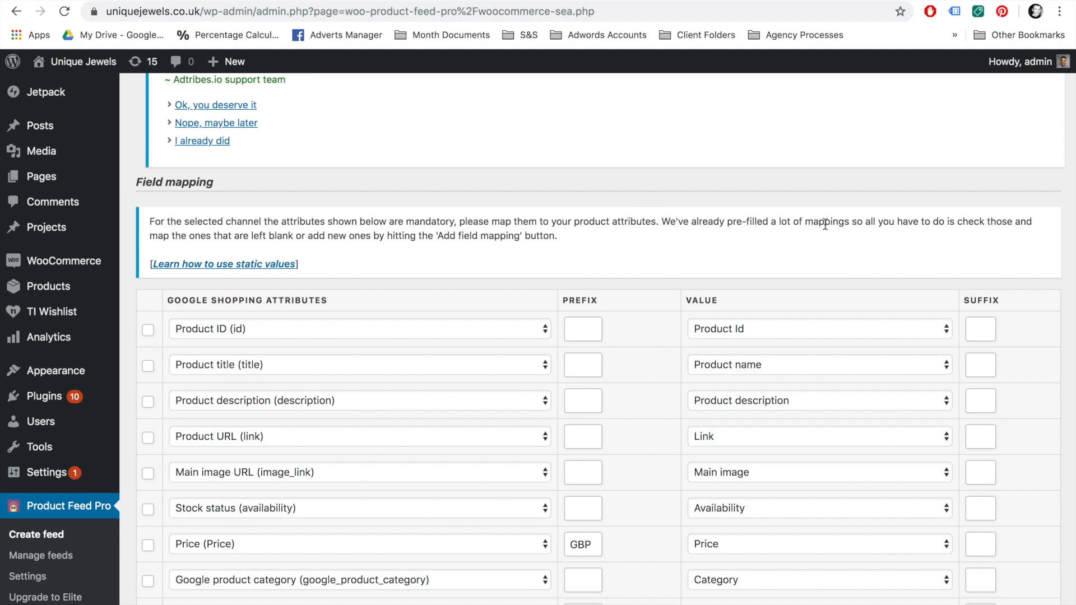
pyautogui.scroll(-3)
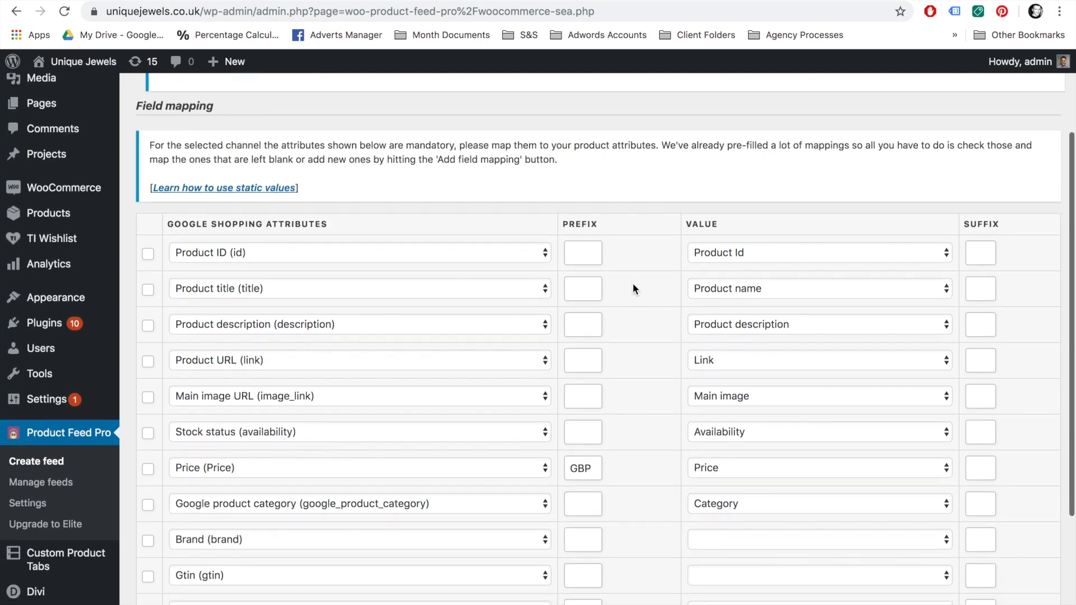
pyautogui.scroll(-3)
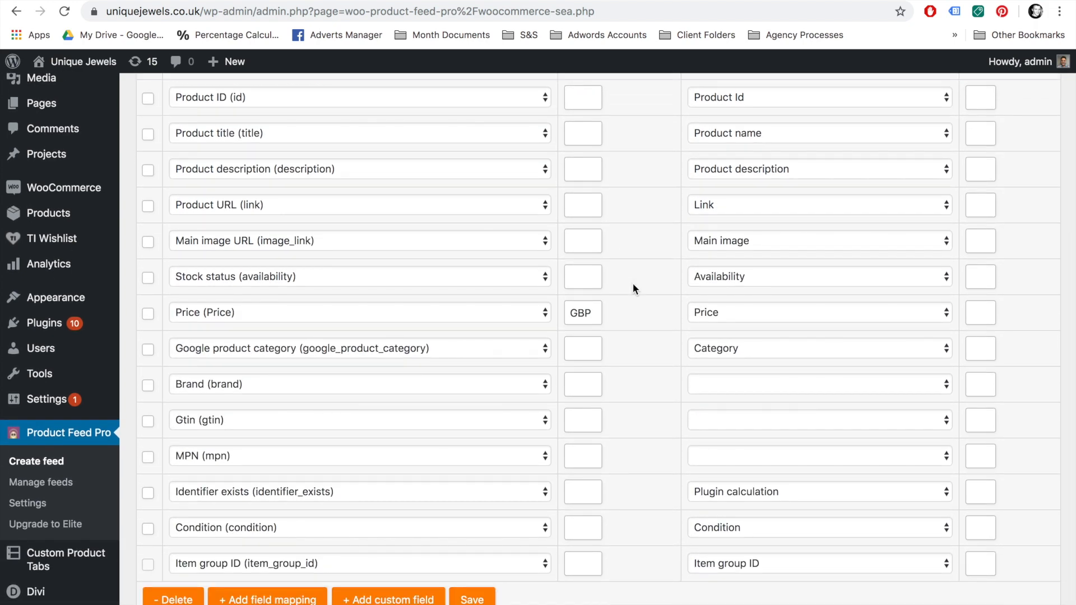
pyautogui.scroll(-3)
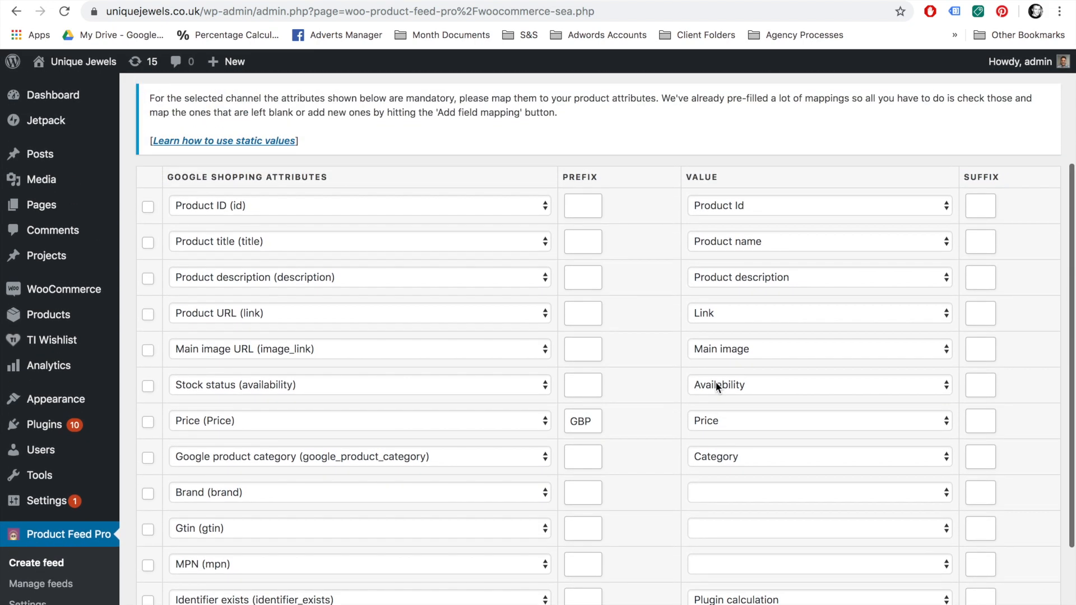
pyautogui.scroll(-3)
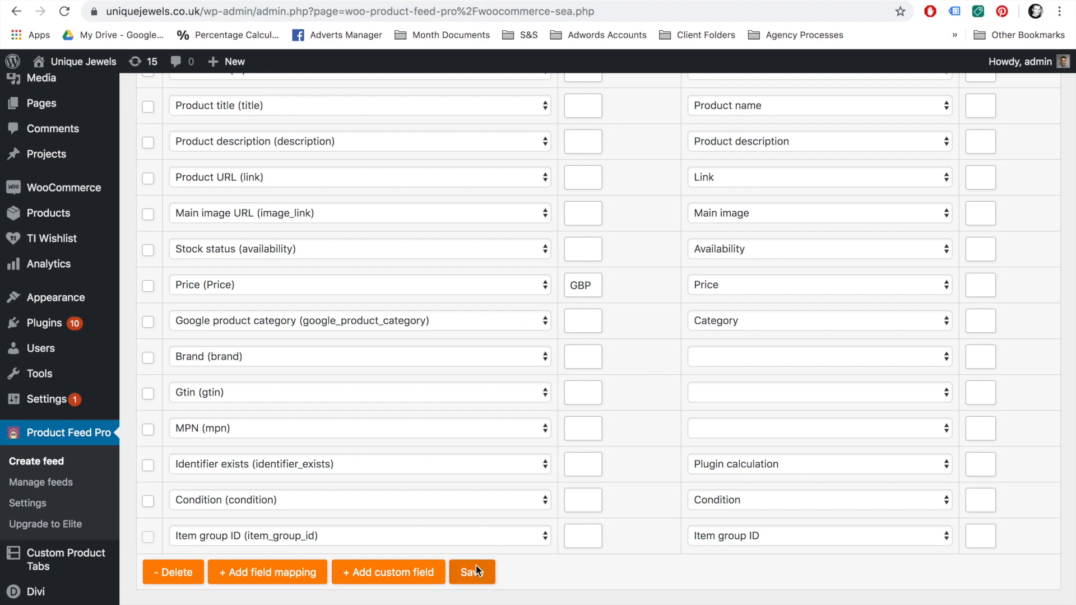
pyautogui.click(472, 572)
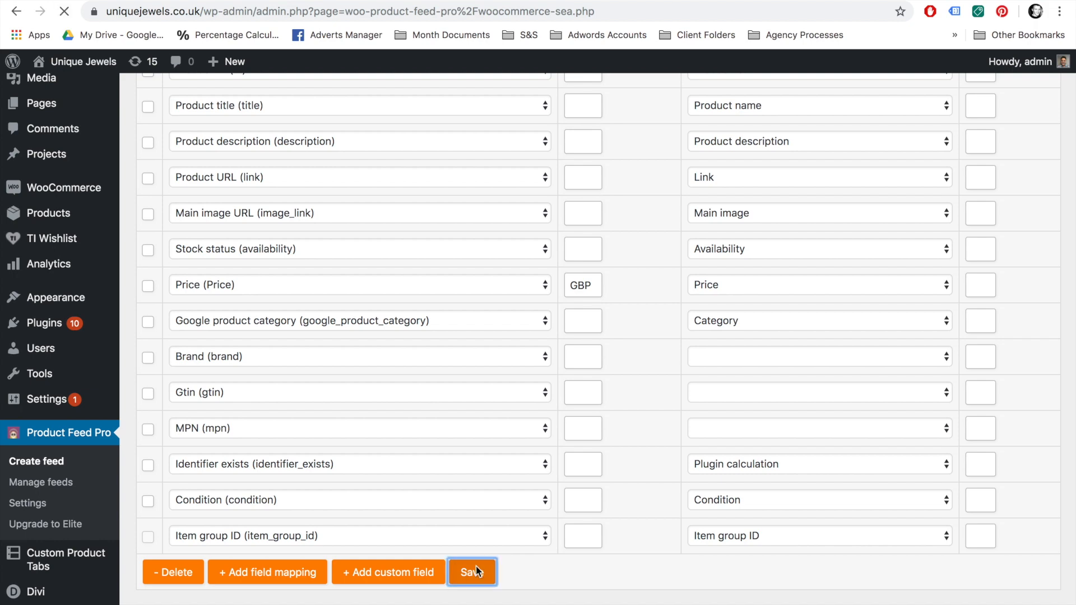
# Step: Map Bracelets to Jewelry > Bracelets and Necklaces to Jewelry > Necklaces
pyautogui.click(472, 572)
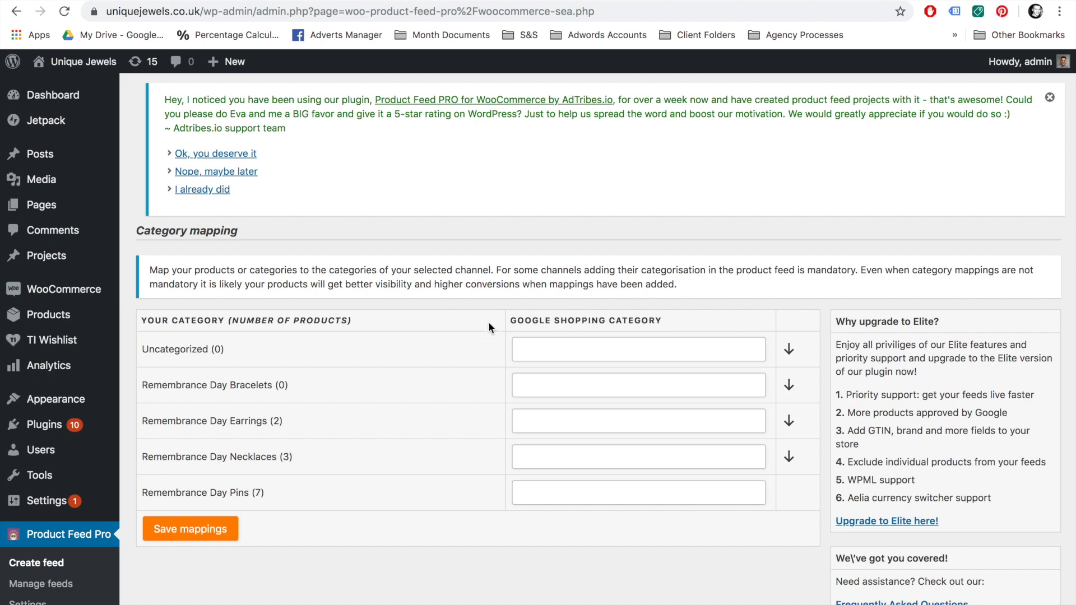
pyautogui.write('brace')
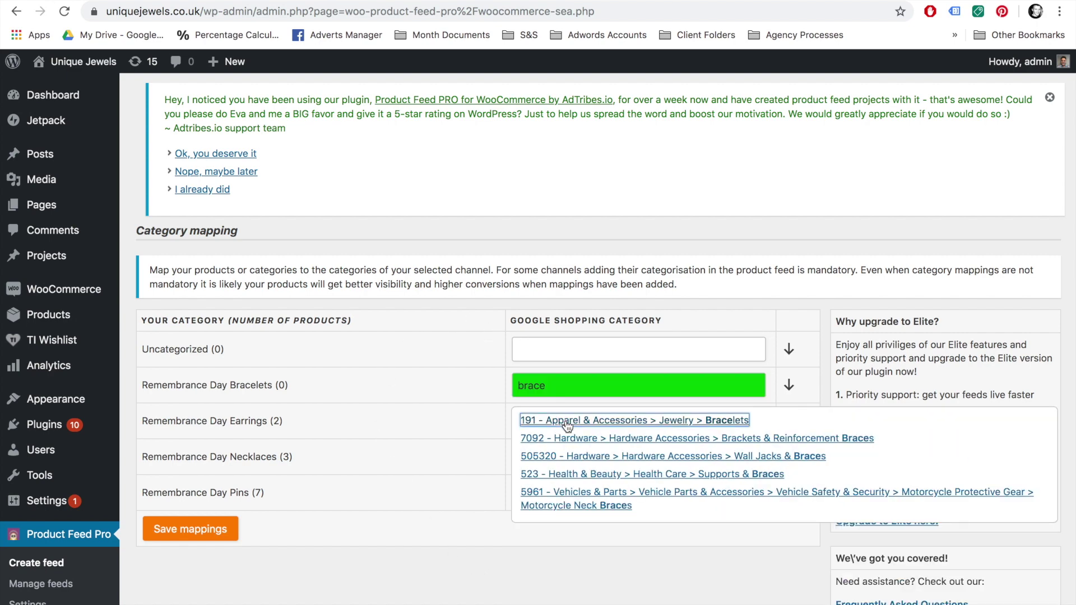
pyautogui.click(634, 421)
pyautogui.write('94 - Apparel & Accessories > Jewelry > Earrings')
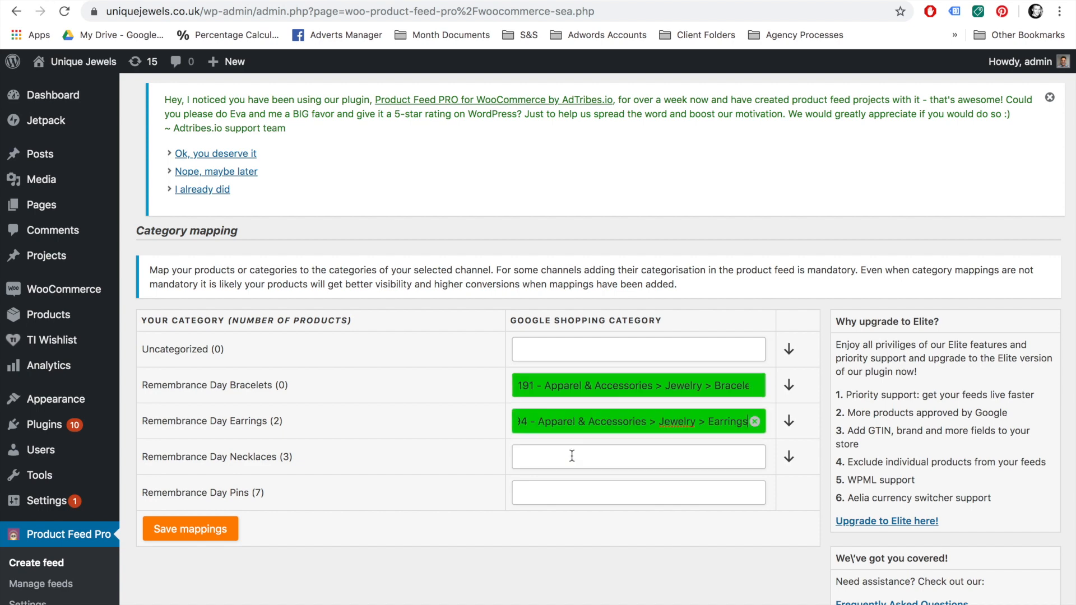
pyautogui.write('necklace')
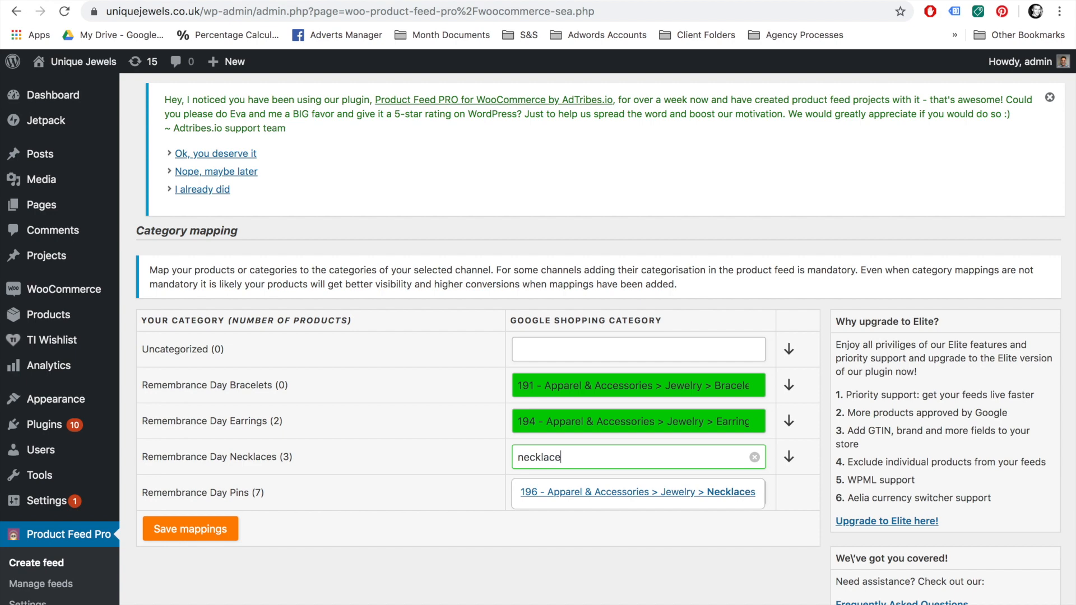
pyautogui.click(639, 492)
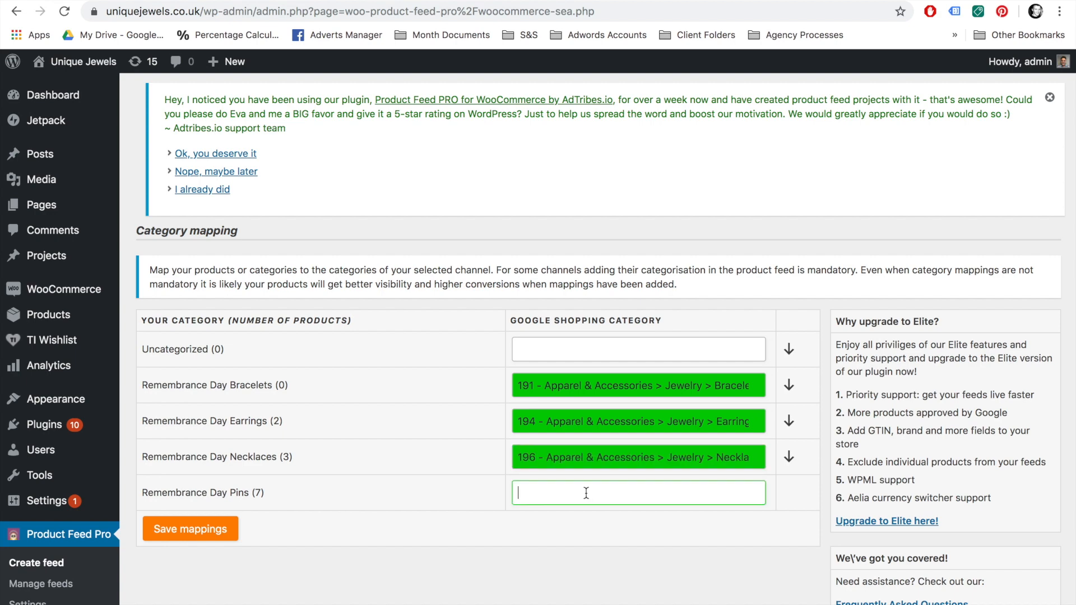
# Step: Map Pins to Brooches & Lapel Pins and Uncategorized to the Jewelry category
pyautogui.write('pins')
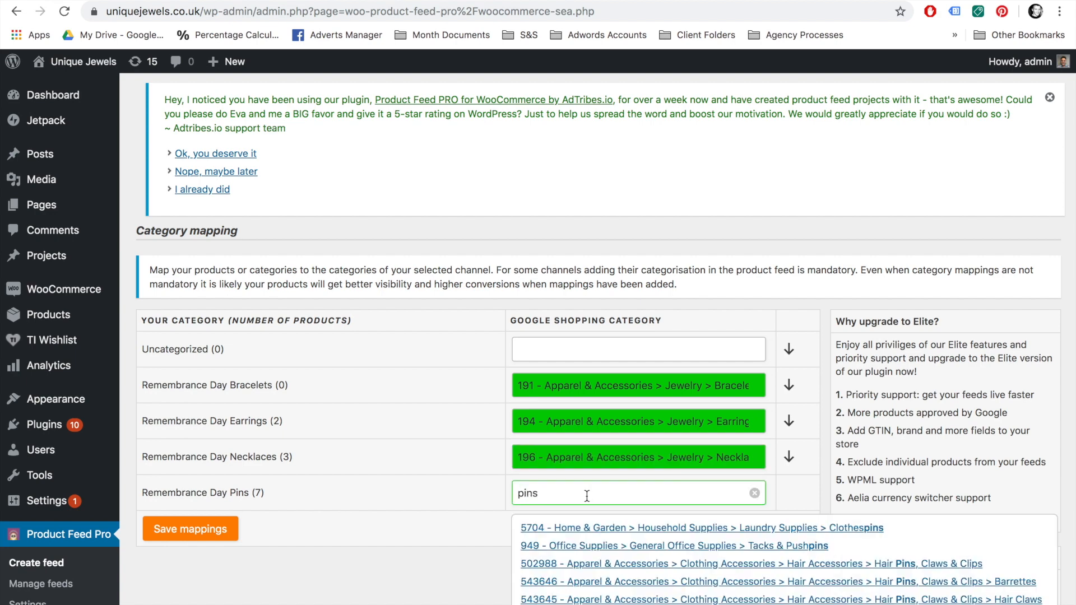
pyautogui.scroll(-3)
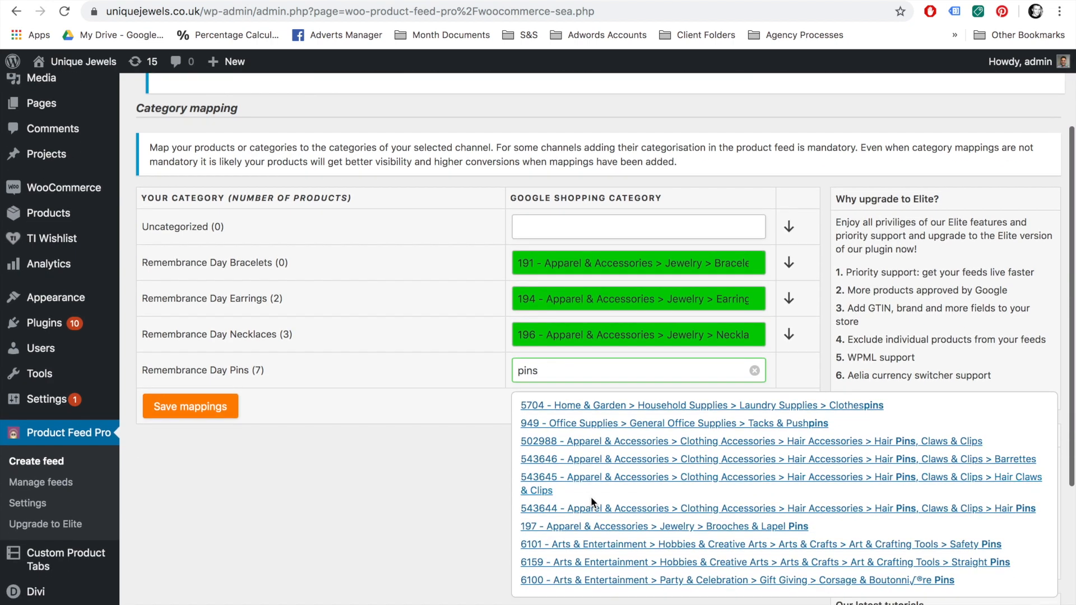
pyautogui.click(664, 527)
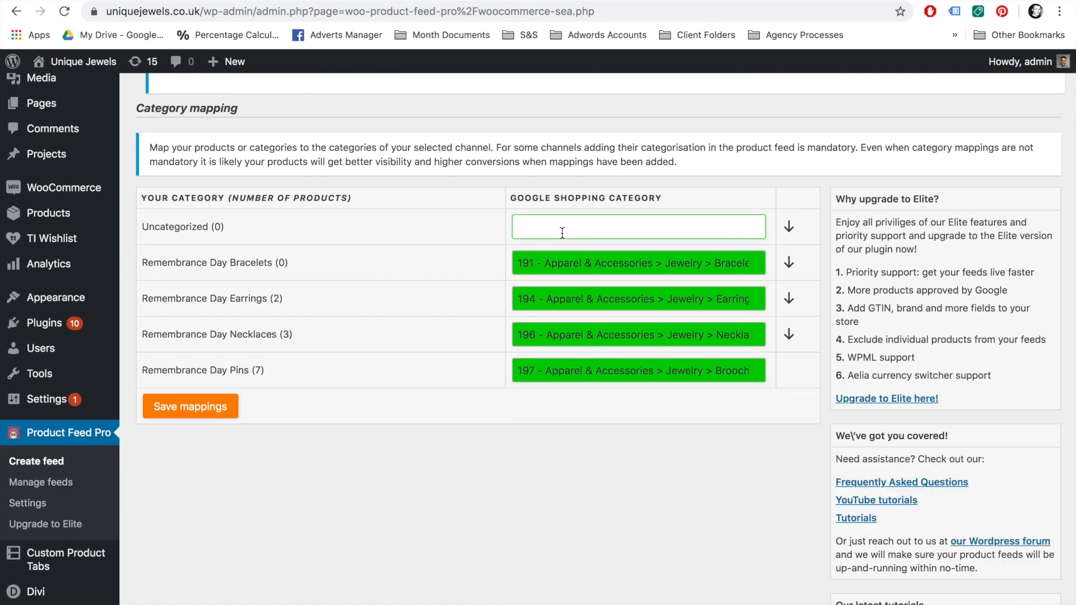
pyautogui.write('jew')
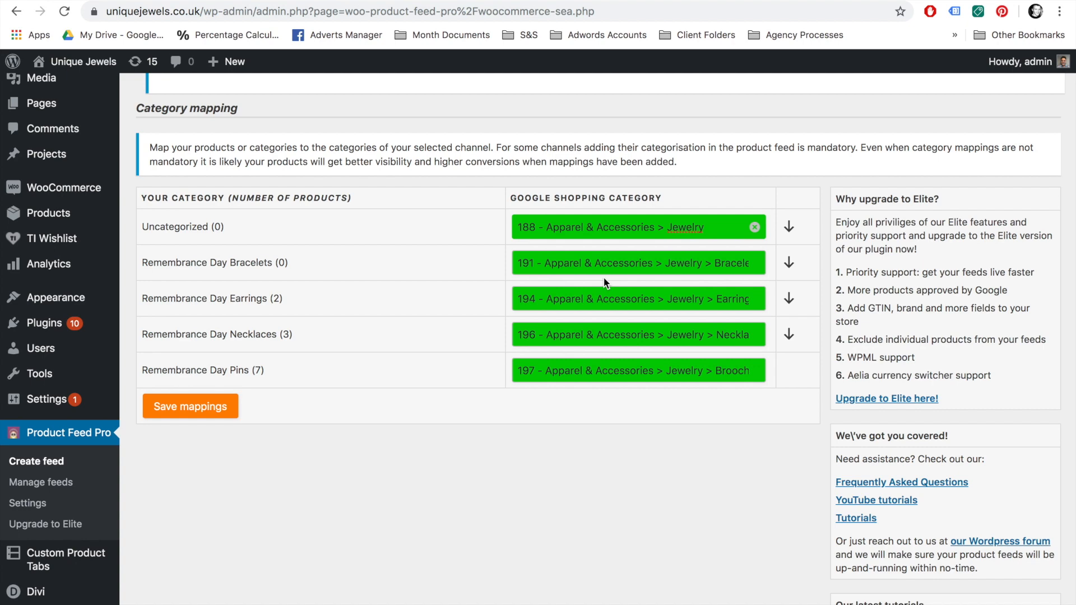
pyautogui.click(189, 407)
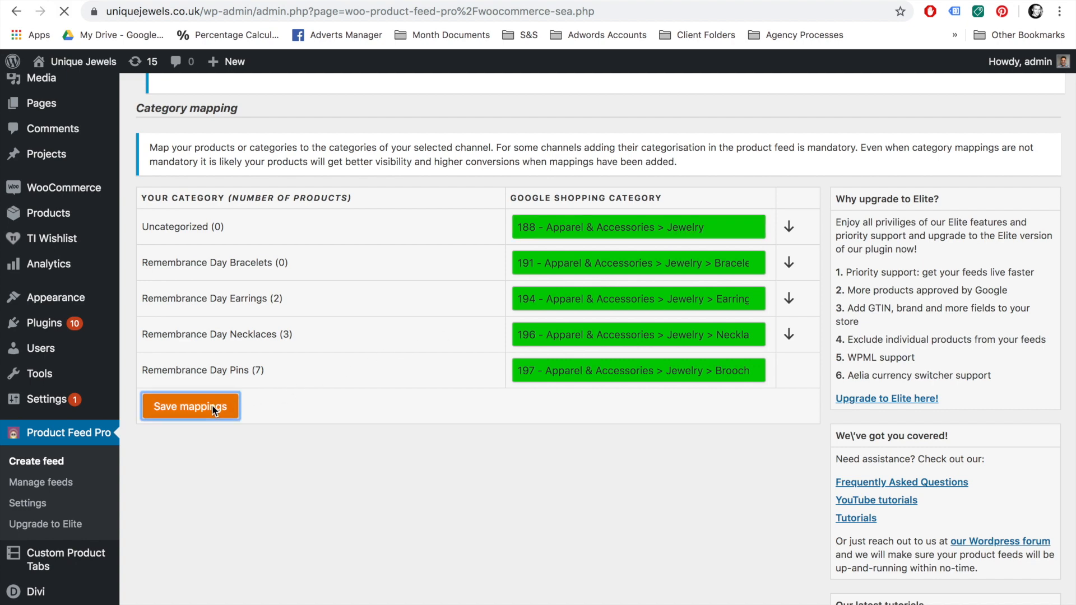
# Step: Save the category mappings and continue past filters and rules without adding any
pyautogui.click(190, 406)
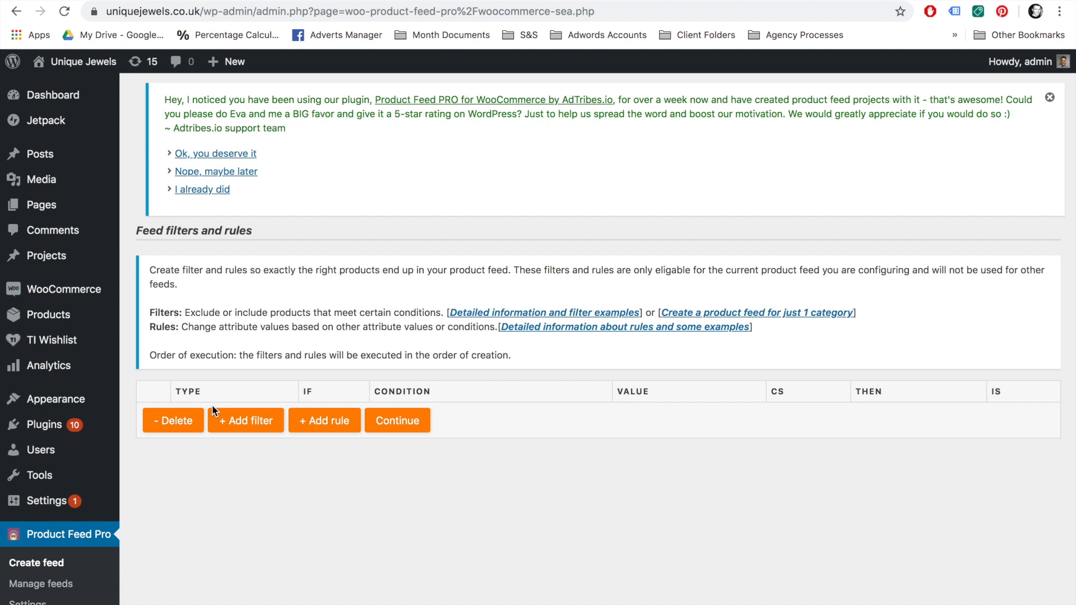
pyautogui.moveTo(197, 284)
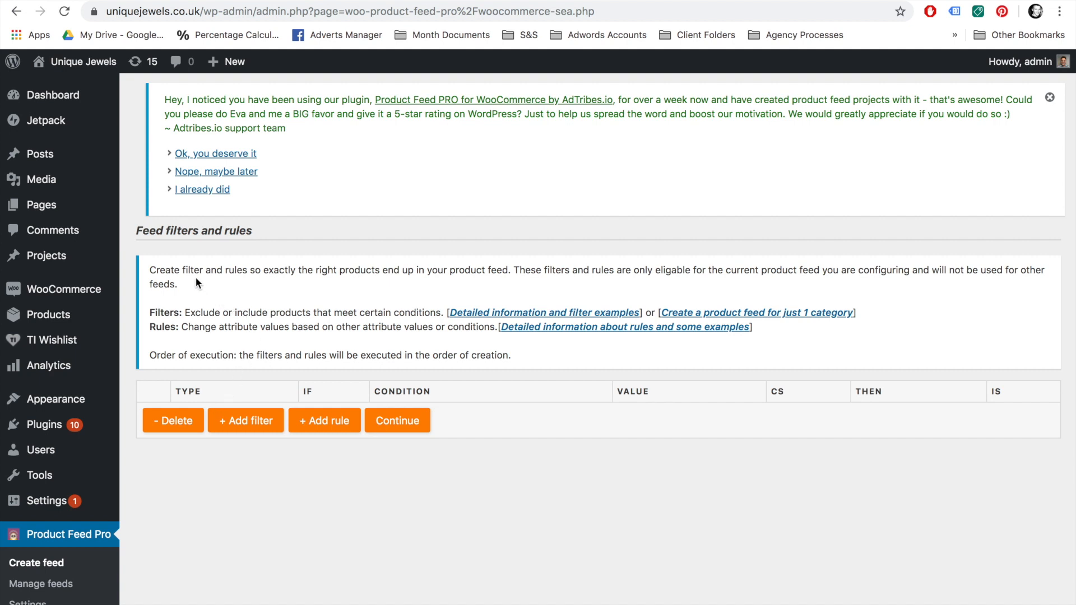
pyautogui.moveTo(221, 286)
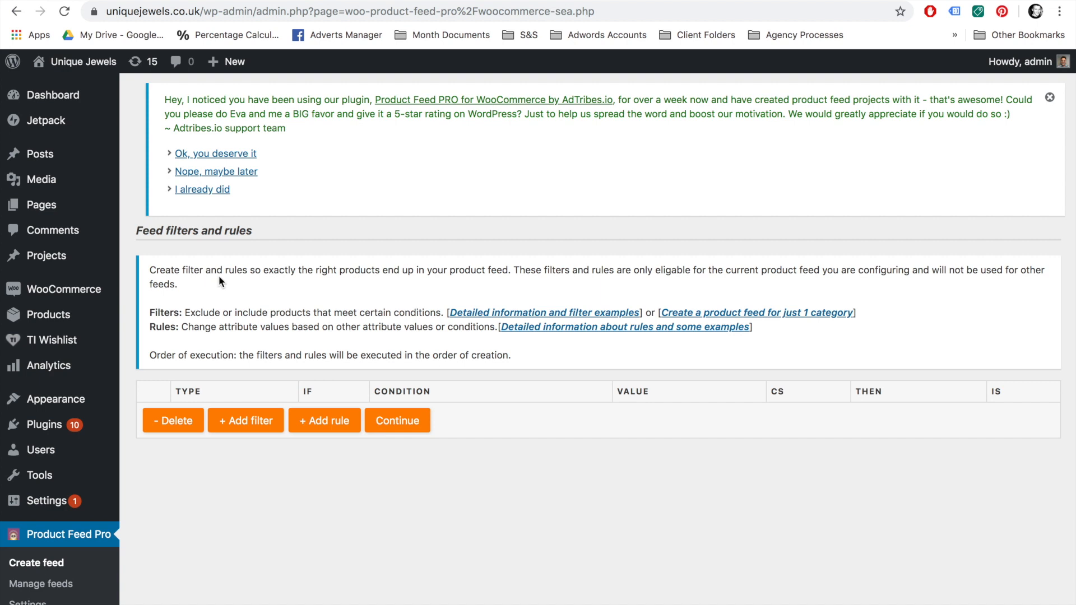
pyautogui.moveTo(193, 313)
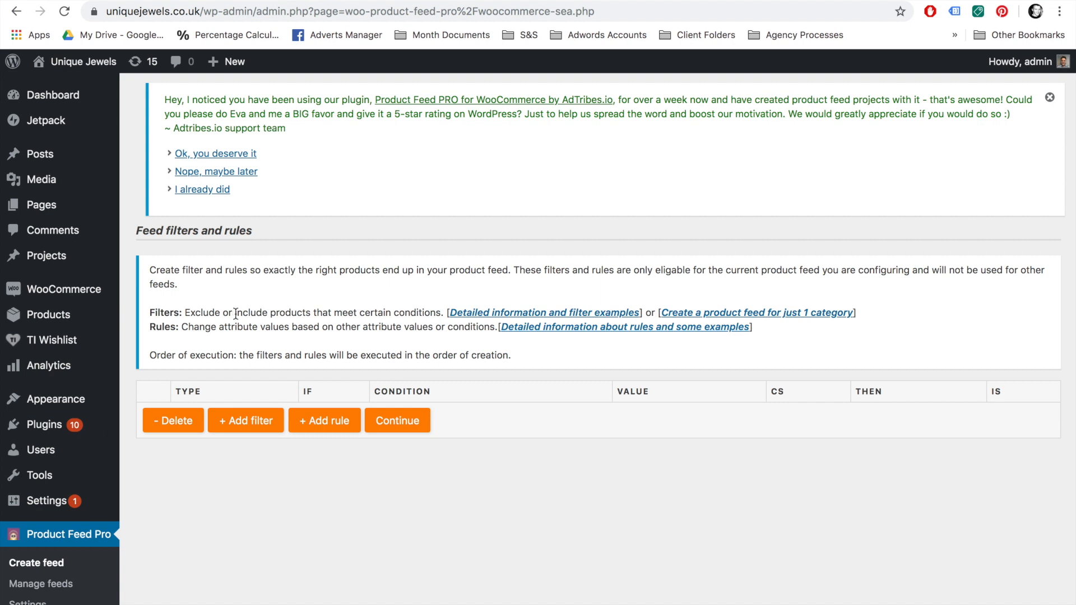
pyautogui.moveTo(262, 325)
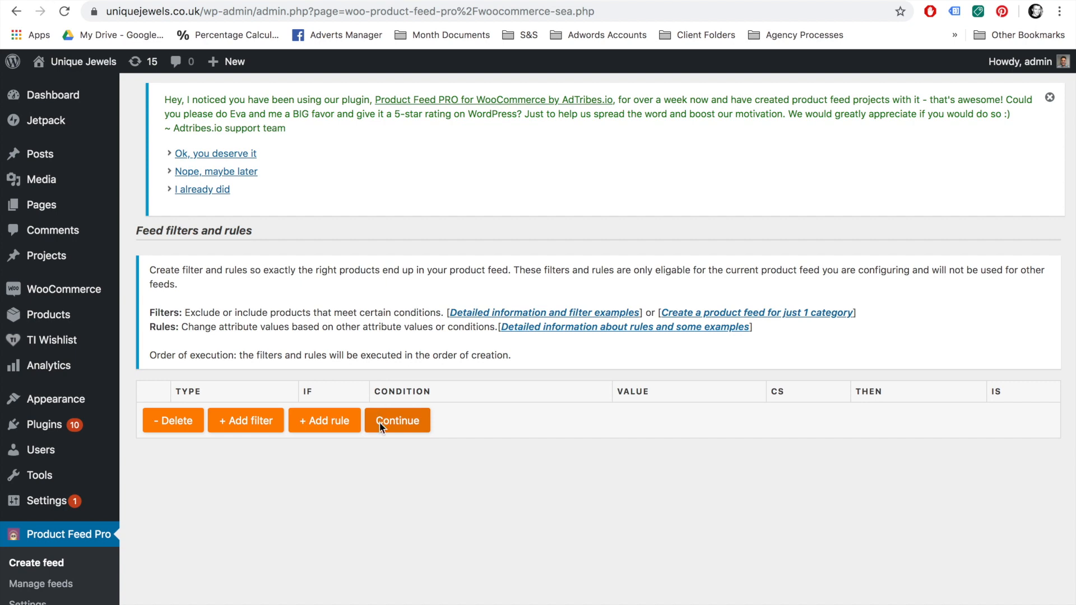
pyautogui.click(397, 420)
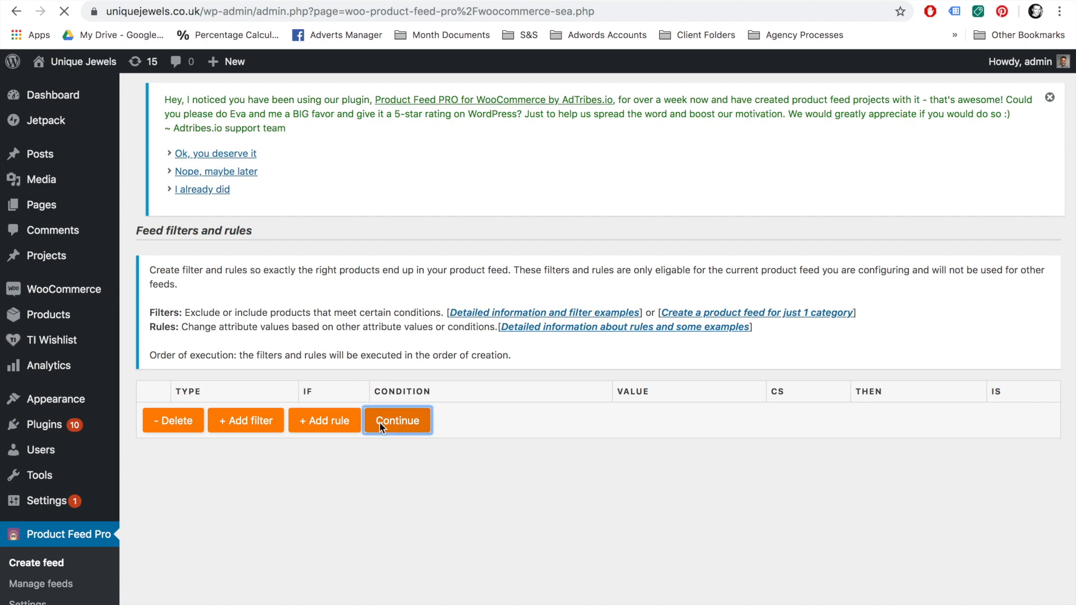
# Step: Keep Google Analytics tracking with source Google Shopping, medium cpc, campaign Google Shopping Feed and generate the feed
pyautogui.click(397, 421)
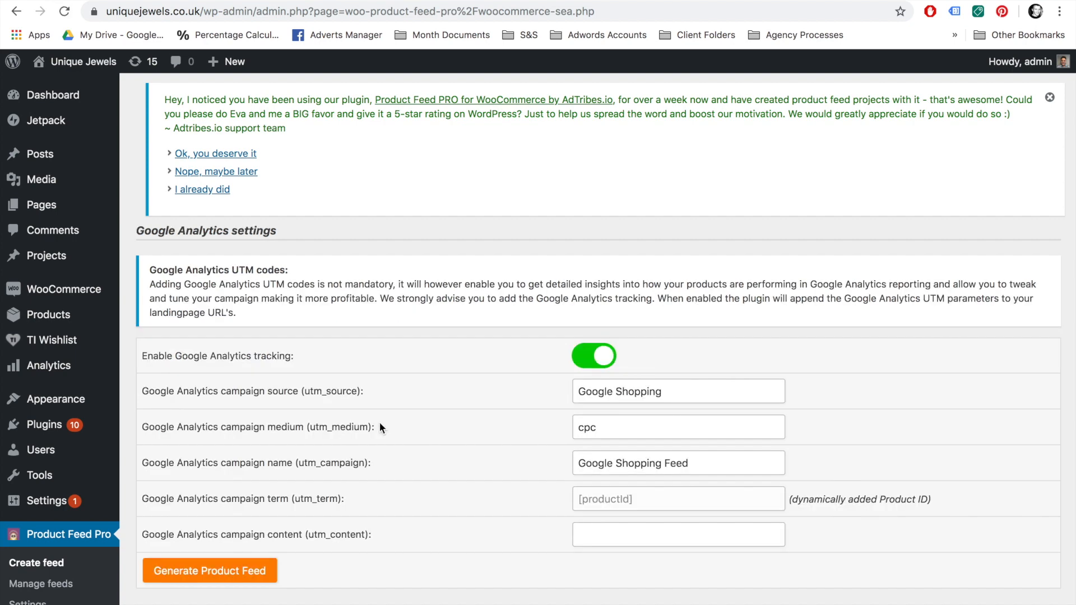
pyautogui.moveTo(321, 364)
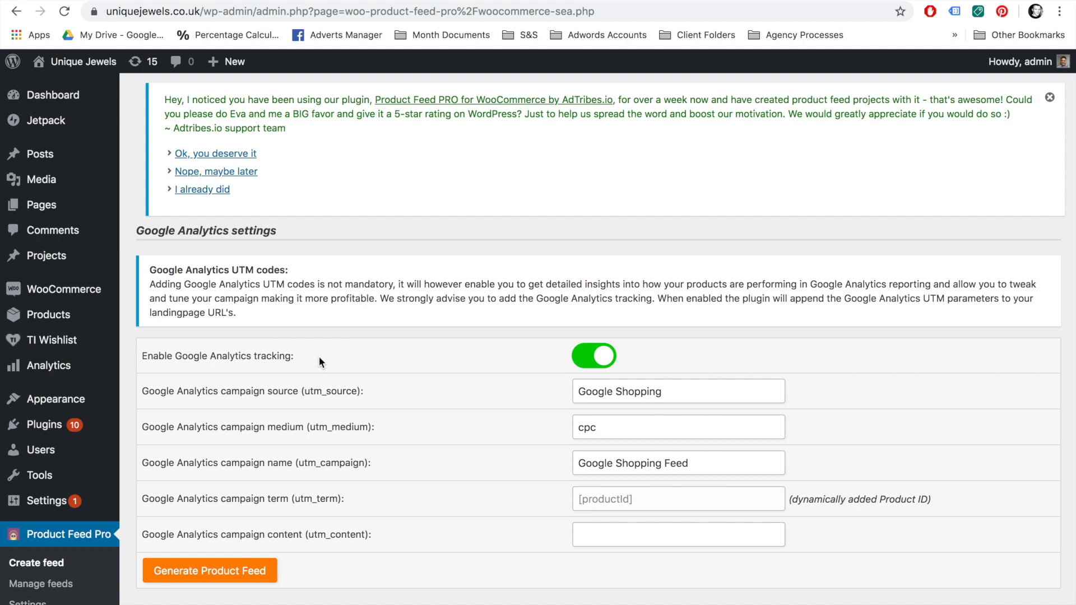
pyautogui.moveTo(242, 354)
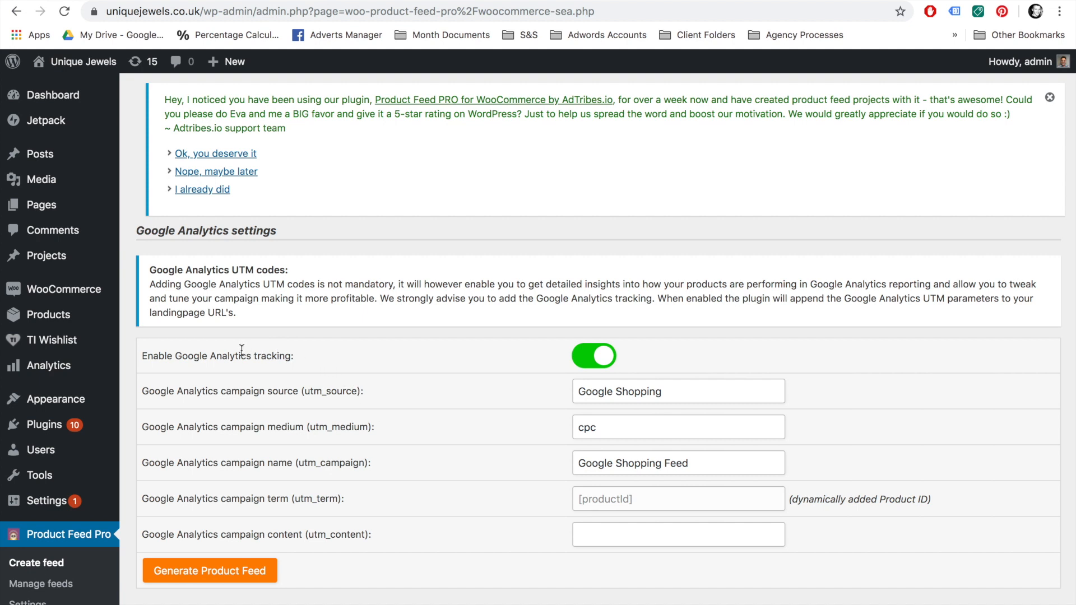
pyautogui.moveTo(424, 359)
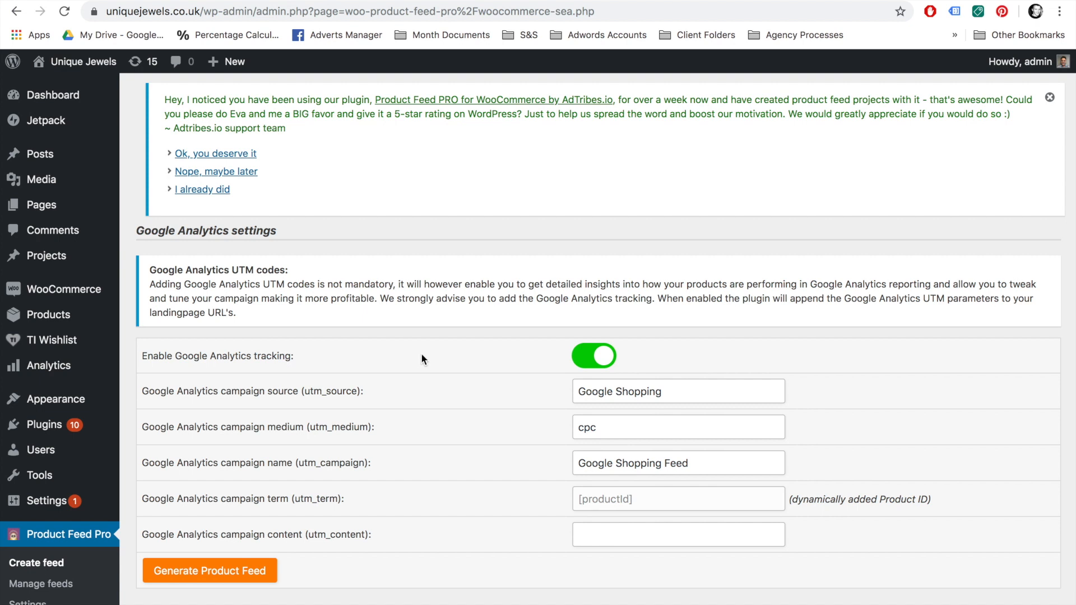
pyautogui.moveTo(523, 358)
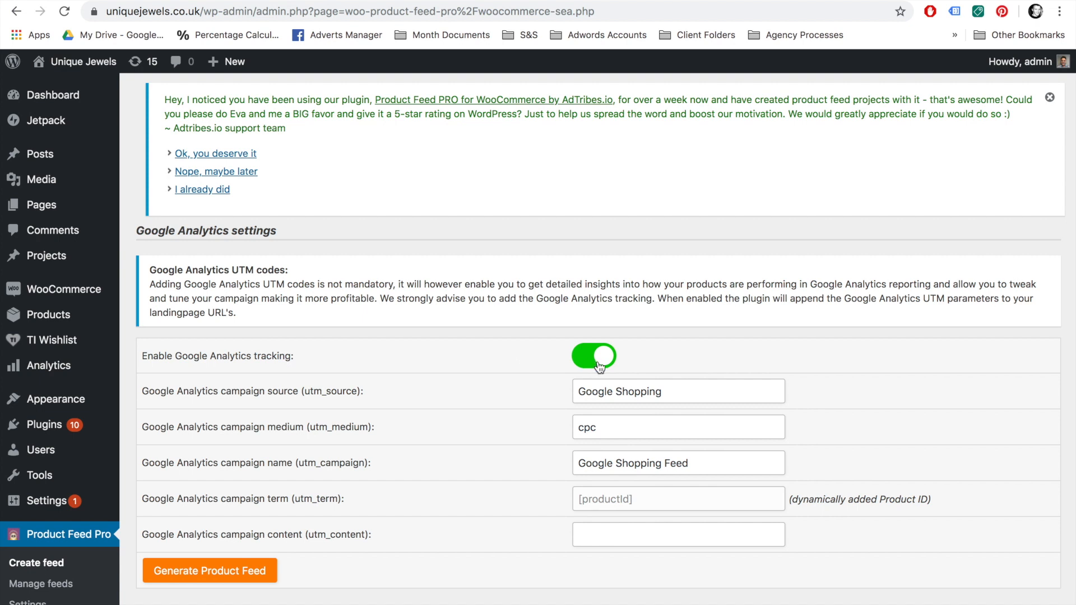
pyautogui.moveTo(598, 388)
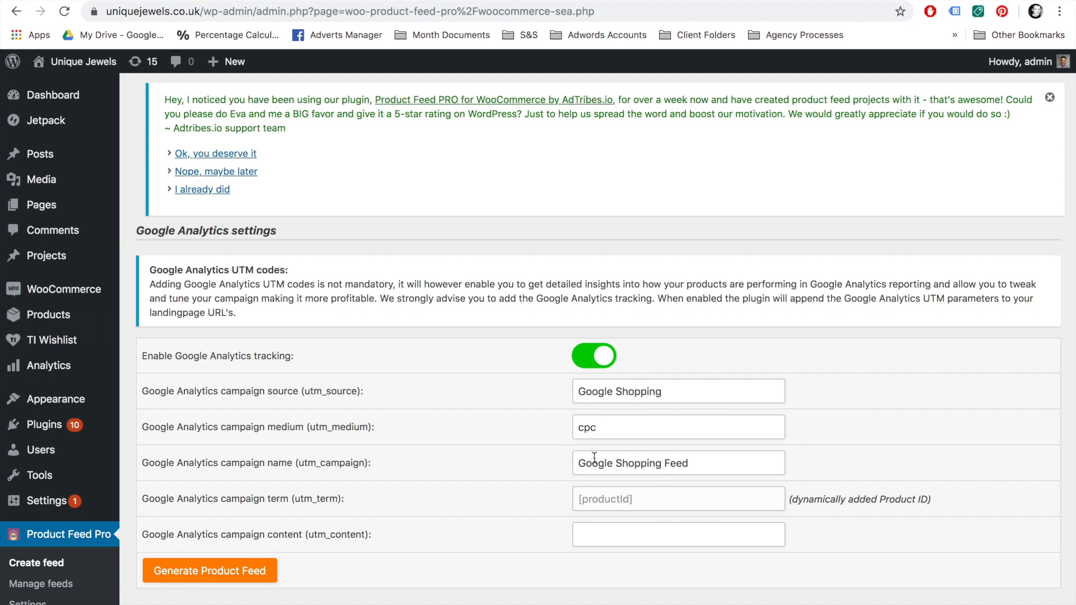
pyautogui.moveTo(596, 465)
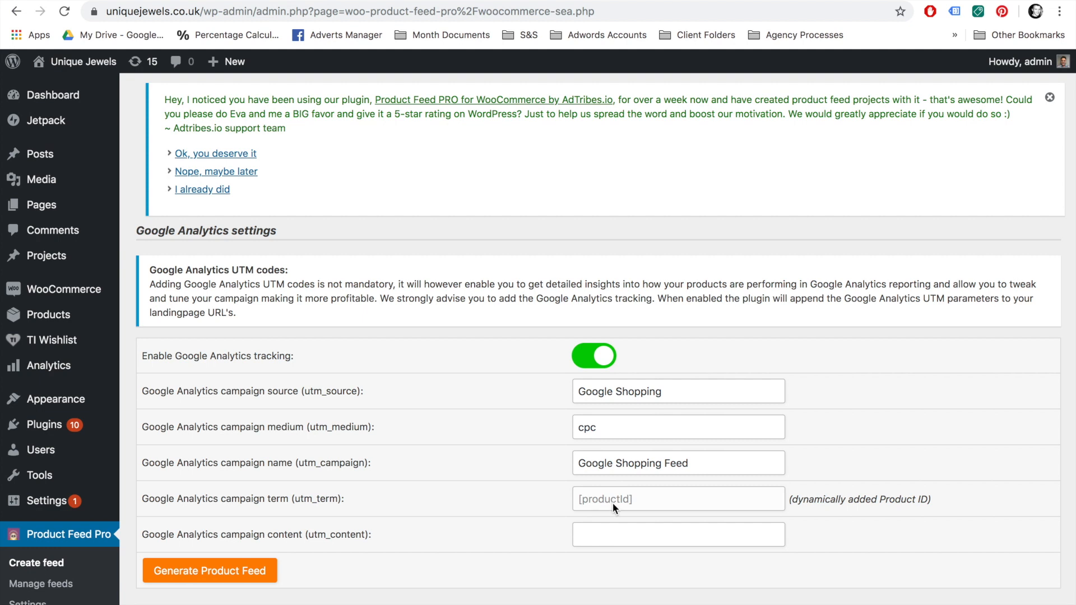
pyautogui.moveTo(566, 522)
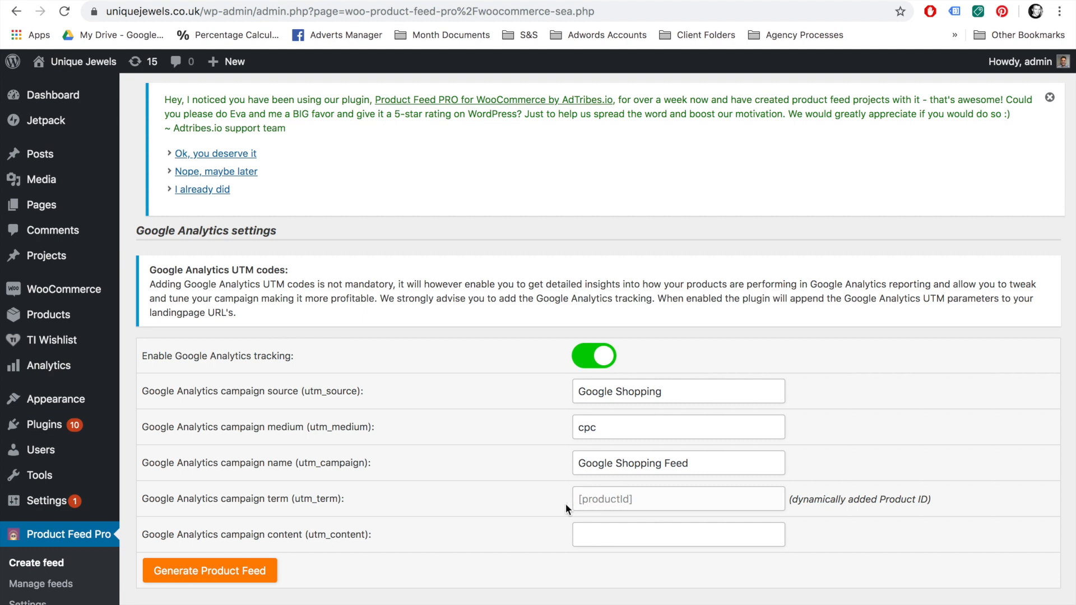
pyautogui.moveTo(317, 529)
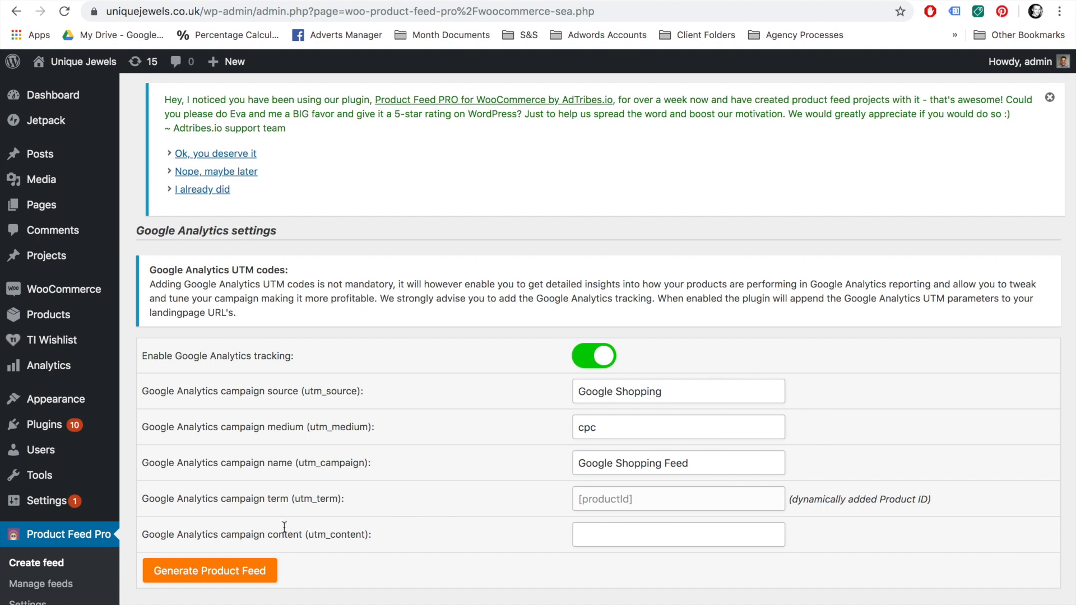
pyautogui.moveTo(234, 562)
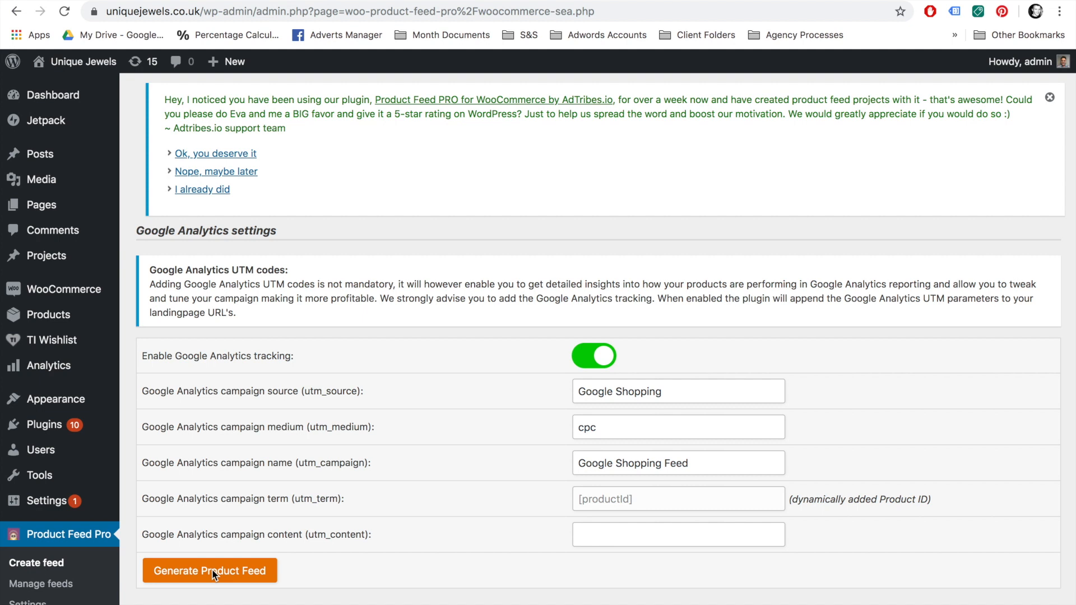
pyautogui.click(211, 571)
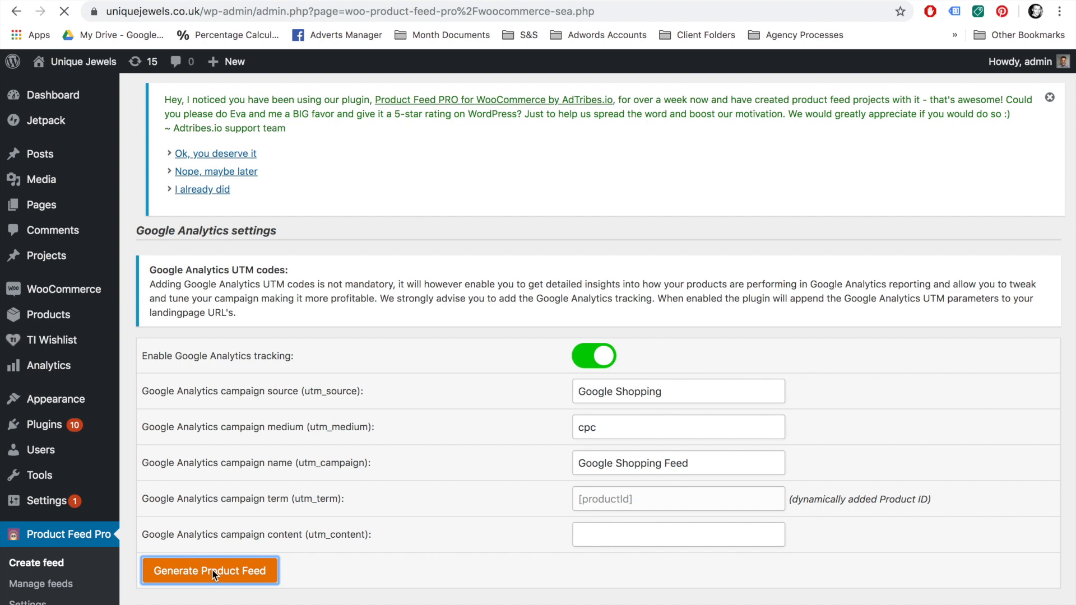
pyautogui.click(209, 571)
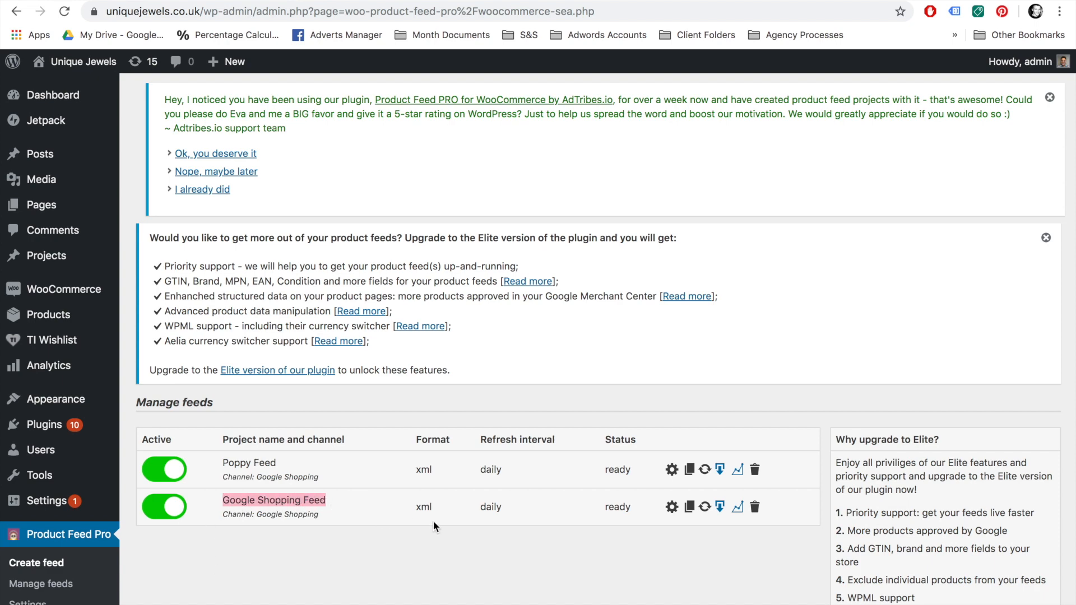
# Step: Review the Manage feeds list showing Poppy Feed and Google Shopping Feed as ready daily XML feeds
pyautogui.scroll(-3)
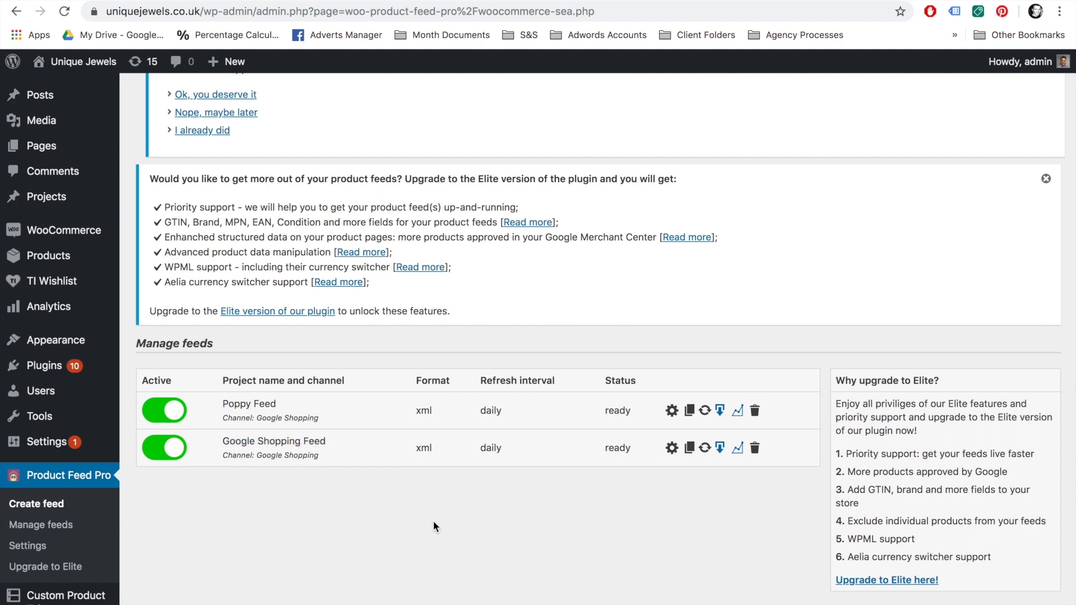
pyautogui.moveTo(222, 446)
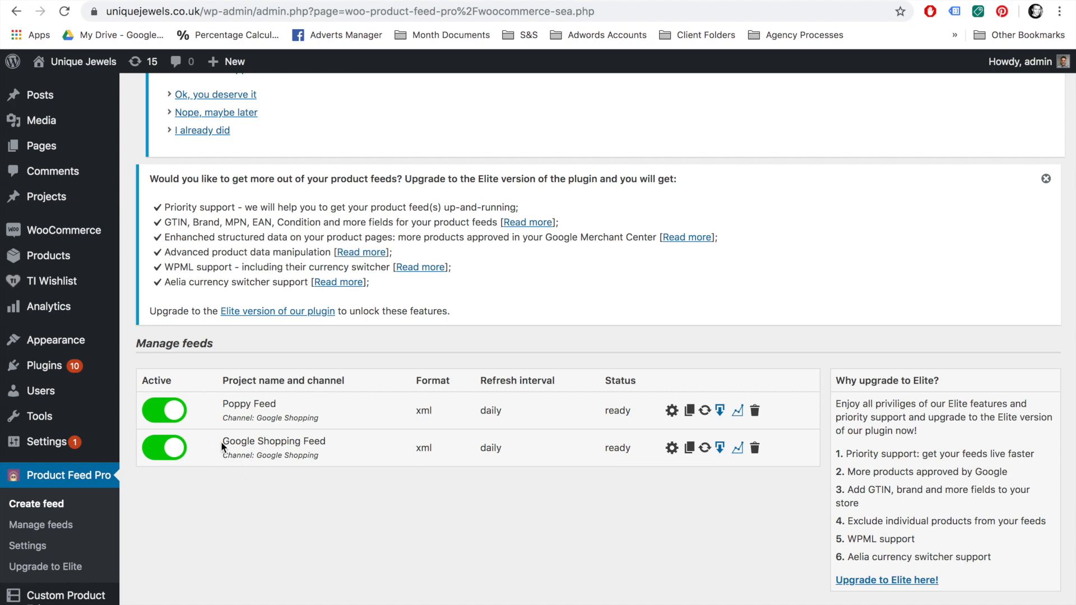
pyautogui.moveTo(679, 482)
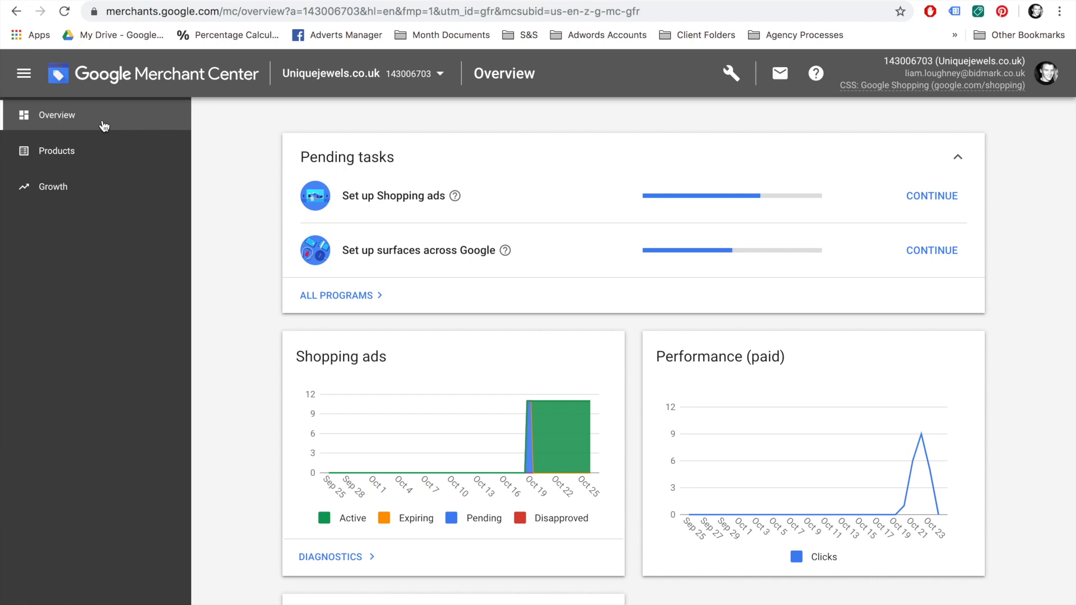
pyautogui.moveTo(47, 14)
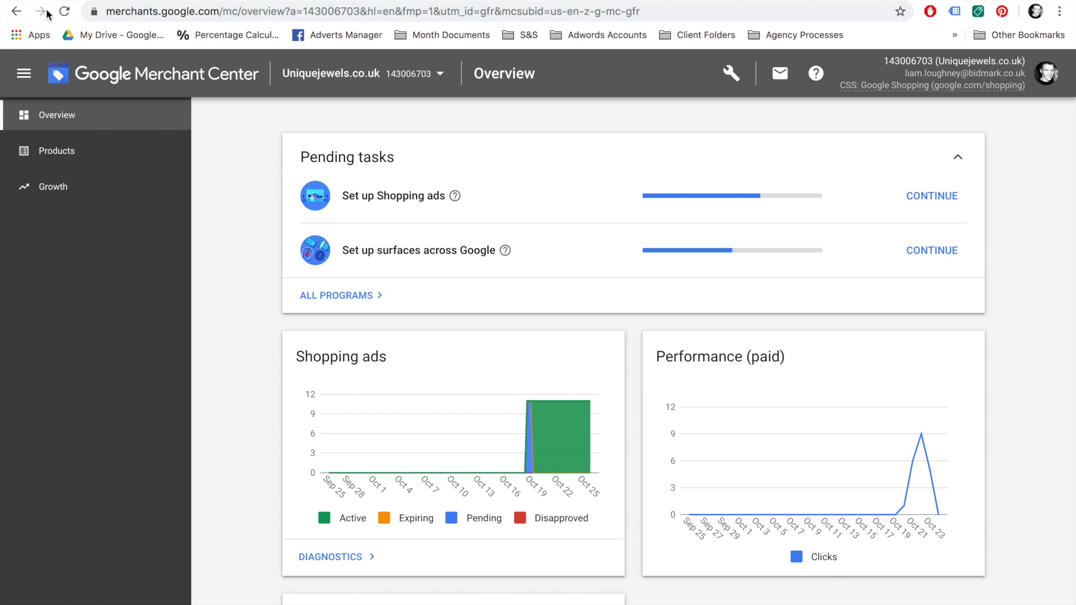
pyautogui.moveTo(17, 10)
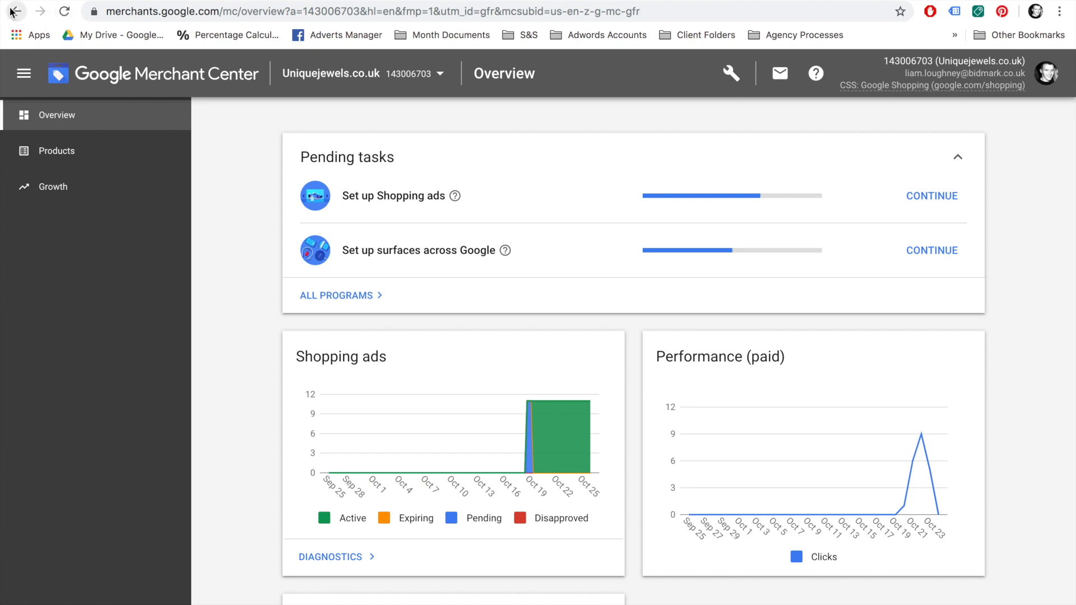
pyautogui.moveTo(17, 12)
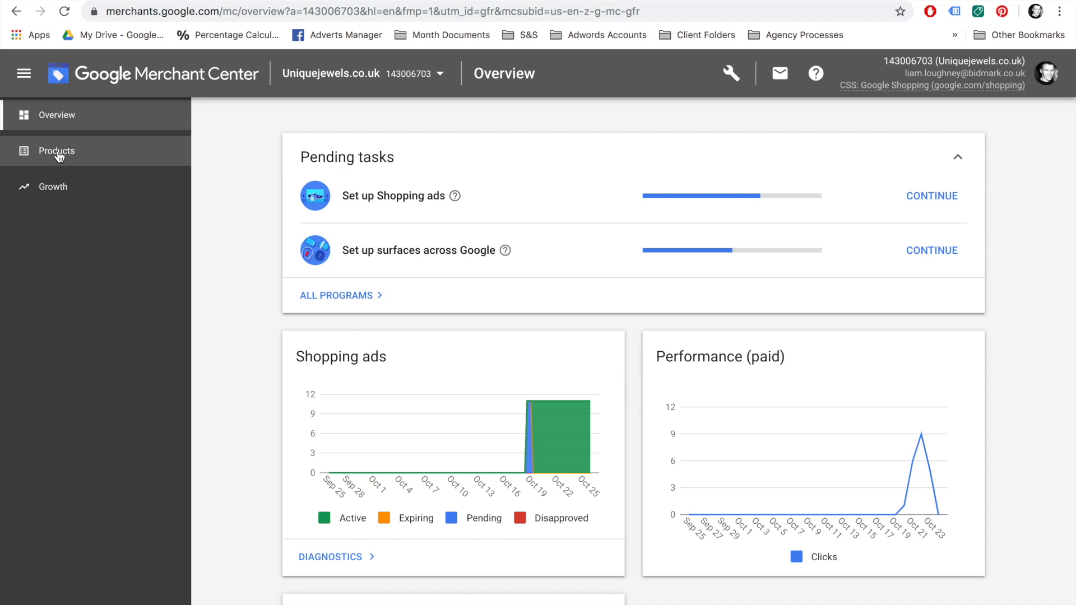
# Step: Go to Products > Feeds to list the account's product feeds
pyautogui.click(56, 150)
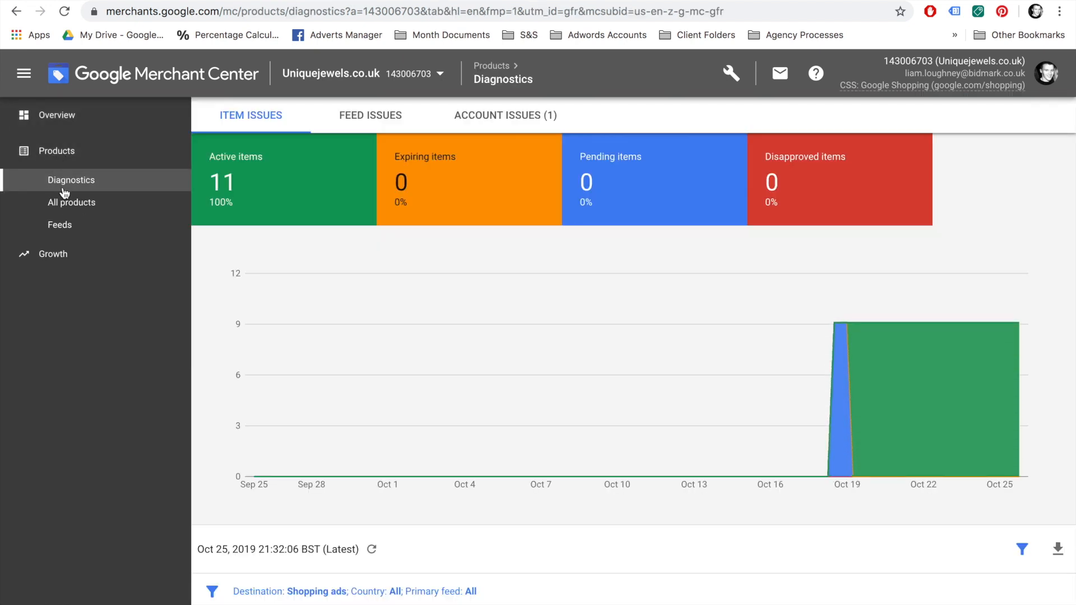
pyautogui.click(59, 224)
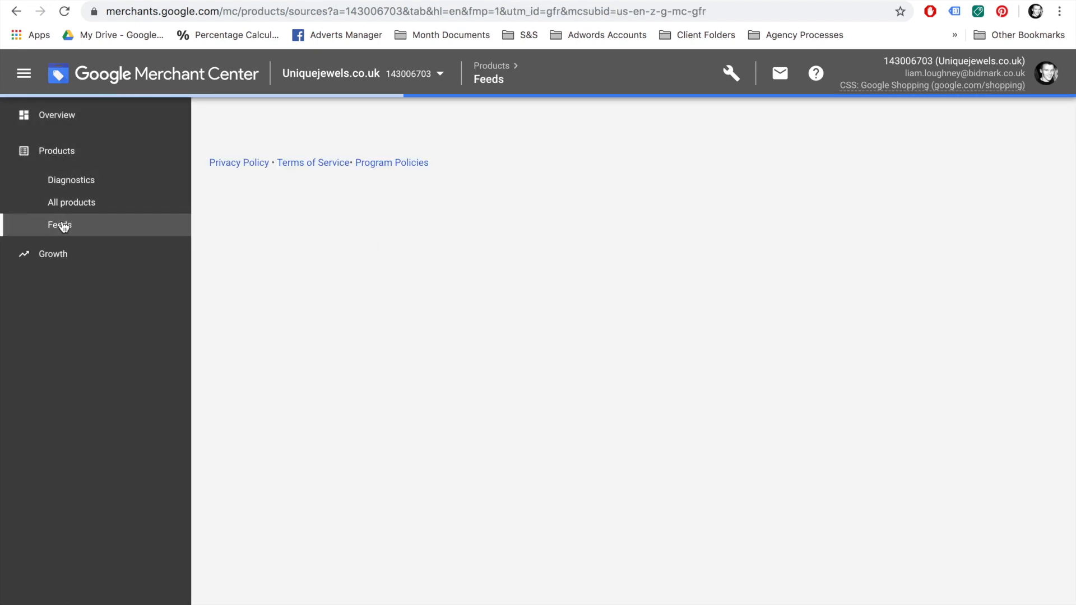
# Step: Start a new primary feed for United Kingdom, English, Shopping ads
pyautogui.click(58, 225)
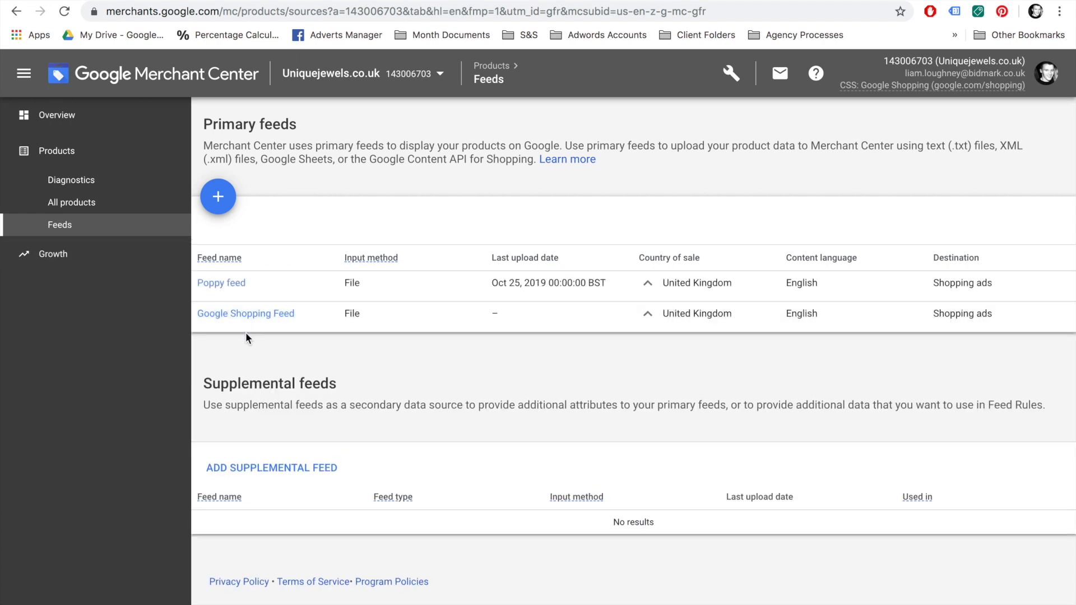
pyautogui.click(217, 196)
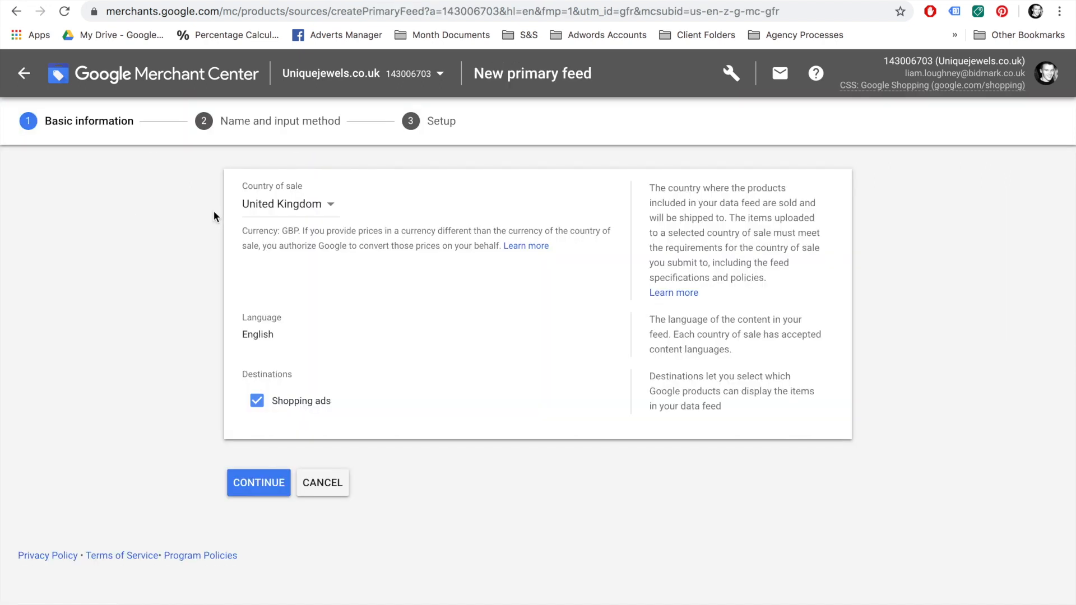
pyautogui.moveTo(271, 322)
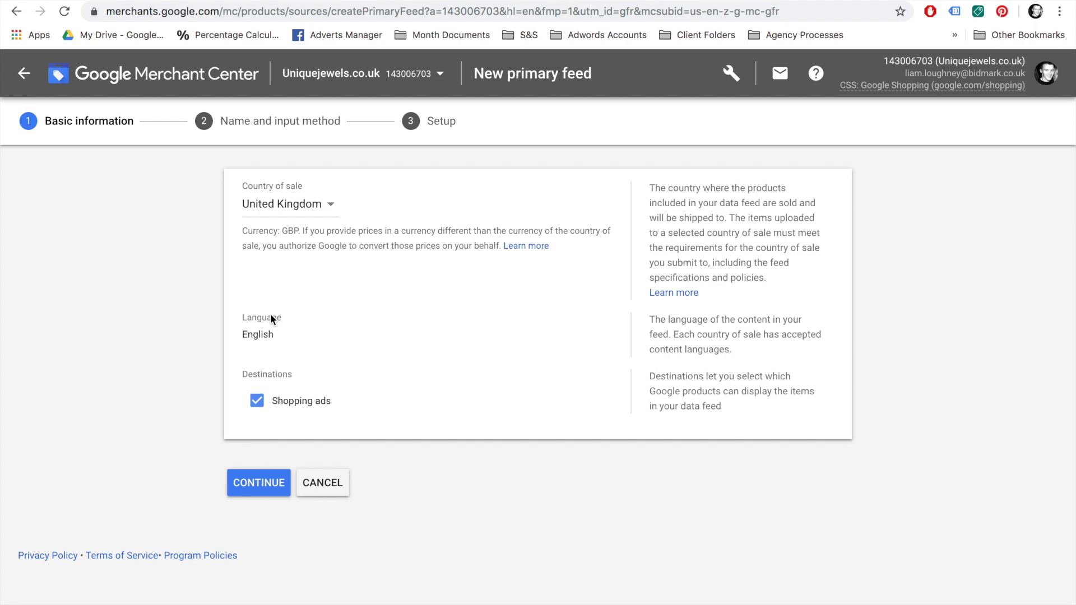
pyautogui.click(258, 482)
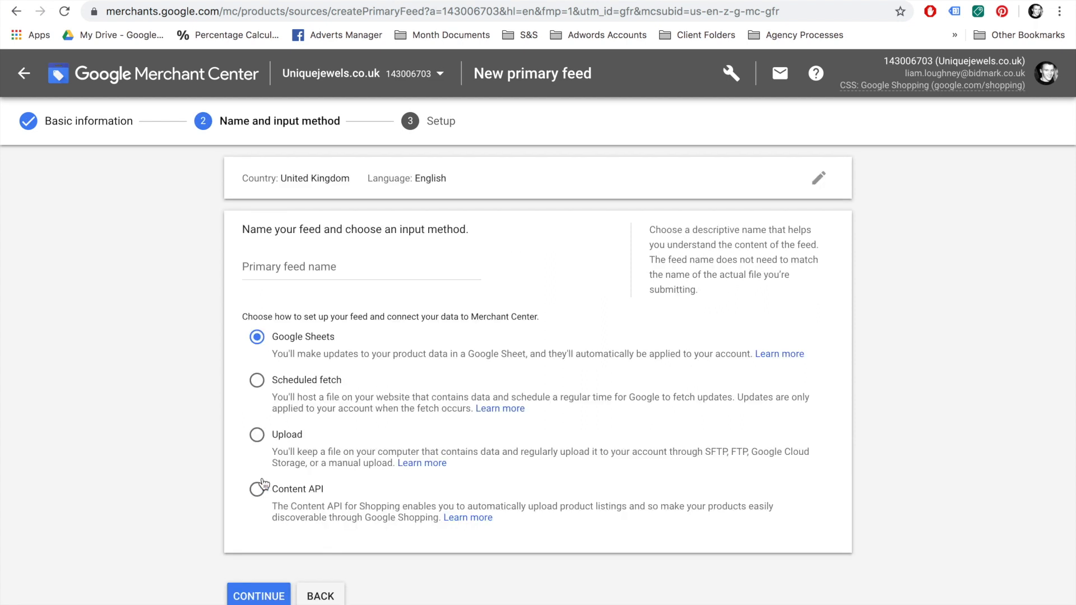
pyautogui.moveTo(263, 389)
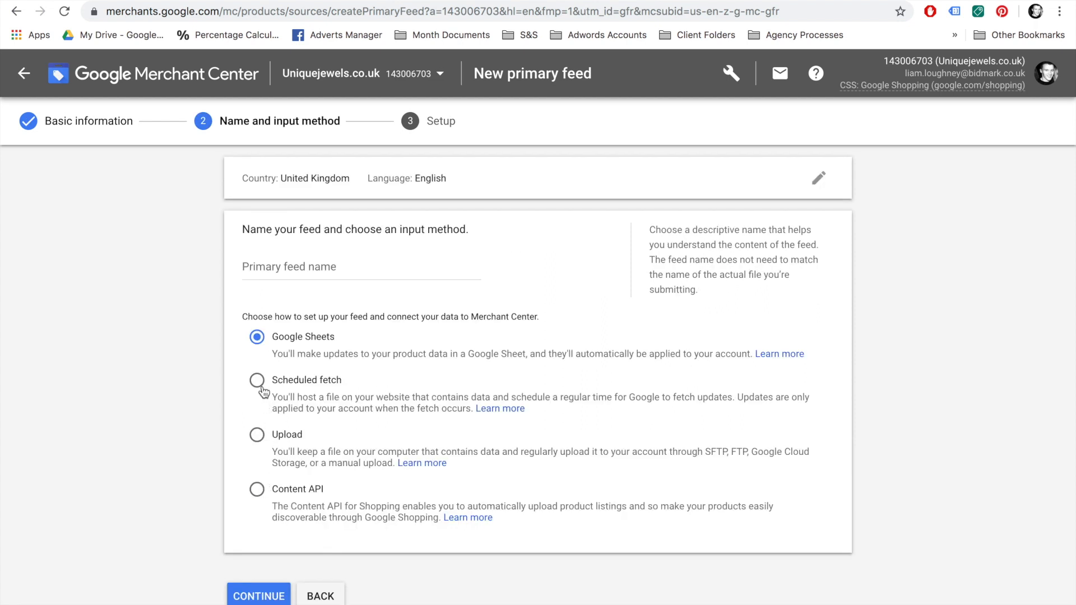
# Step: Choose scheduled fetch and name the feed 'Google Shopping 2019', continuing to setup
pyautogui.click(257, 380)
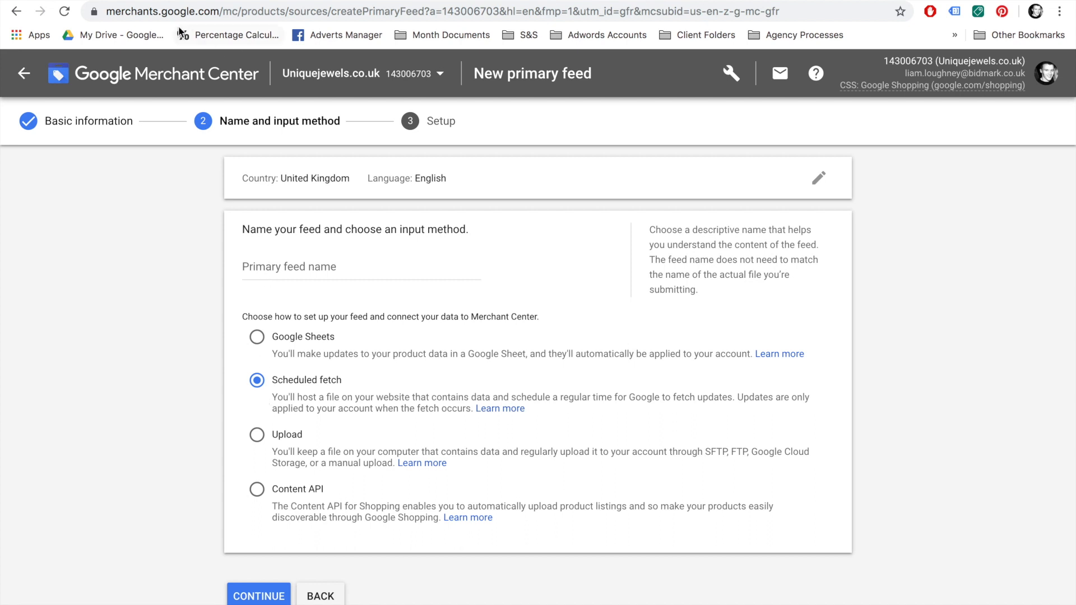
pyautogui.write('Google Shopping 20')
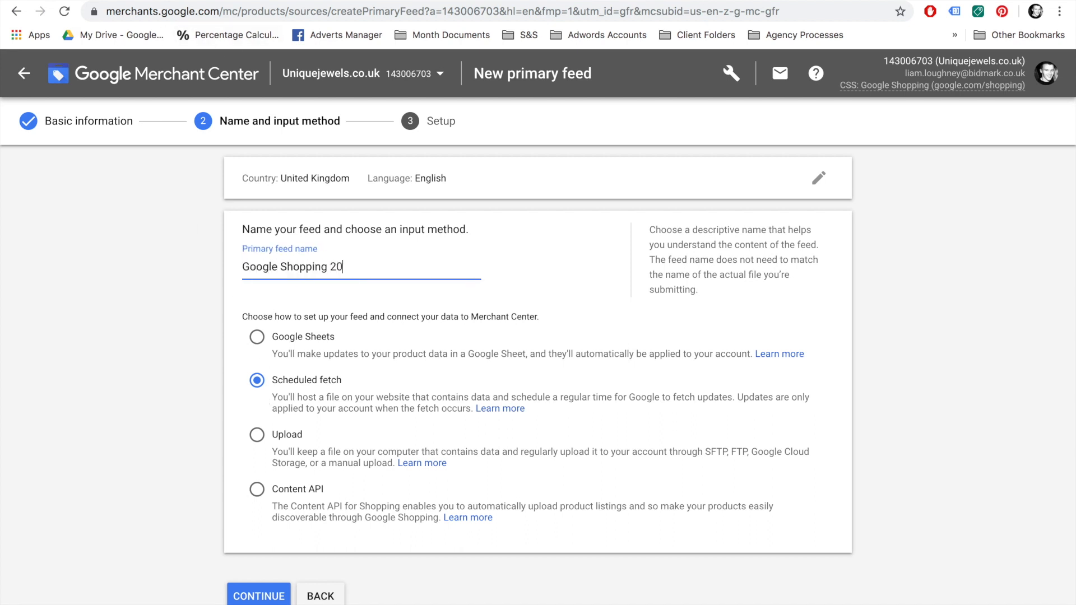
pyautogui.write('19')
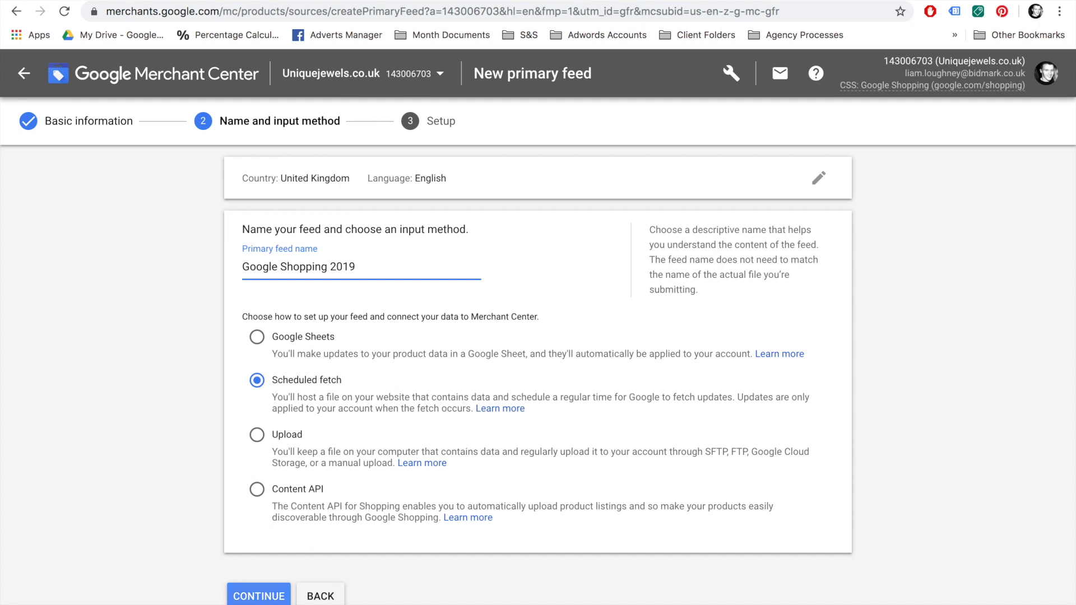
pyautogui.click(258, 597)
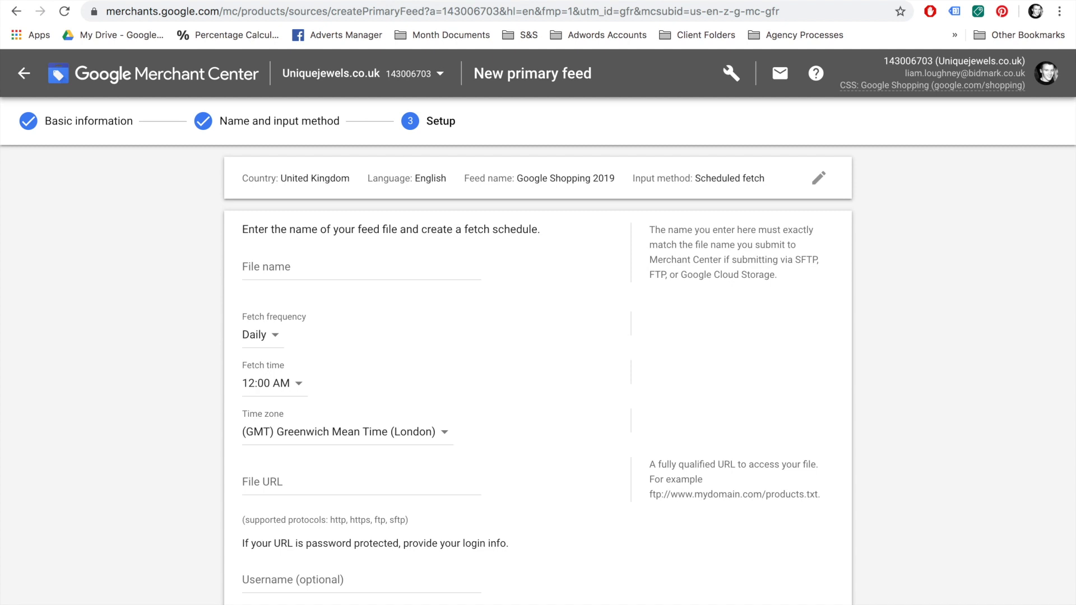
pyautogui.moveTo(299, 509)
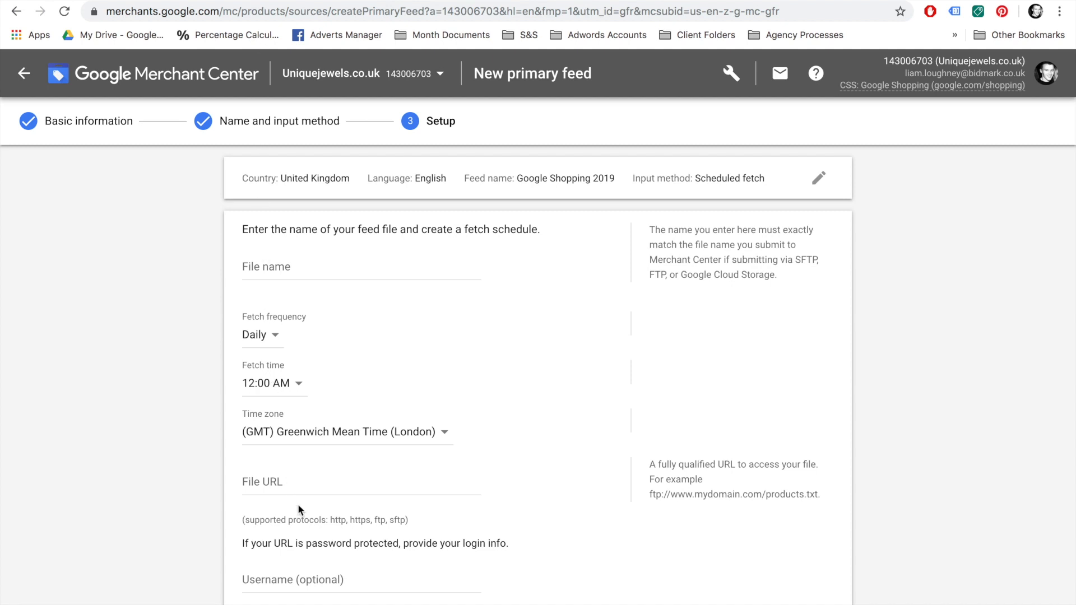
pyautogui.moveTo(355, 303)
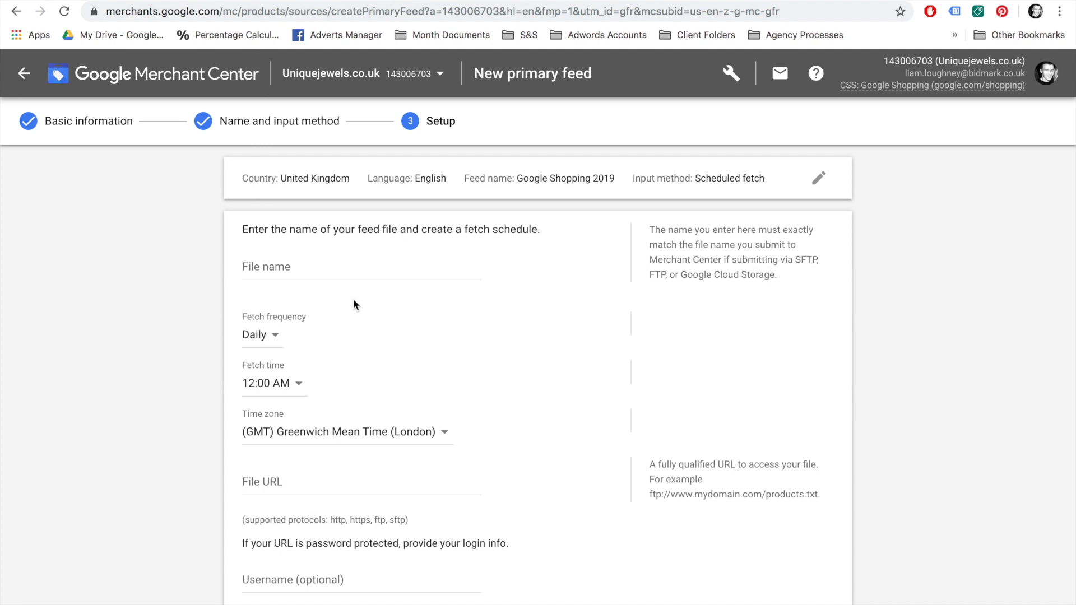
# Step: Set file name 'Google Shopping Feed', paste the store's XML feed URL and create the feed
pyautogui.click(334, 272)
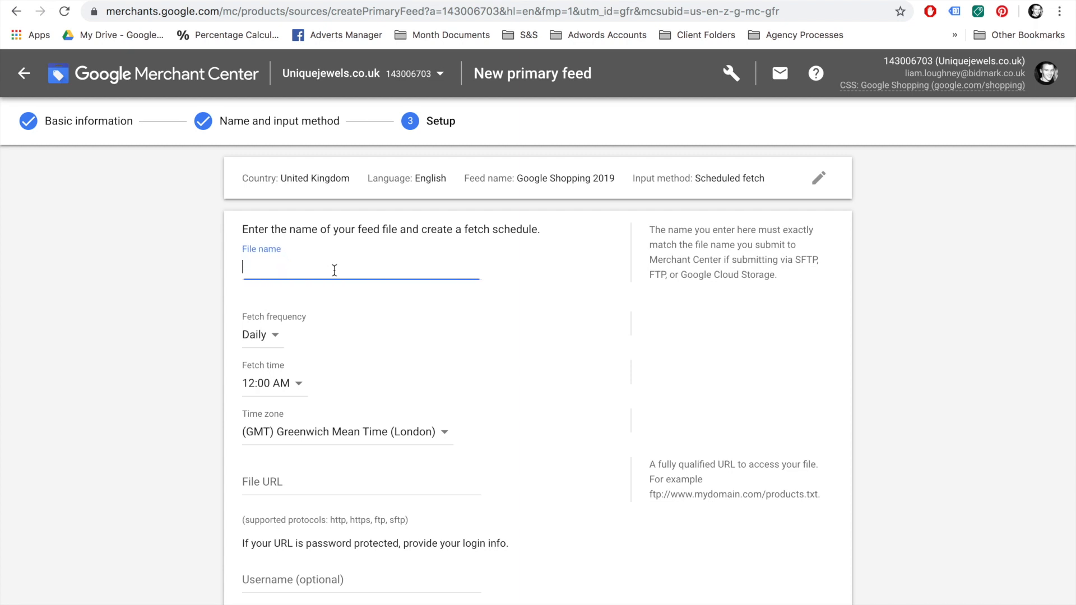
pyautogui.write('Google Shopping Feed')
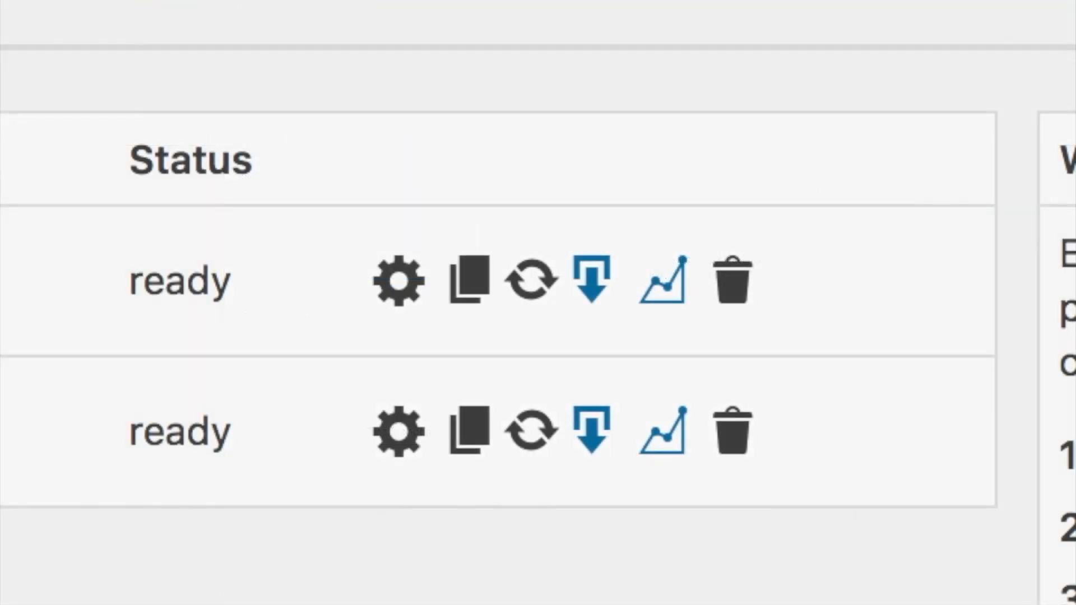
pyautogui.moveTo(157, 511)
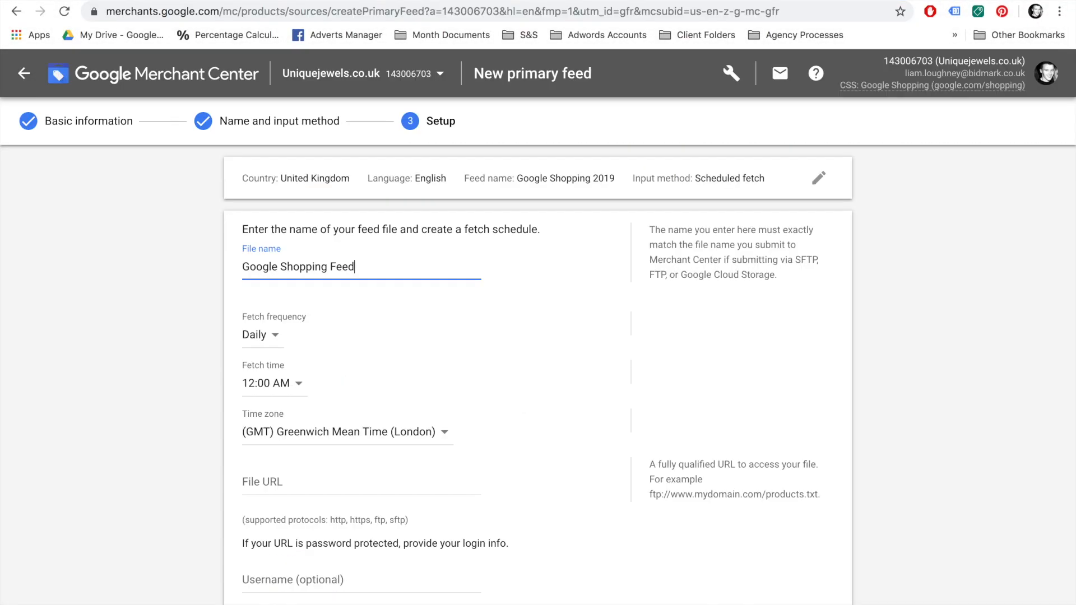
pyautogui.write('xml/ntlALh4VxrOBuljWIHYJbbKpUdqWwJbf.xml')
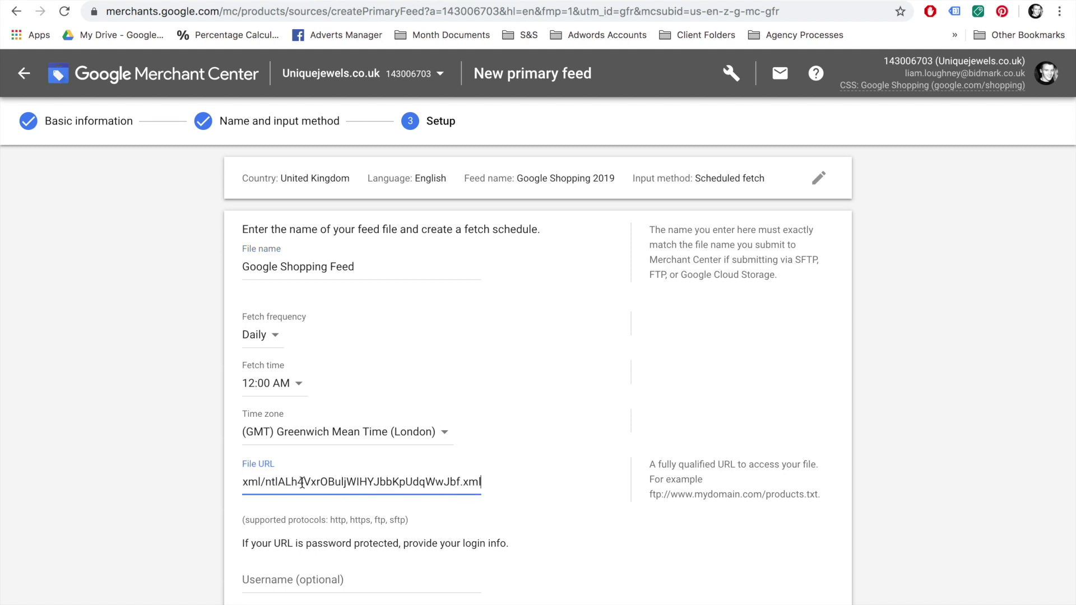
pyautogui.scroll(-3)
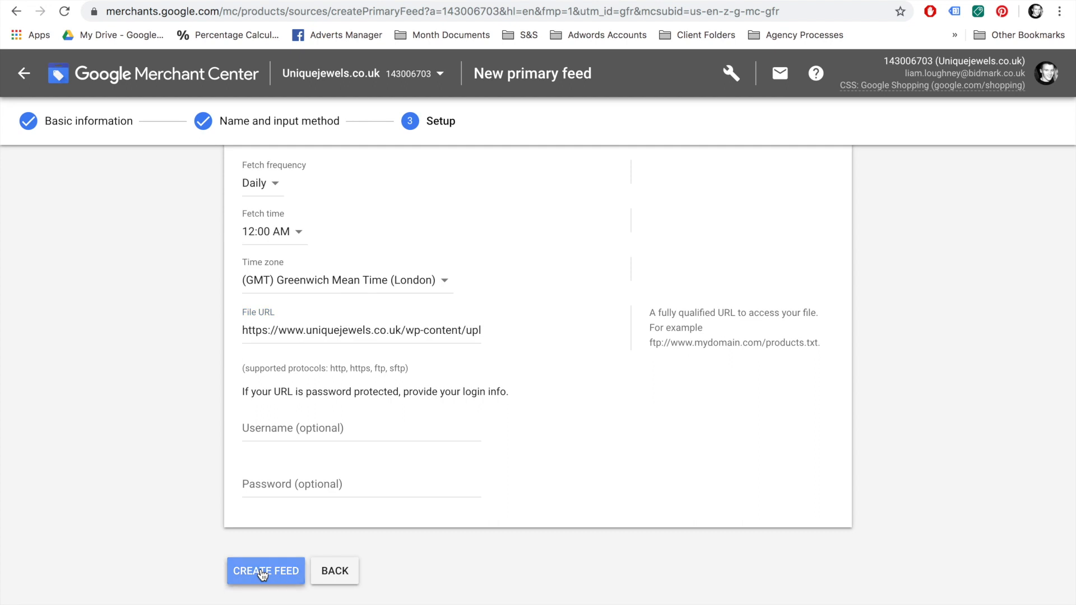
pyautogui.click(265, 570)
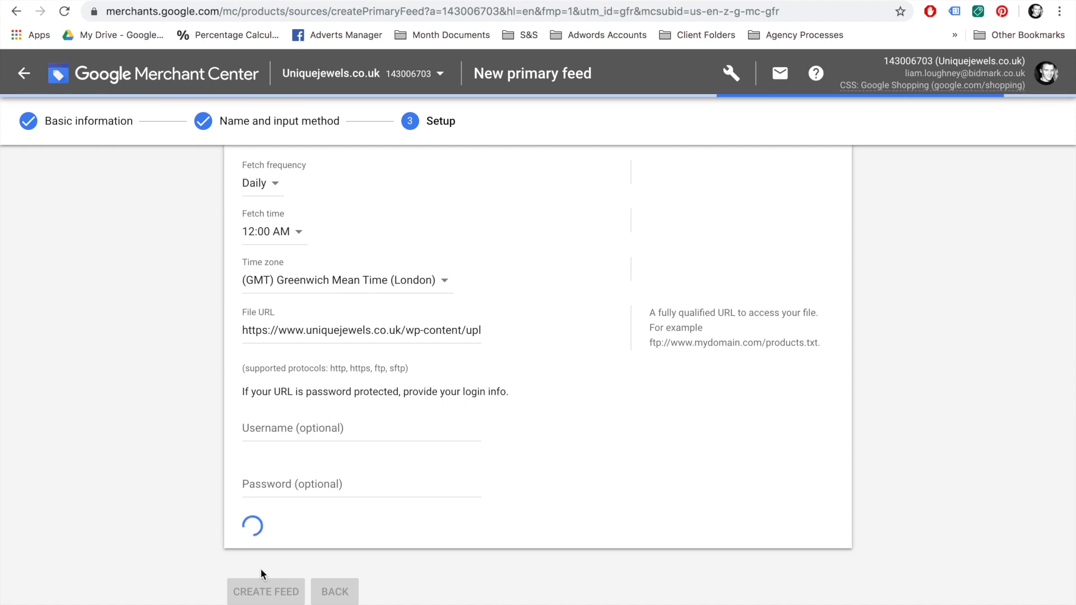
pyautogui.click(267, 592)
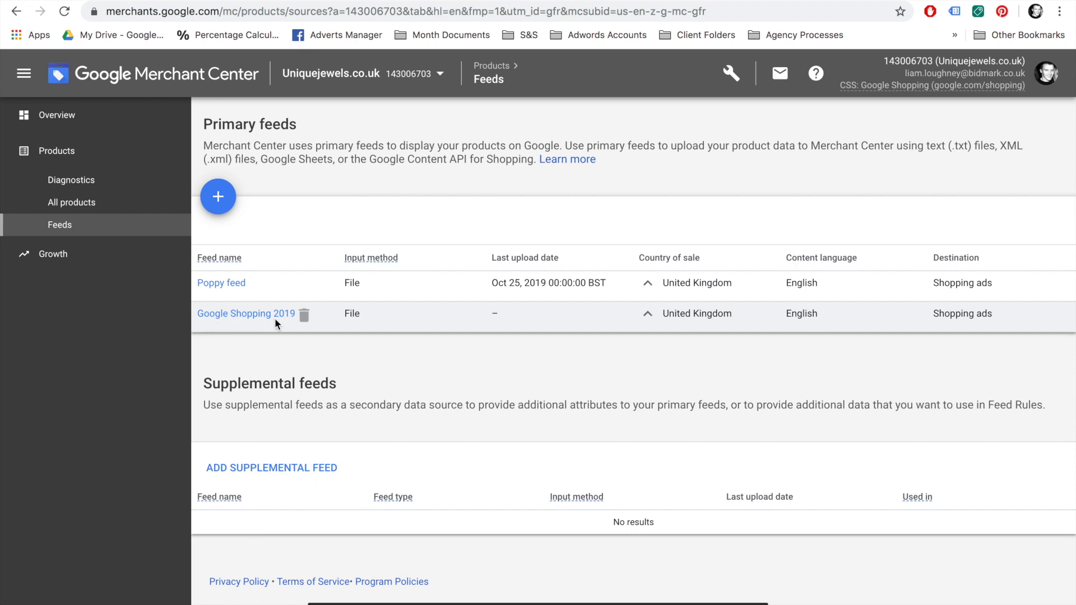
pyautogui.moveTo(295, 322)
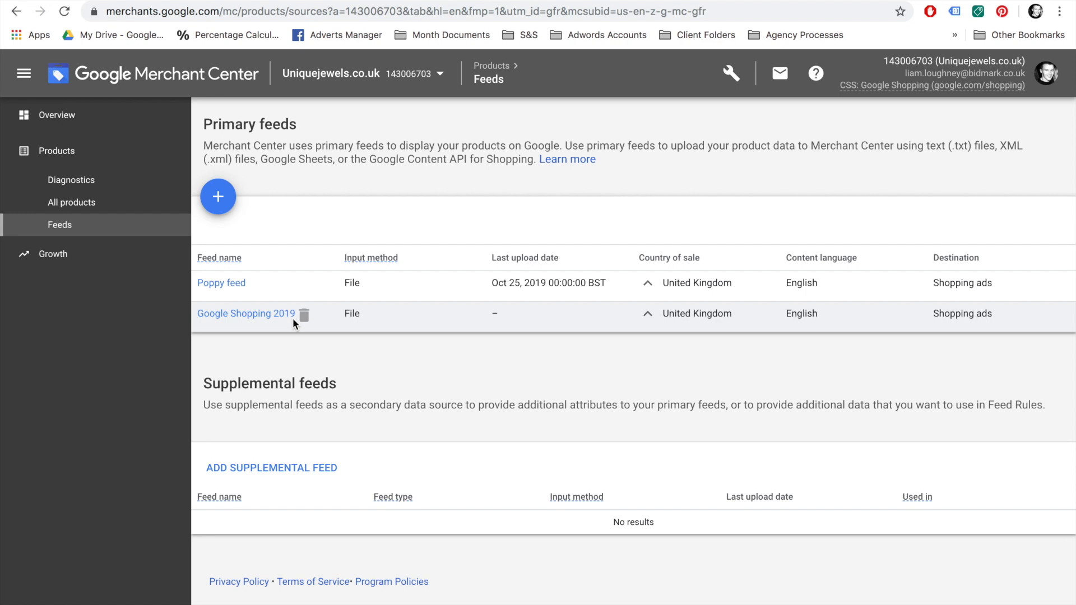
pyautogui.moveTo(633, 336)
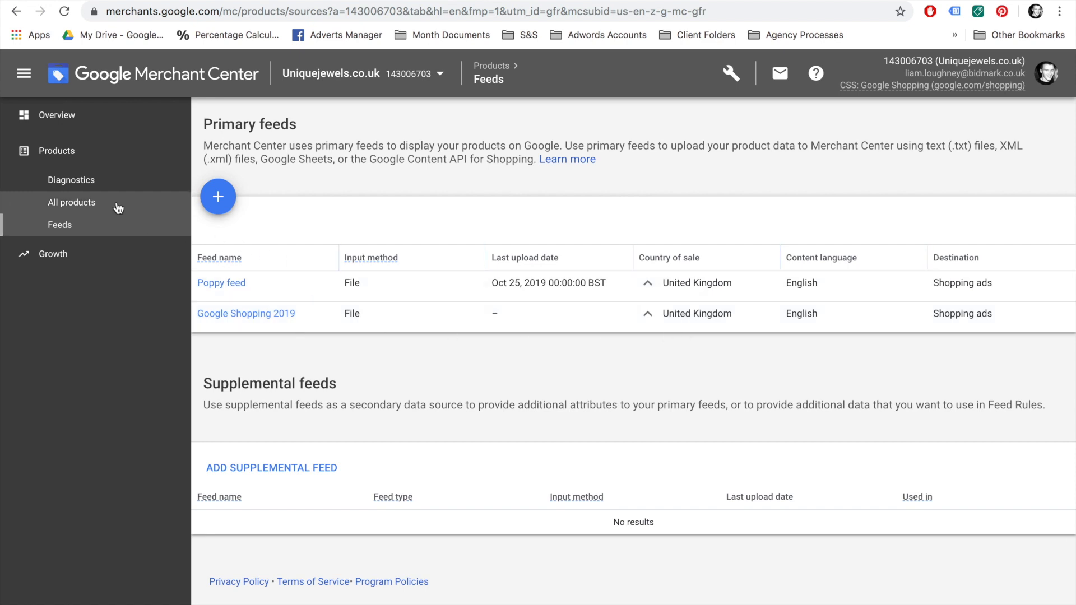
pyautogui.moveTo(58, 181)
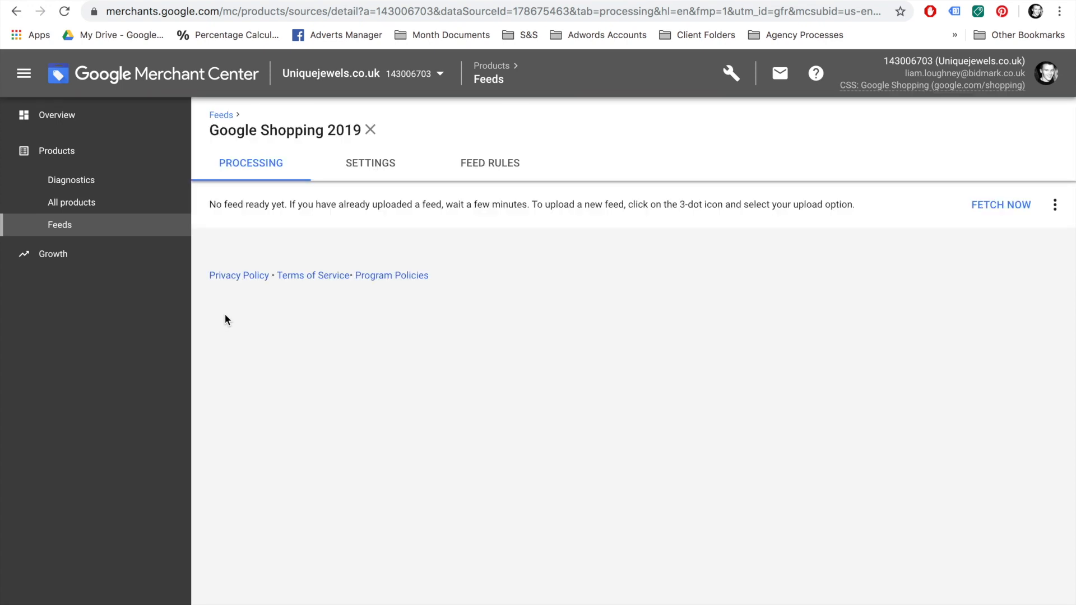
pyautogui.moveTo(213, 204)
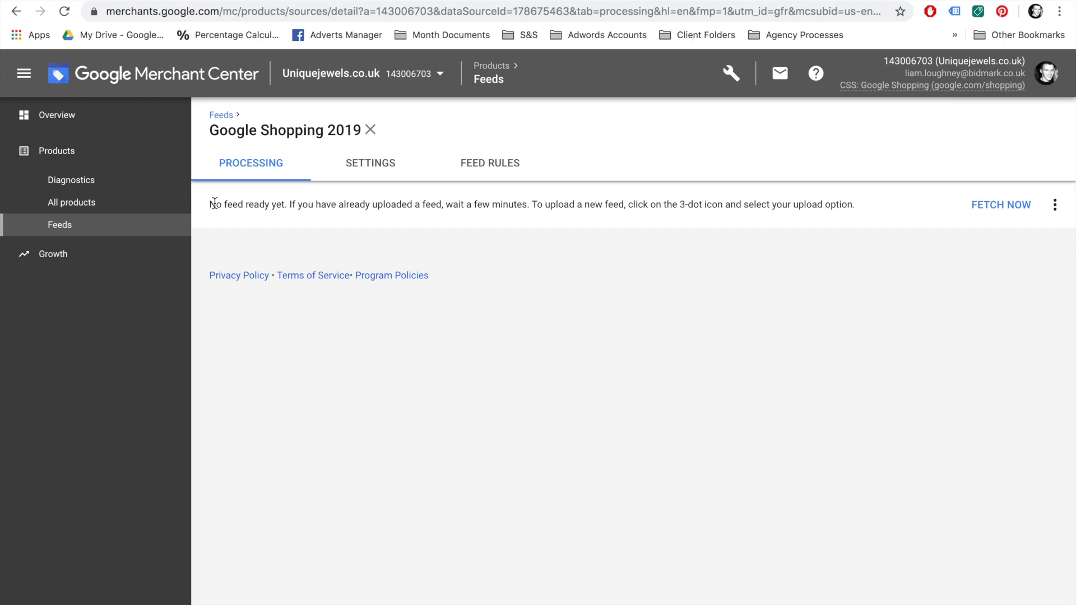
# Step: Highlight the 'No feed ready' message on Google Shopping 2019, then go to All products
pyautogui.moveTo(213, 204); pyautogui.dragTo(501, 204)
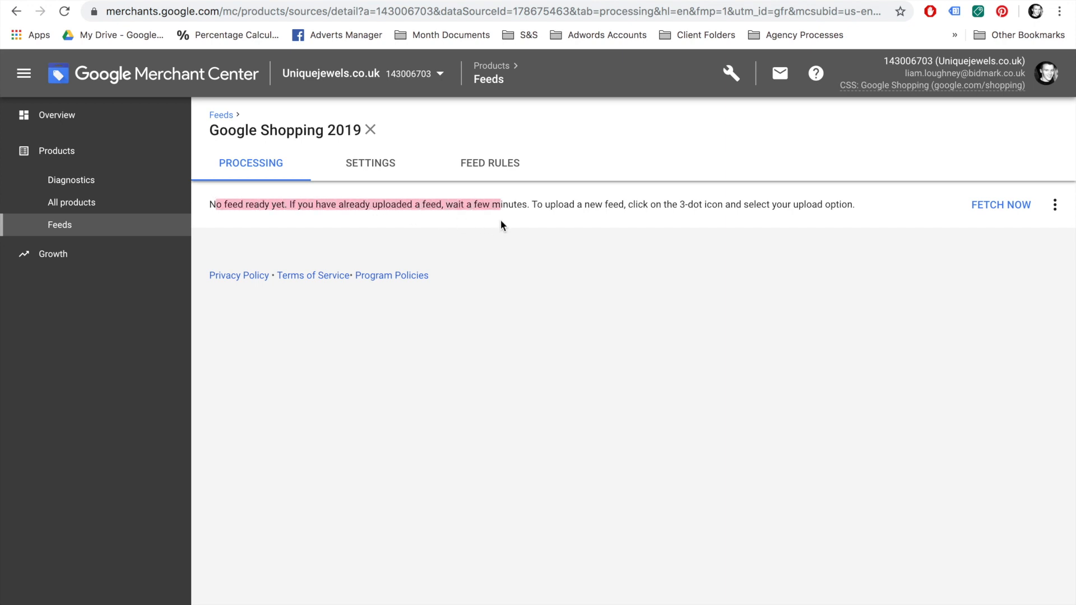
pyautogui.moveTo(89, 220)
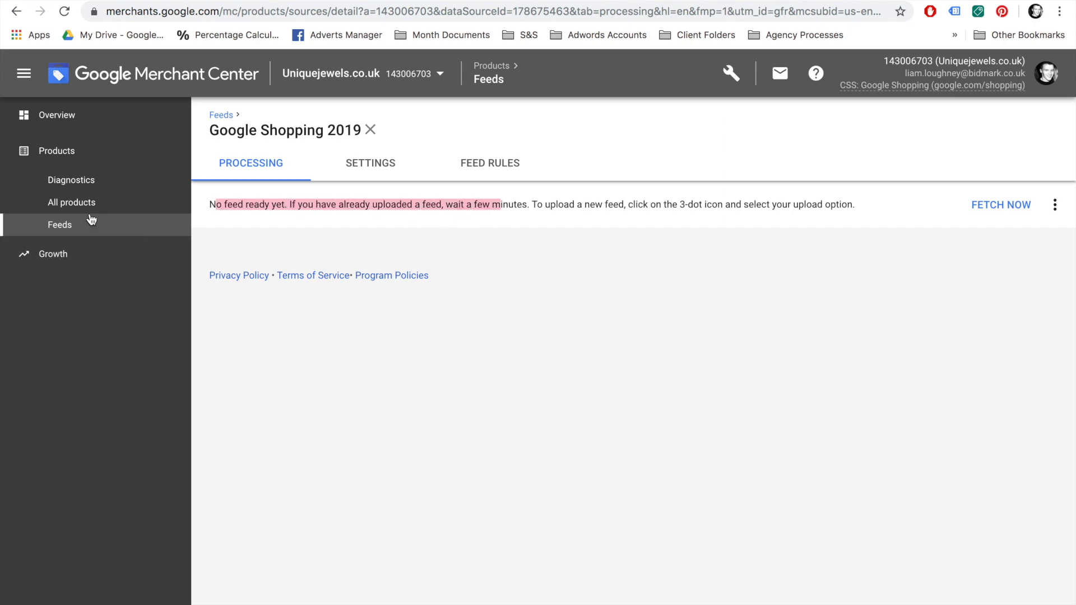
pyautogui.click(72, 202)
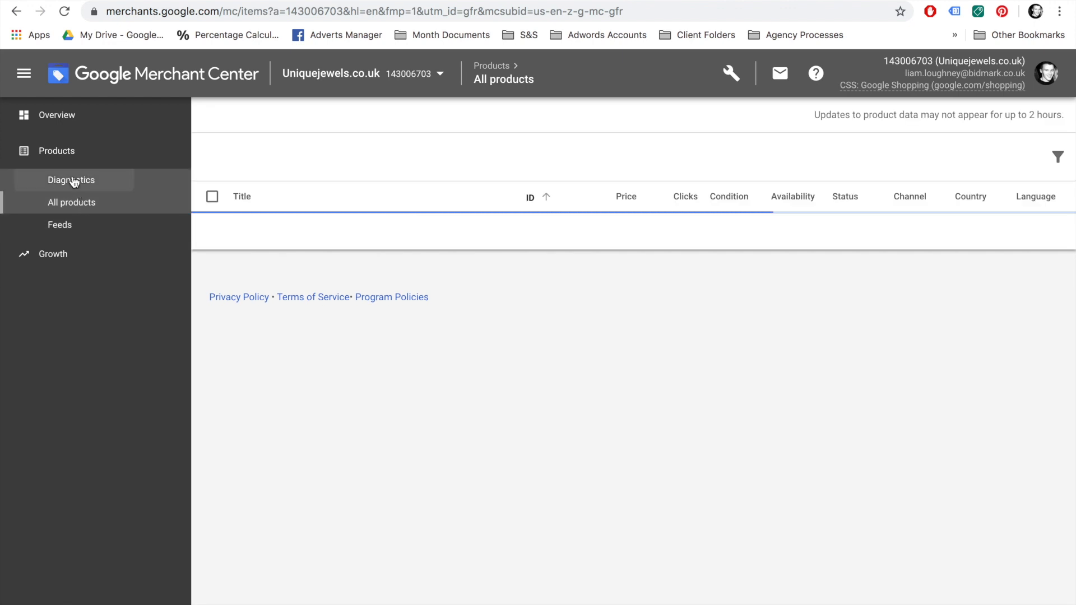
pyautogui.click(58, 225)
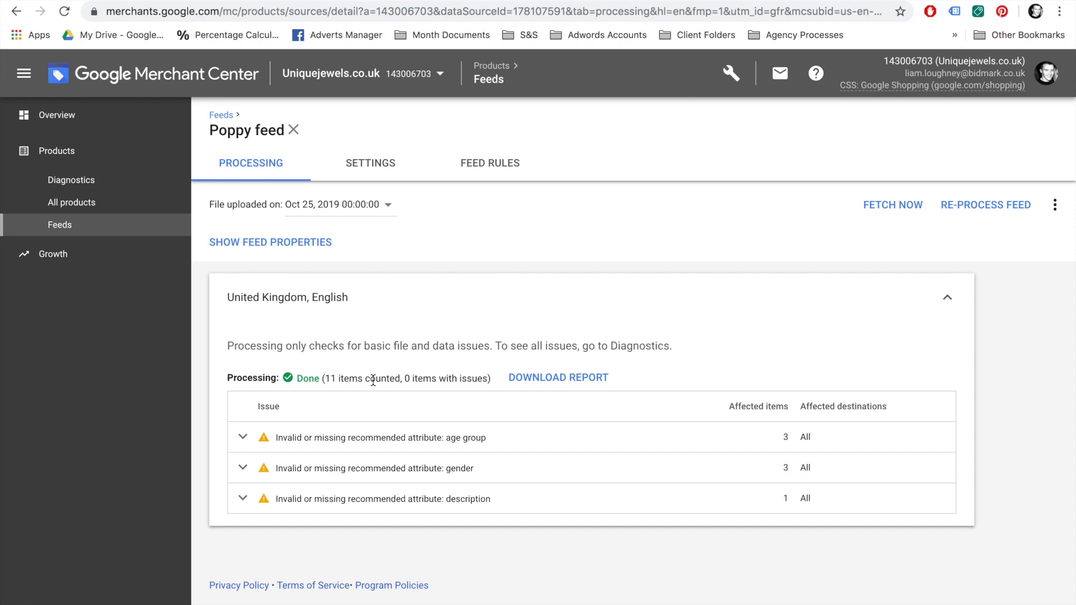
# Step: Note the Poppy feed's 11 items with no issues, view all products, then Diagnostics
pyautogui.doubleClick(444, 379)
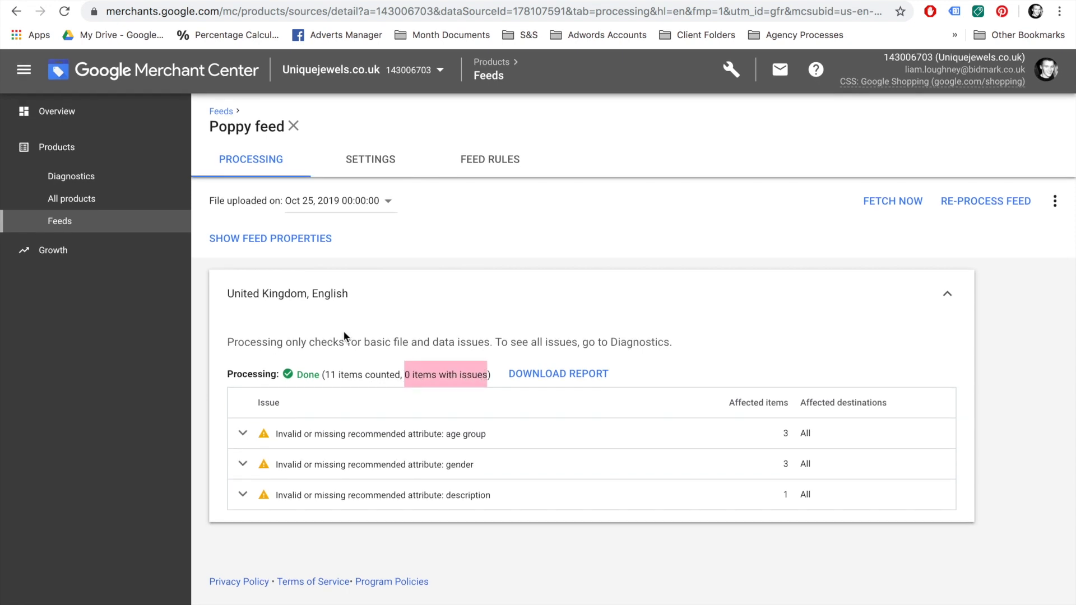
pyautogui.click(72, 200)
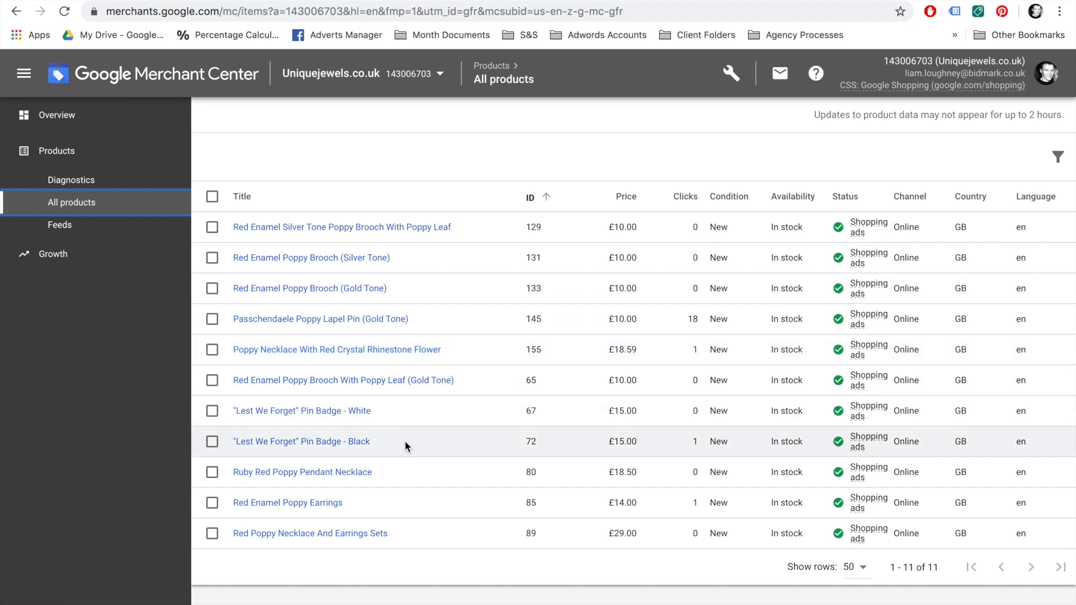
pyautogui.moveTo(428, 521)
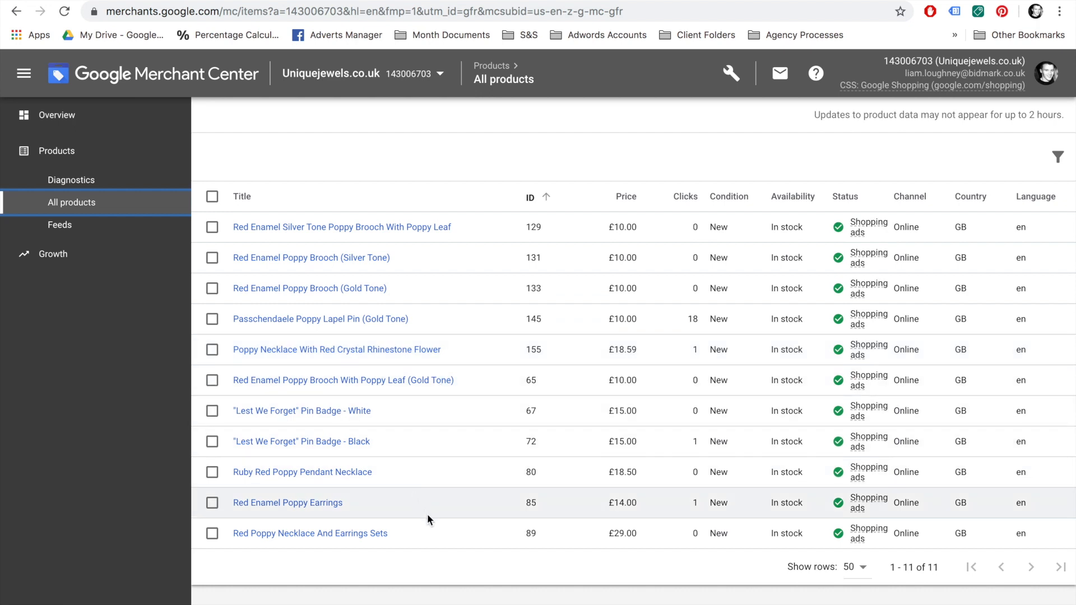
pyautogui.moveTo(420, 458)
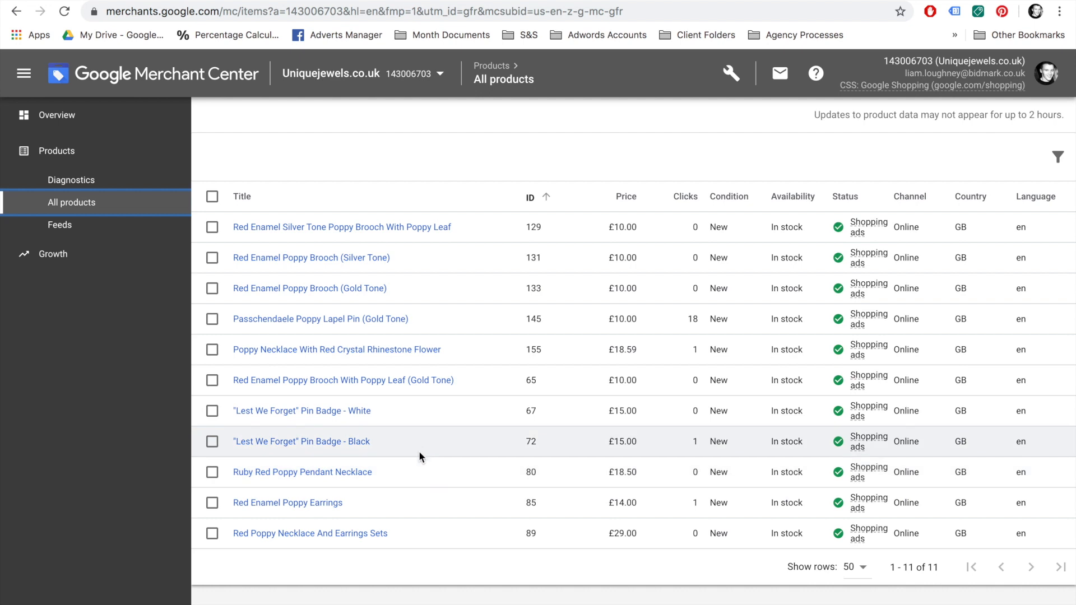
pyautogui.moveTo(433, 431)
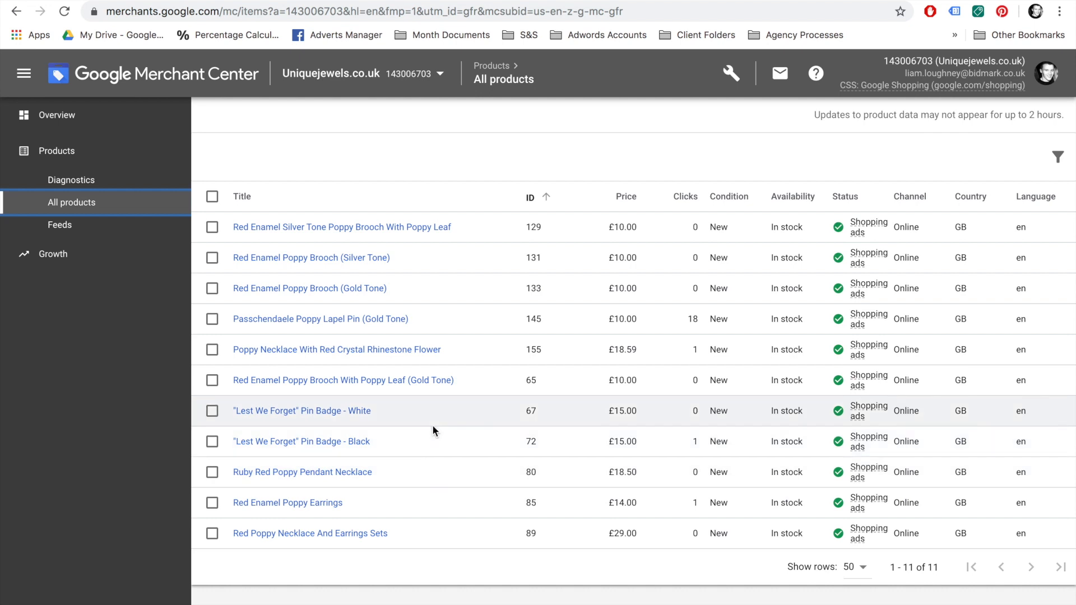
pyautogui.moveTo(395, 197)
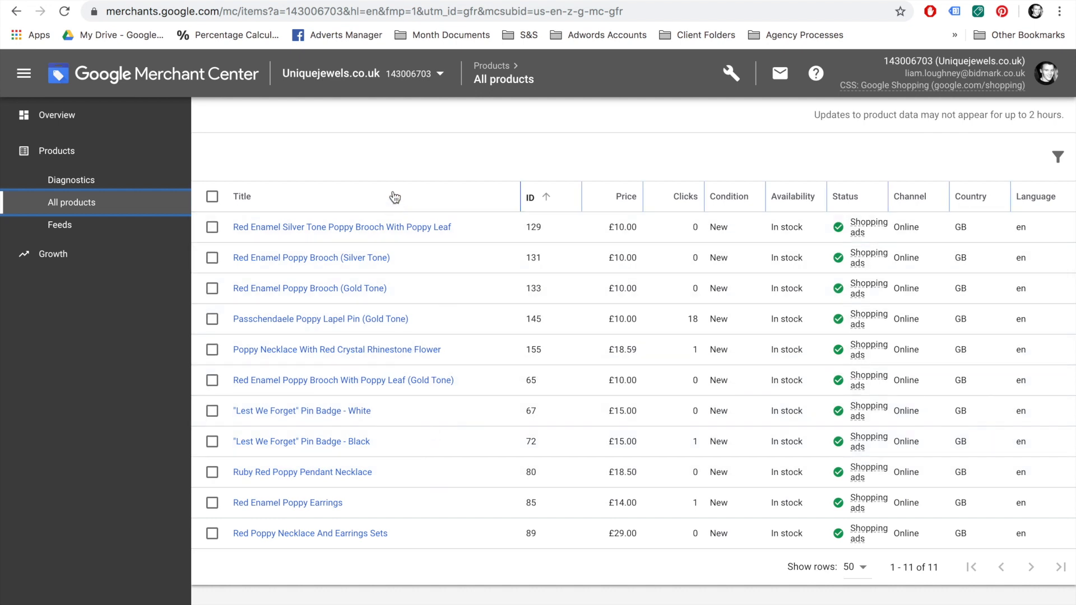
pyautogui.click(70, 179)
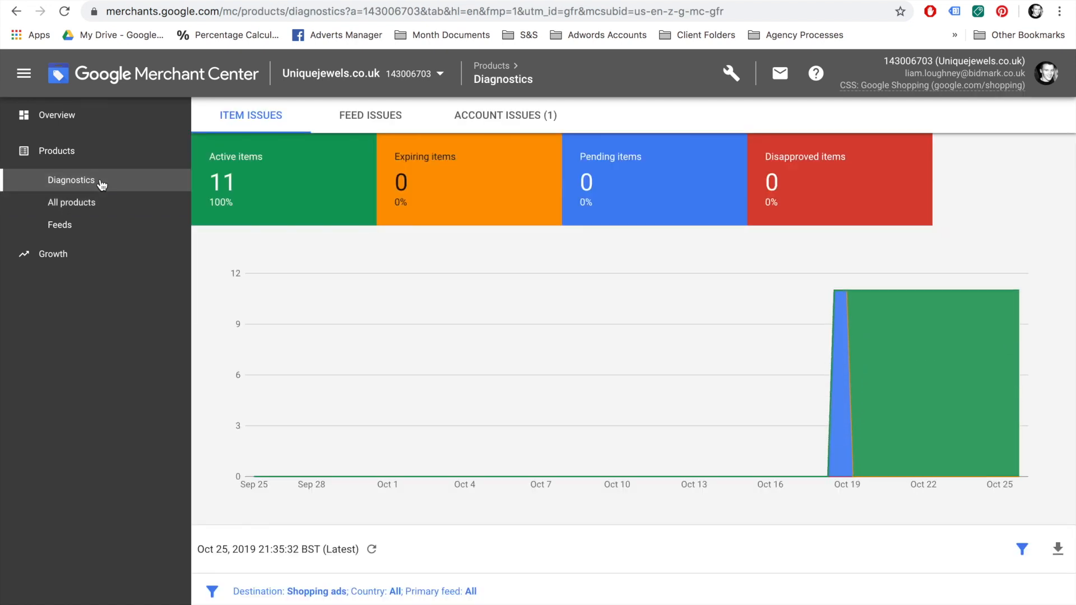
pyautogui.moveTo(80, 157)
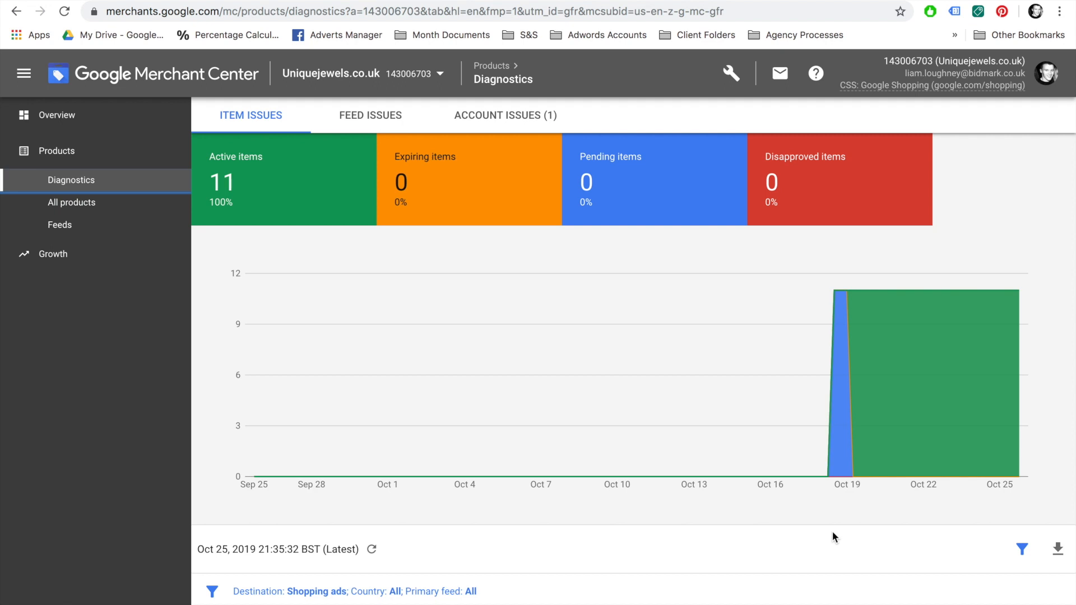
# Step: Bring up the tools and settings menu from the wrench icon
pyautogui.click(731, 73)
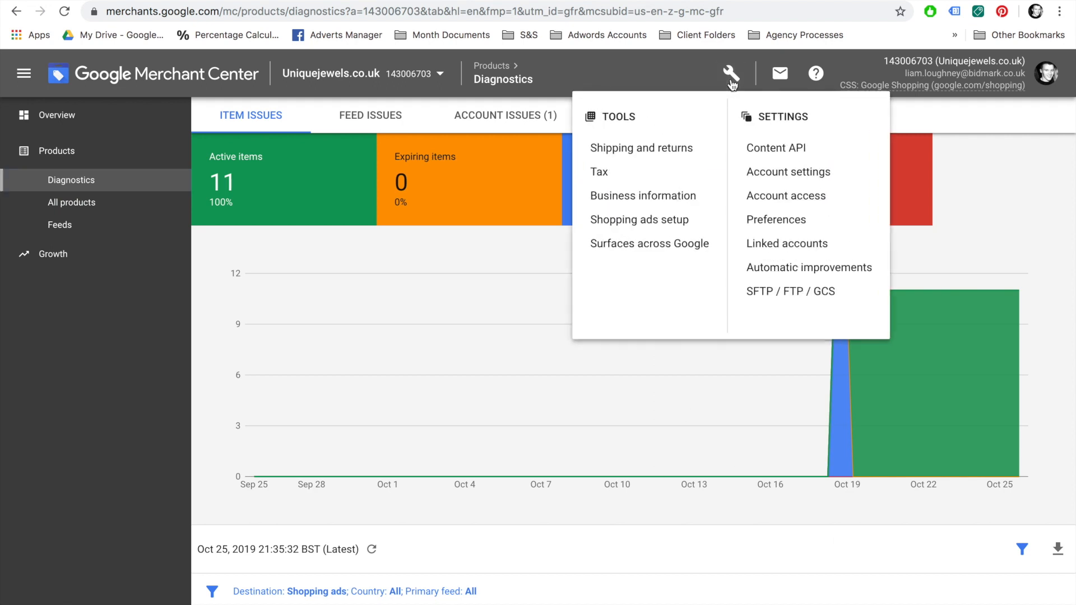
# Step: Go to Shipping and returns, start a new shipping service and back out unsaved
pyautogui.click(642, 148)
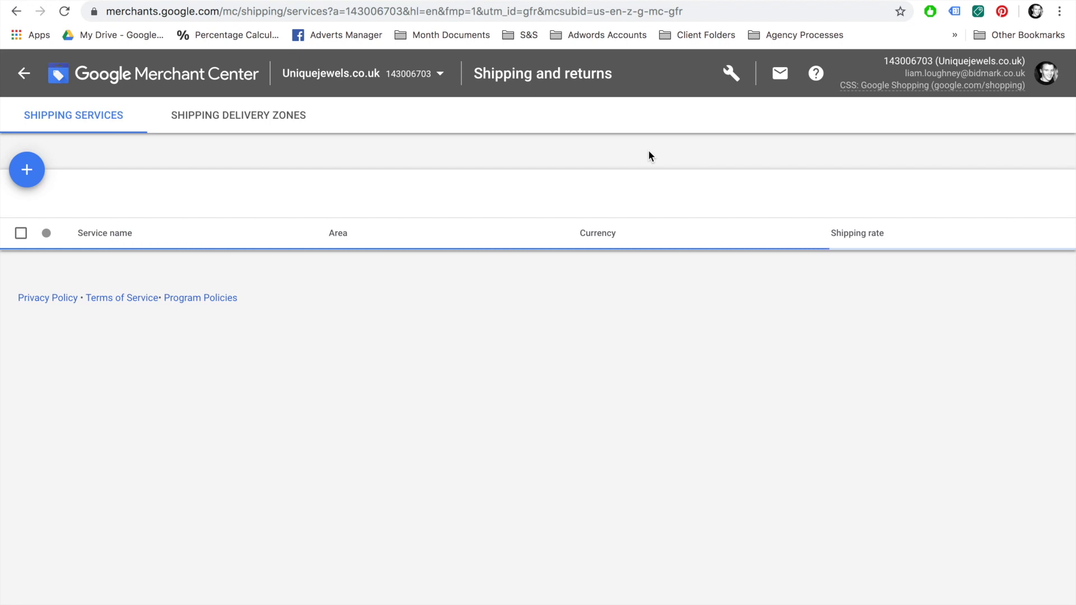
pyautogui.moveTo(264, 193)
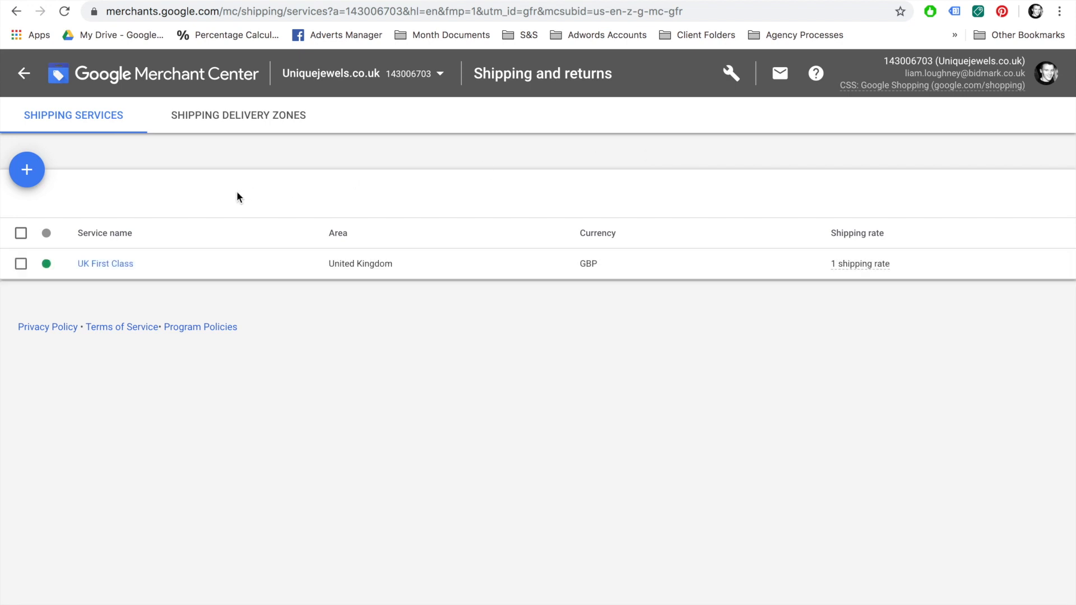
pyautogui.click(30, 169)
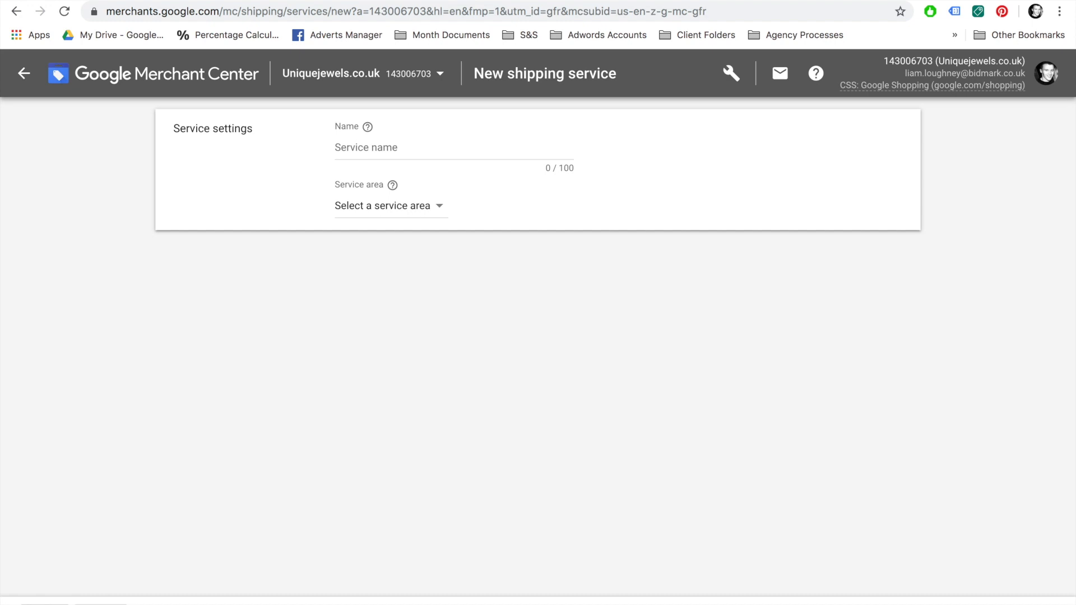
pyautogui.click(25, 74)
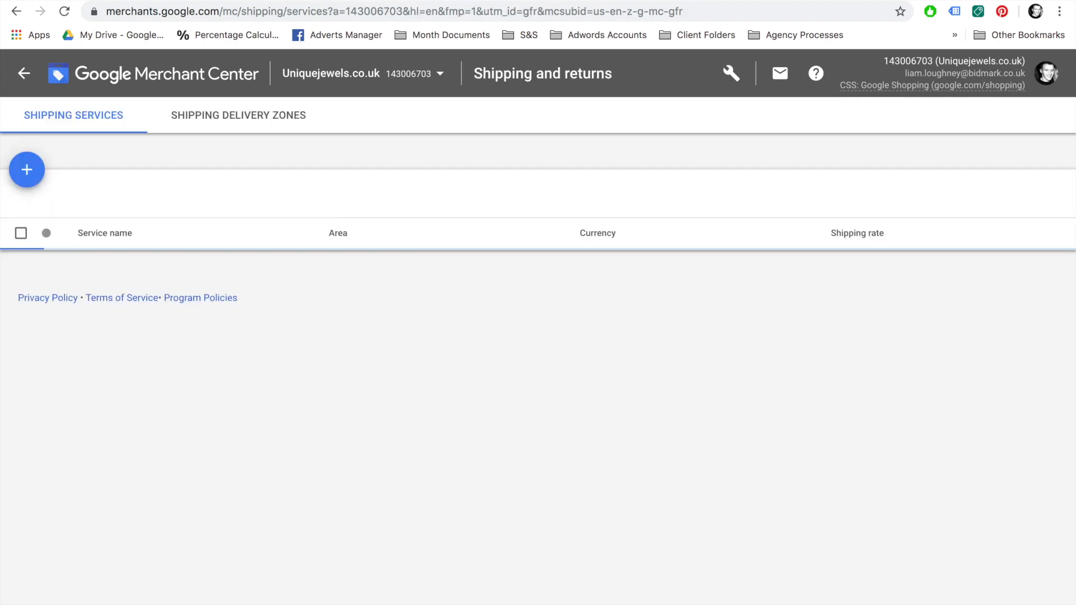
# Step: Review the UK First Class service's GBP delivery times and rates
pyautogui.click(27, 170)
pyautogui.write('UK First Class')
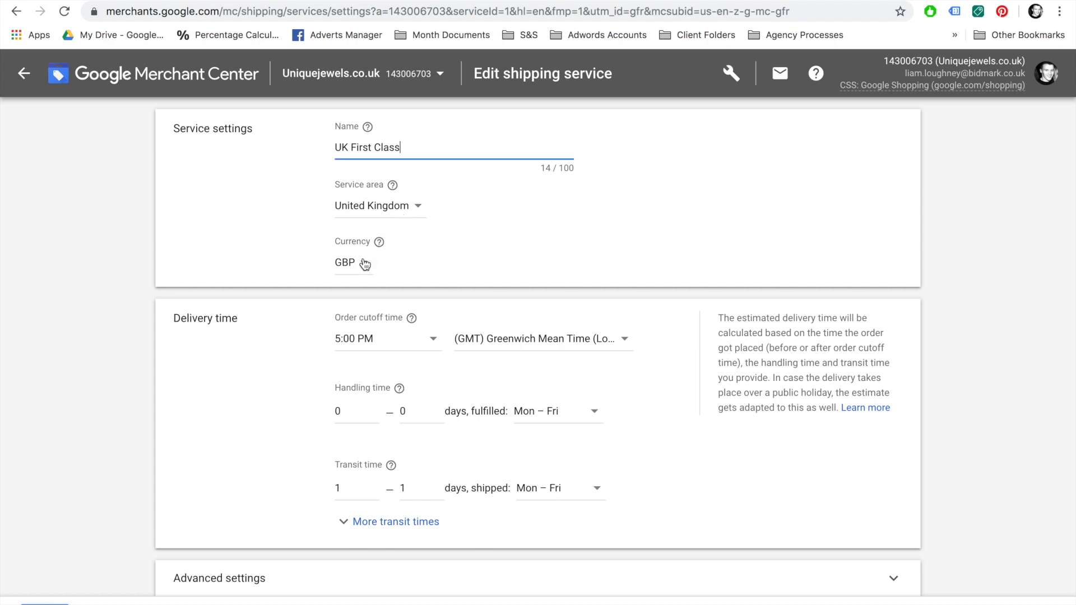
pyautogui.moveTo(373, 350)
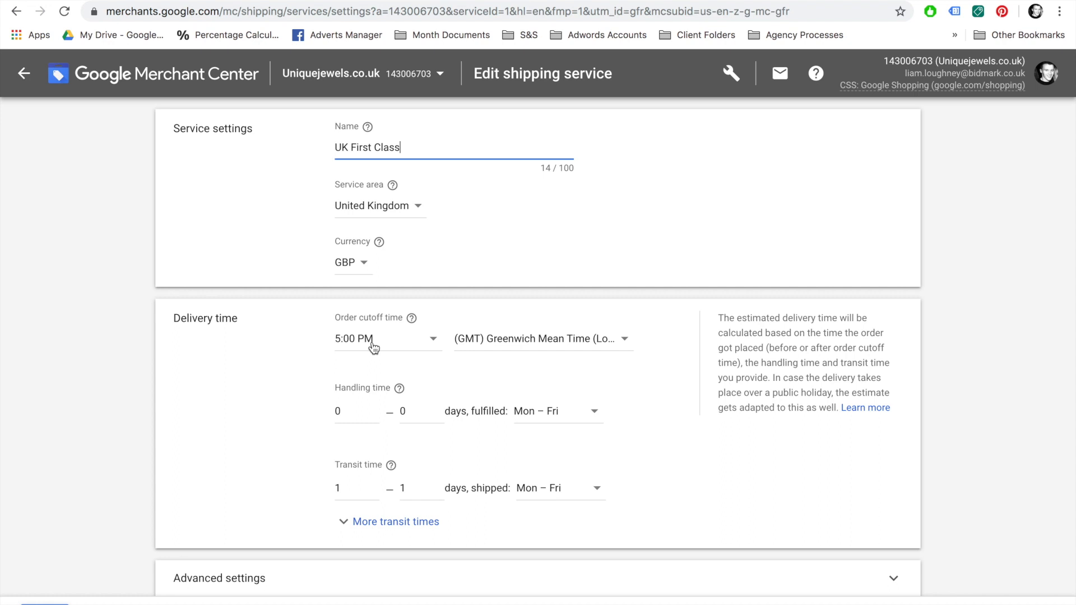
pyautogui.moveTo(376, 366)
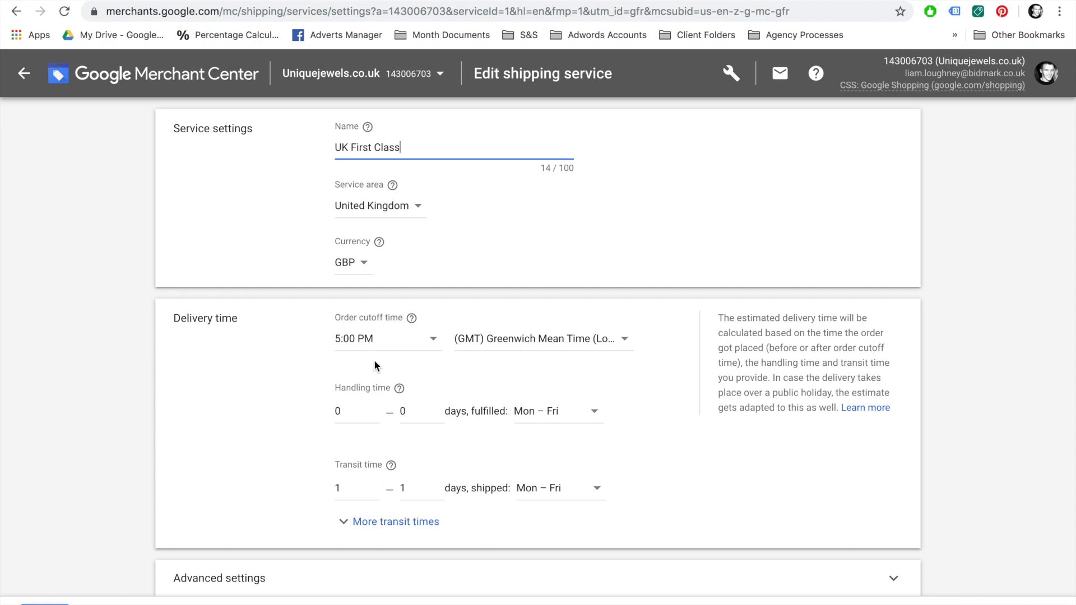
pyautogui.moveTo(401, 470)
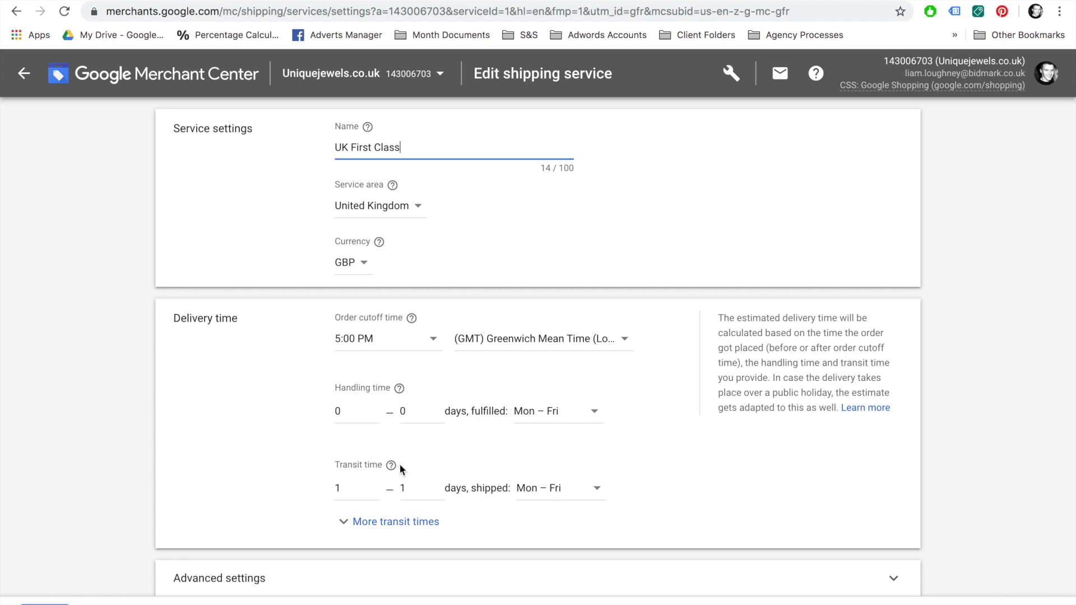
pyautogui.scroll(-3)
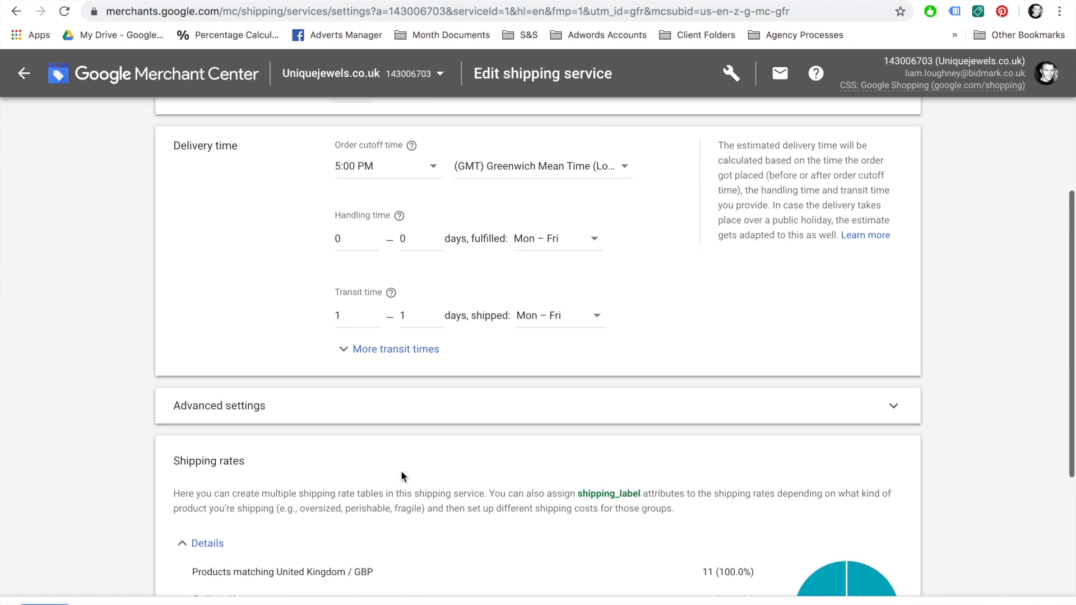
pyautogui.scroll(-3)
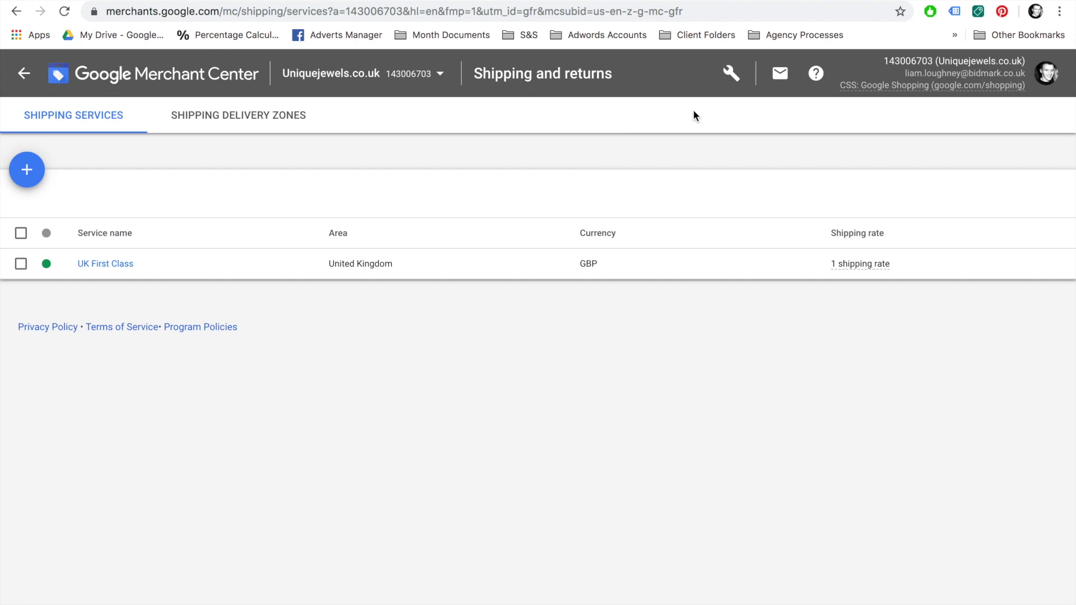
pyautogui.click(730, 74)
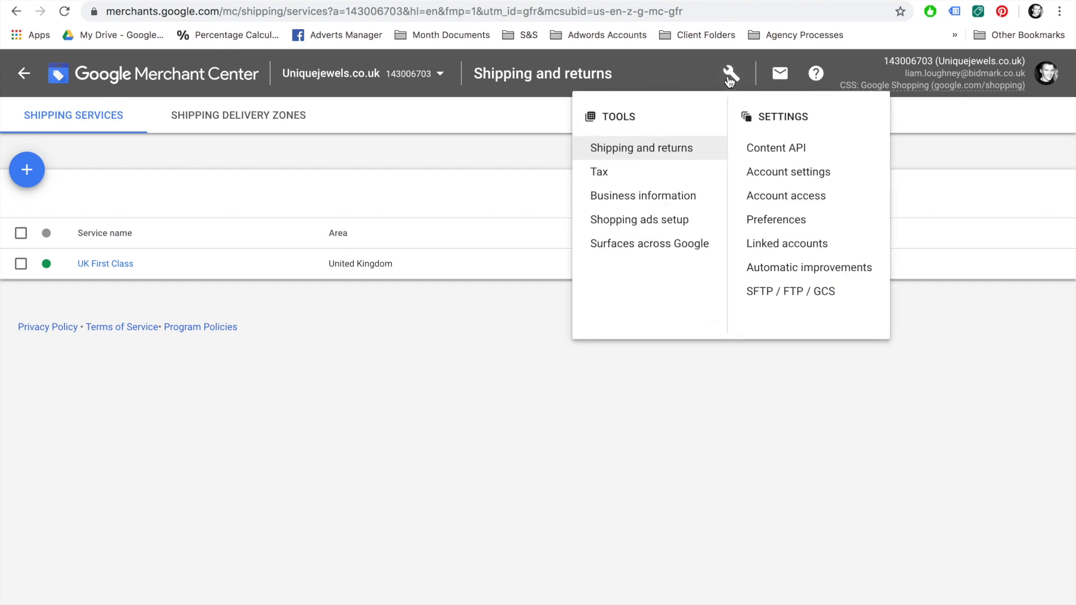
pyautogui.moveTo(720, 106)
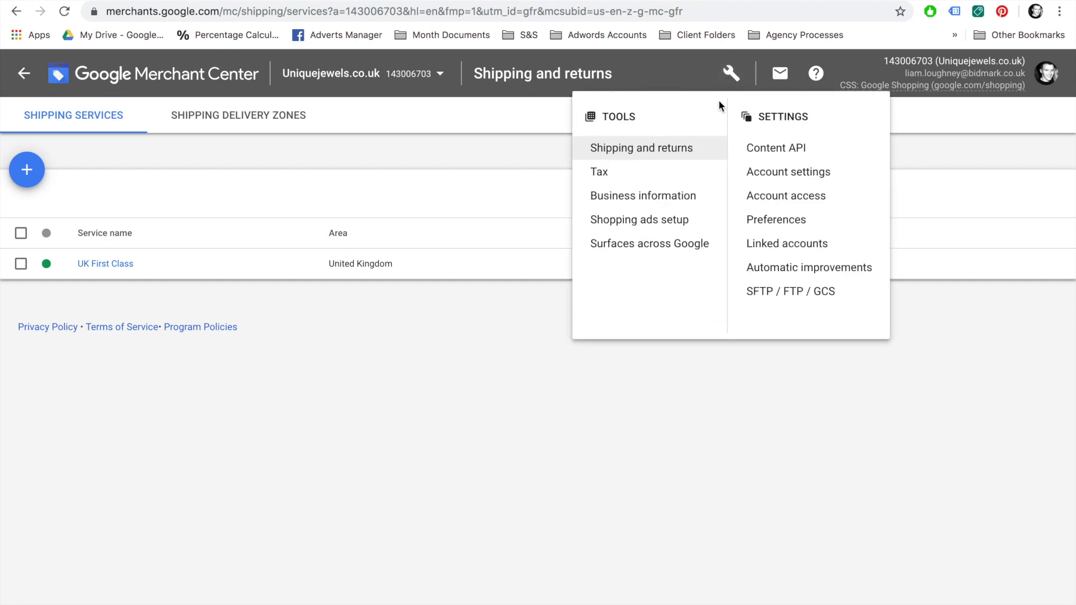
pyautogui.moveTo(772, 249)
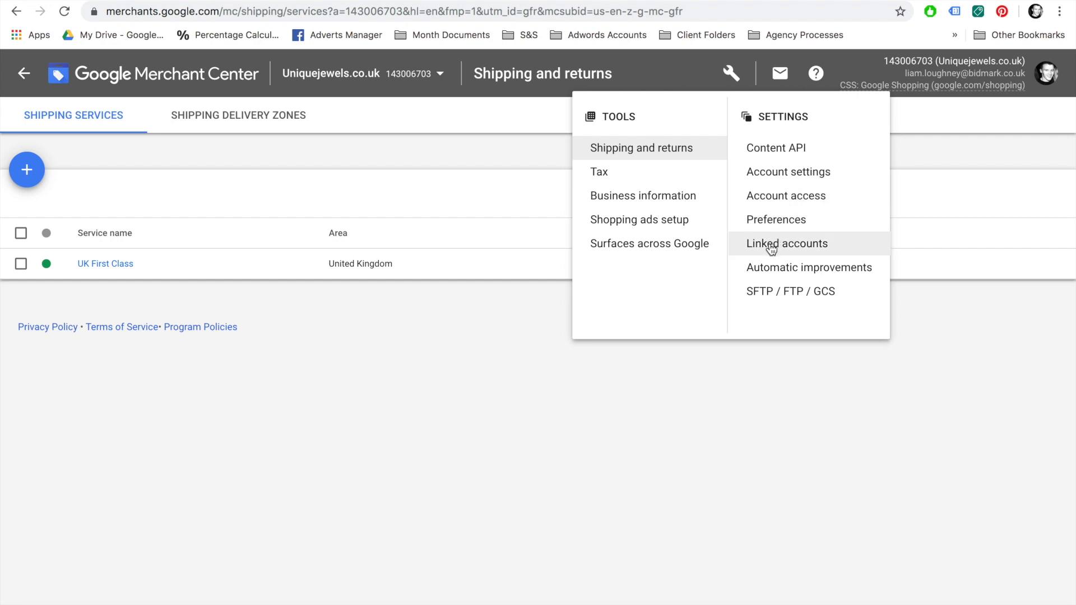
pyautogui.click(787, 245)
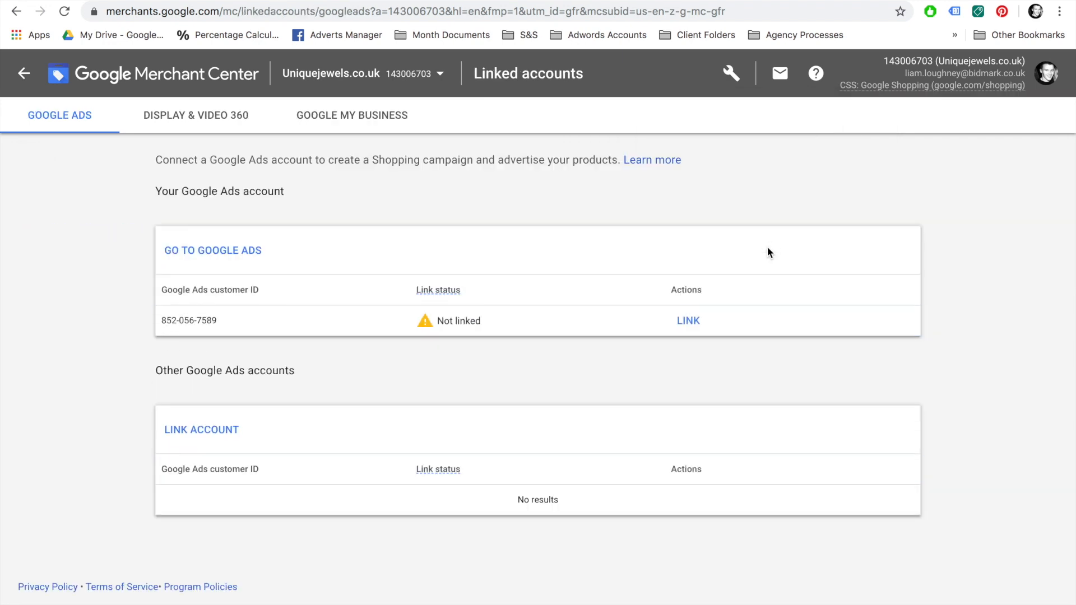
pyautogui.click(202, 430)
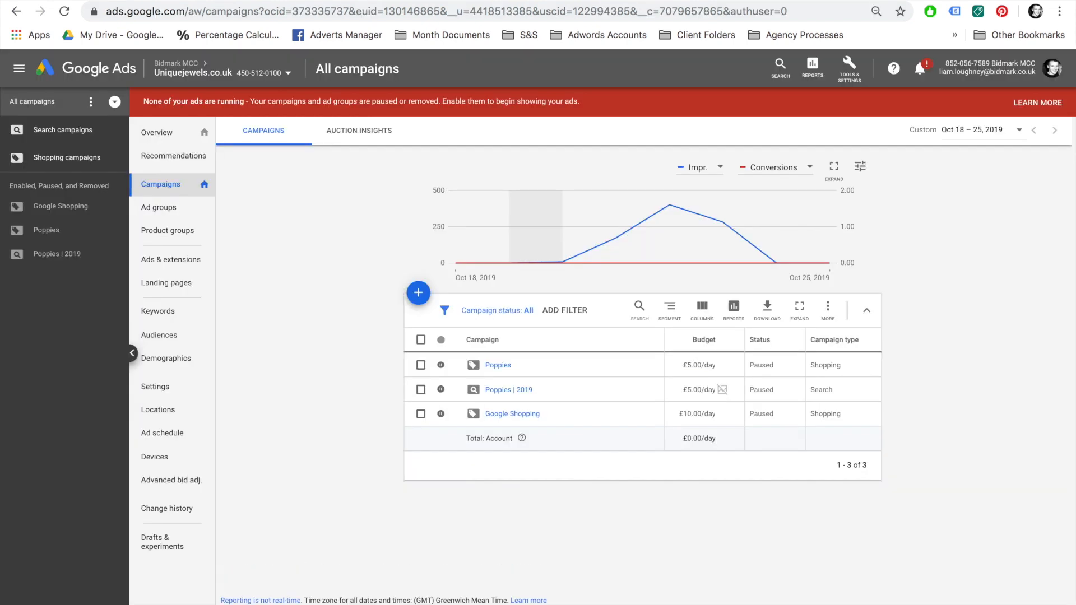
pyautogui.moveTo(363, 184)
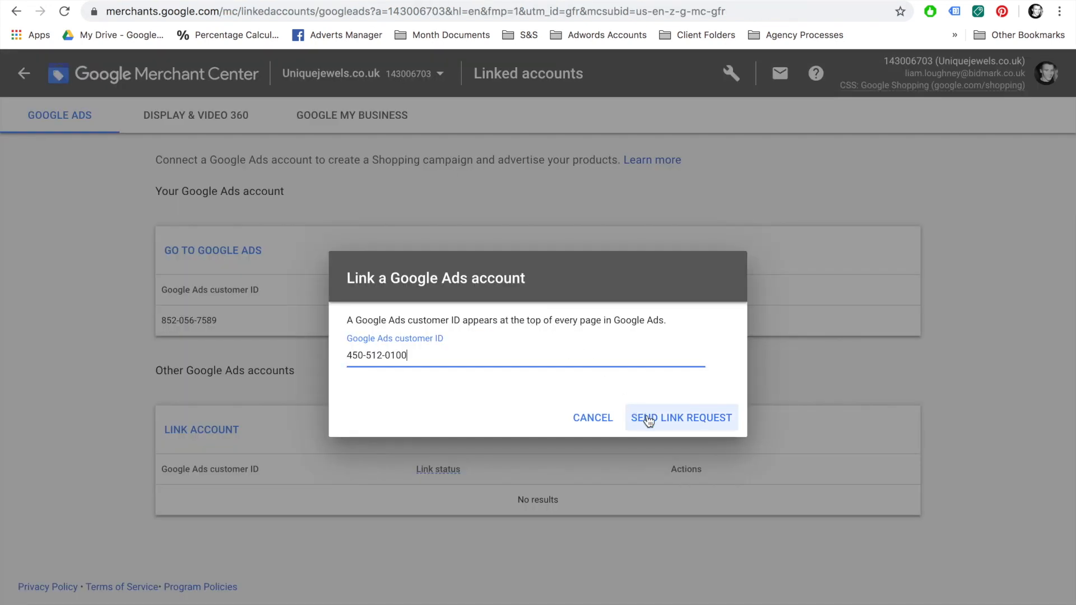
pyautogui.click(653, 421)
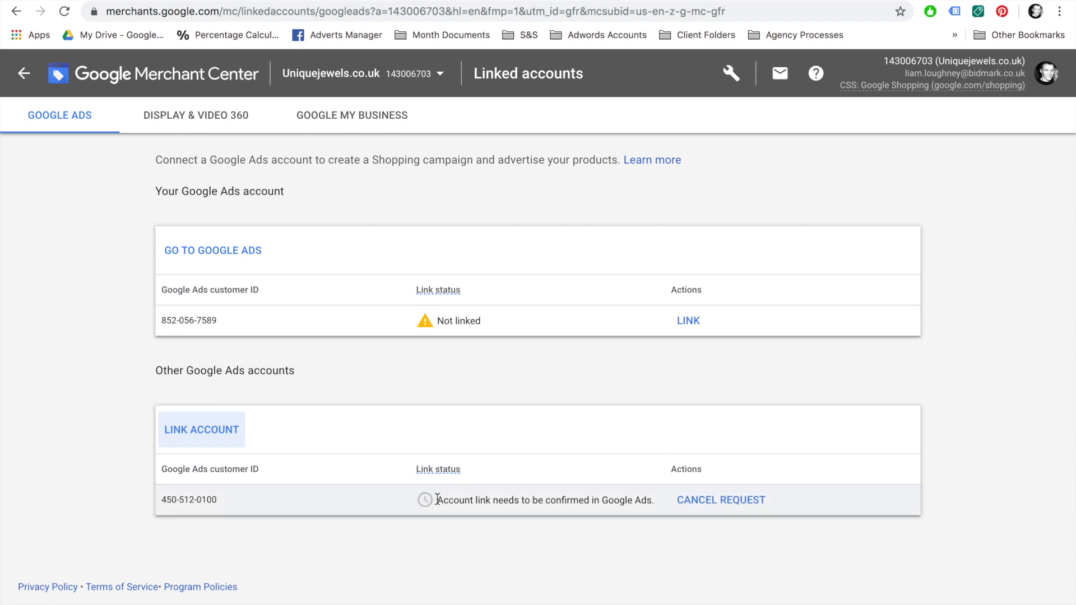
# Step: Note the pending-confirmation message, then switch to the Google Ads account
pyautogui.moveTo(436, 500); pyautogui.dragTo(656, 500)
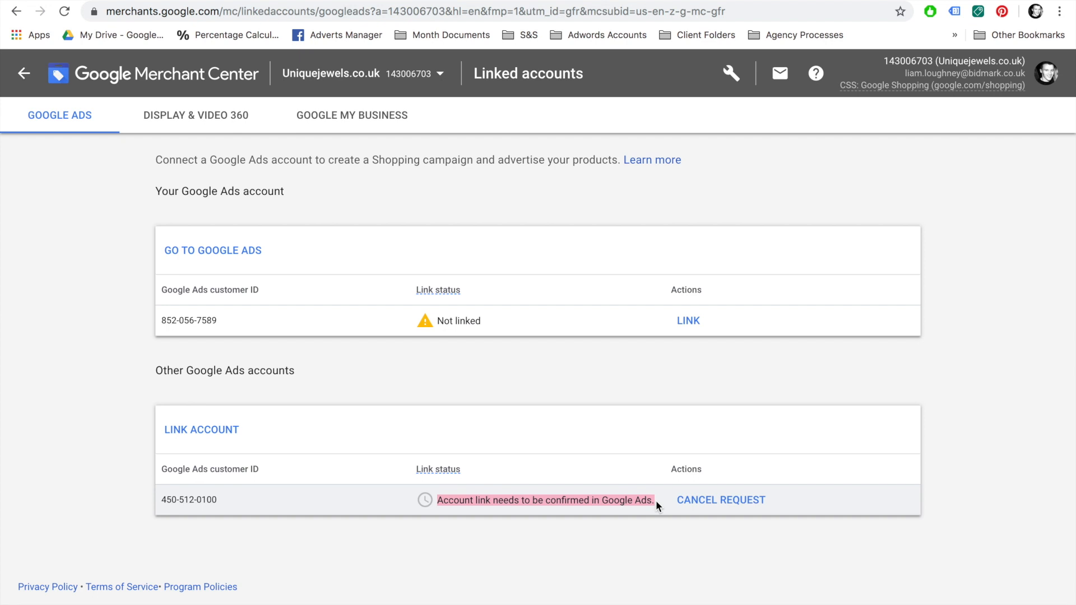
pyautogui.moveTo(637, 500)
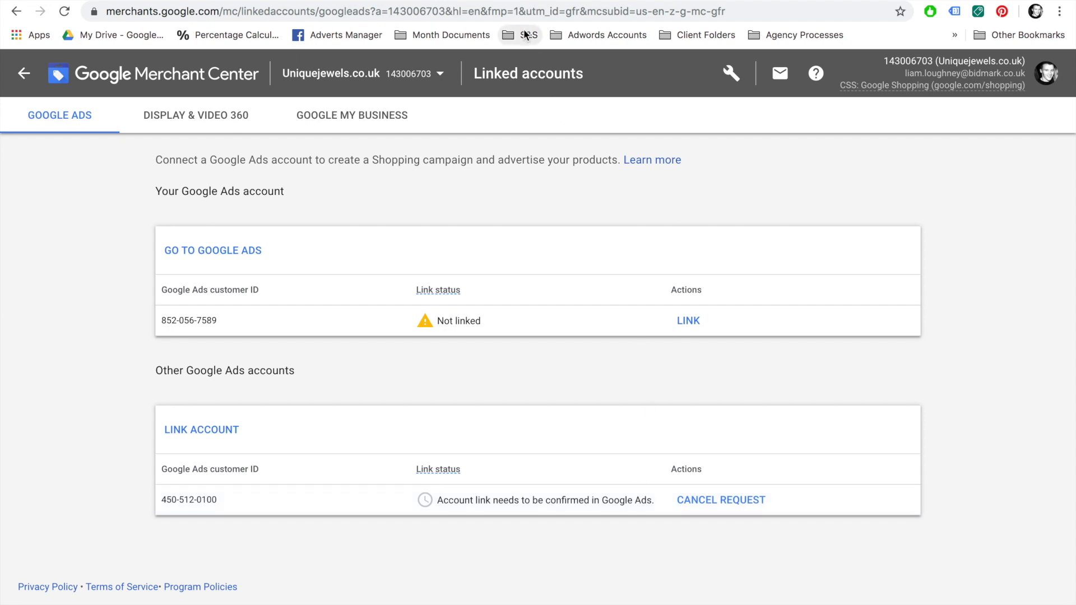
pyautogui.moveTo(570, 118)
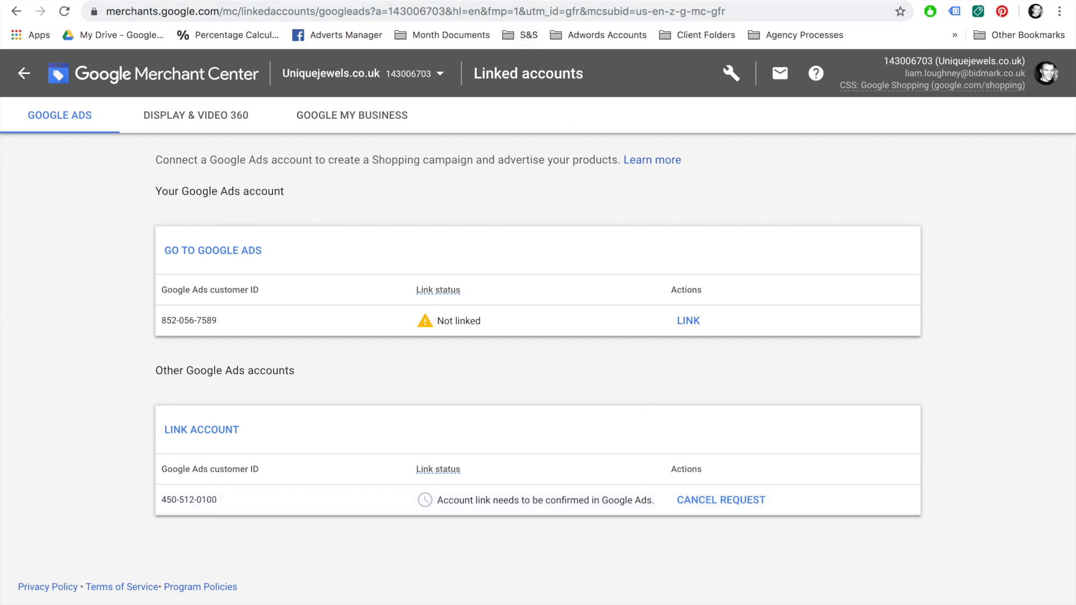
pyautogui.click(213, 251)
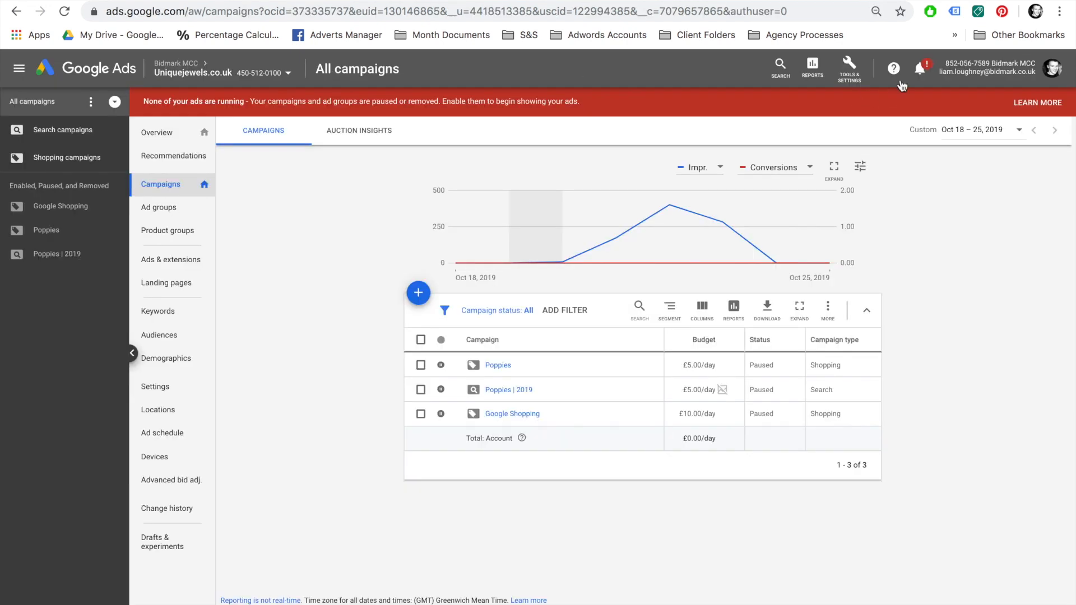
pyautogui.click(921, 68)
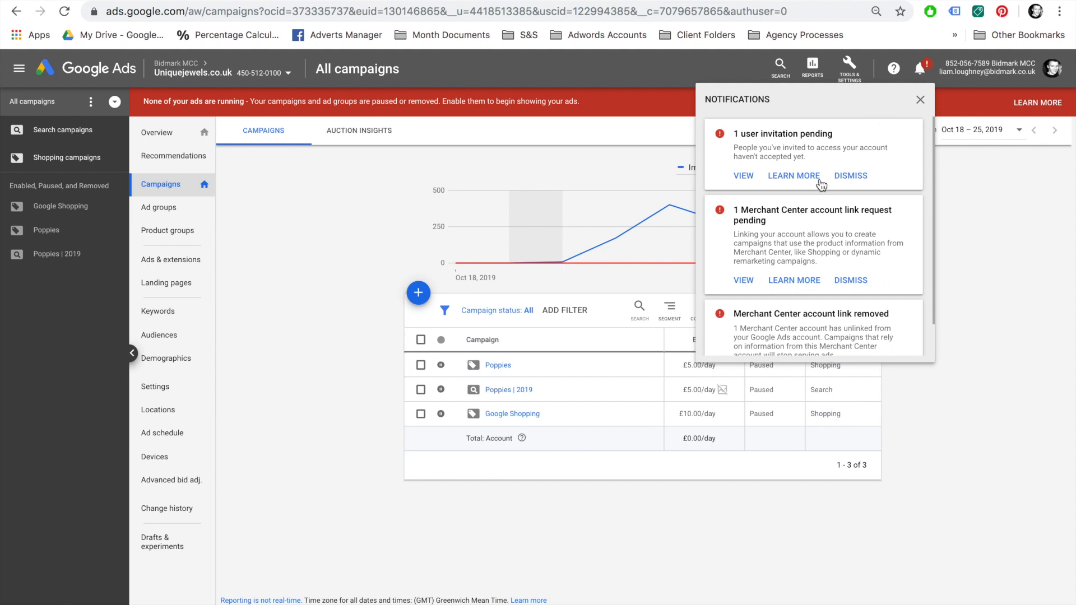
pyautogui.moveTo(747, 230)
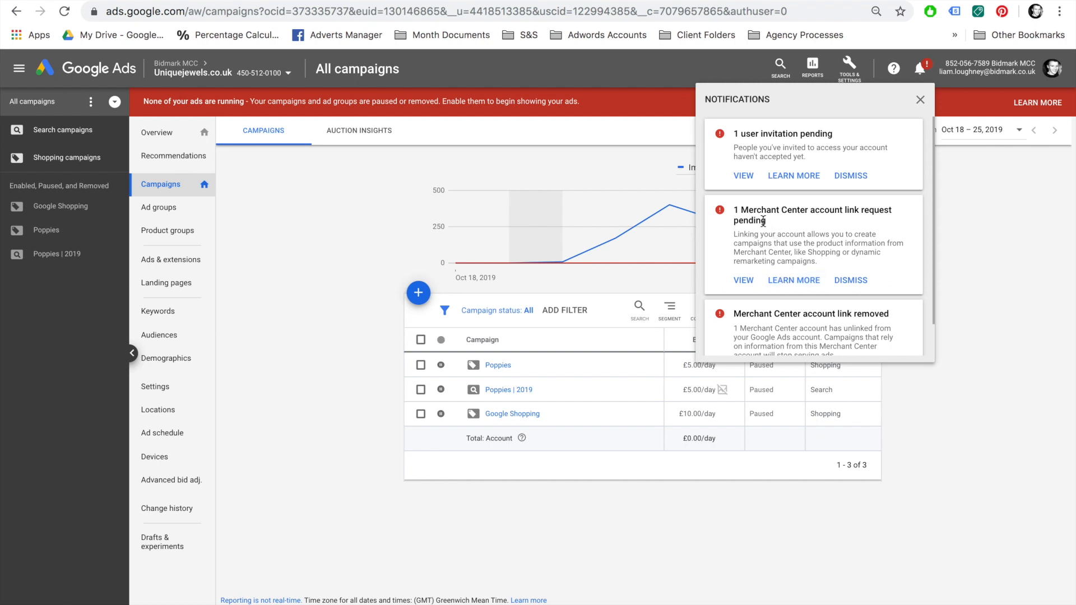
pyautogui.click(919, 98)
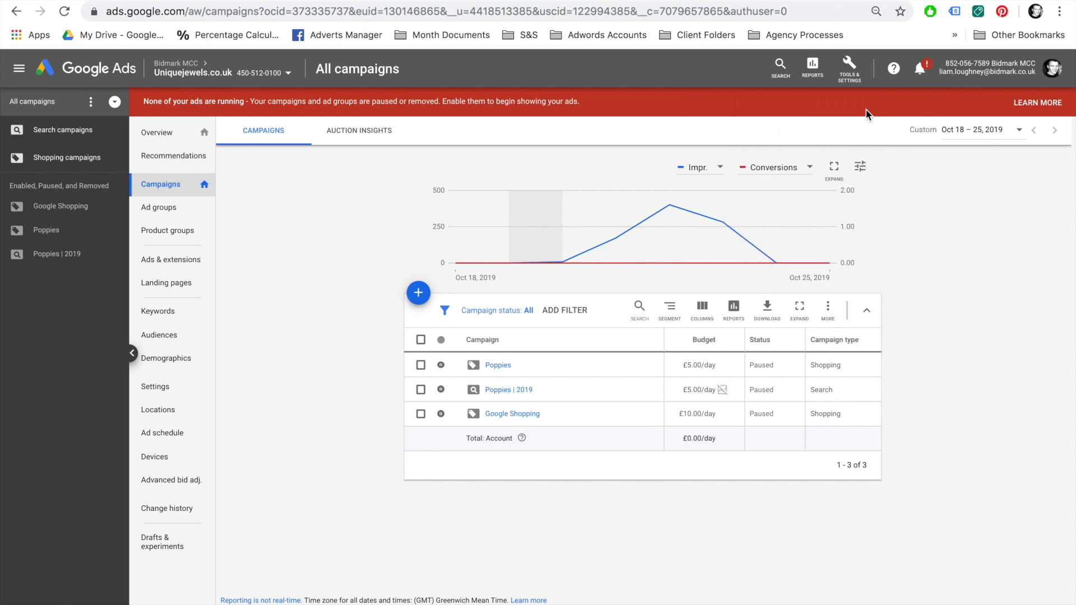
# Step: Approve the pending Uniquejewels.co.uk Merchant Center link request and return to campaigns
pyautogui.click(848, 63)
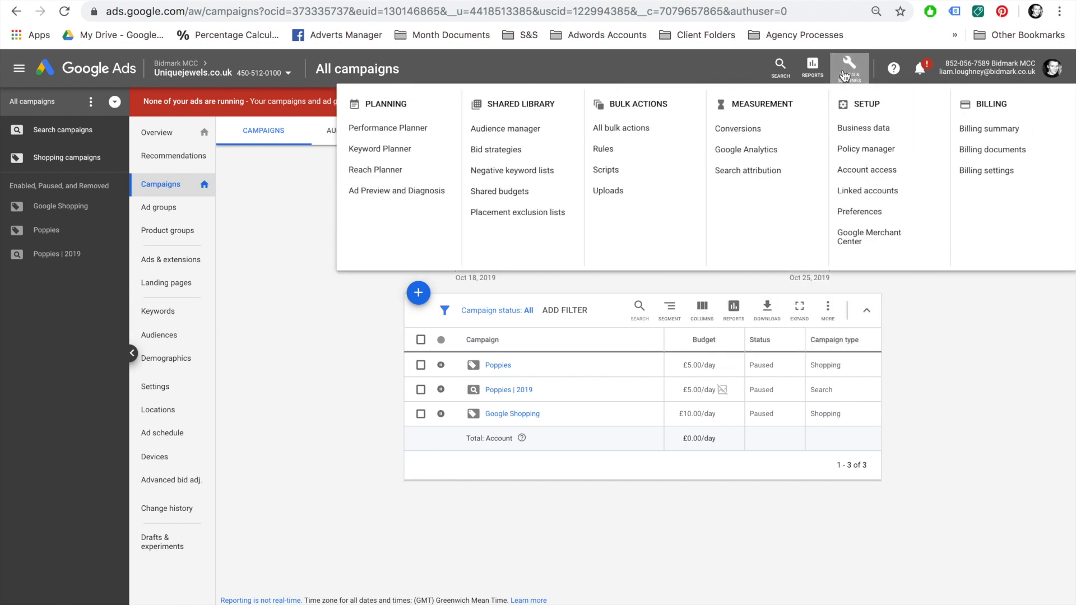
pyautogui.click(867, 191)
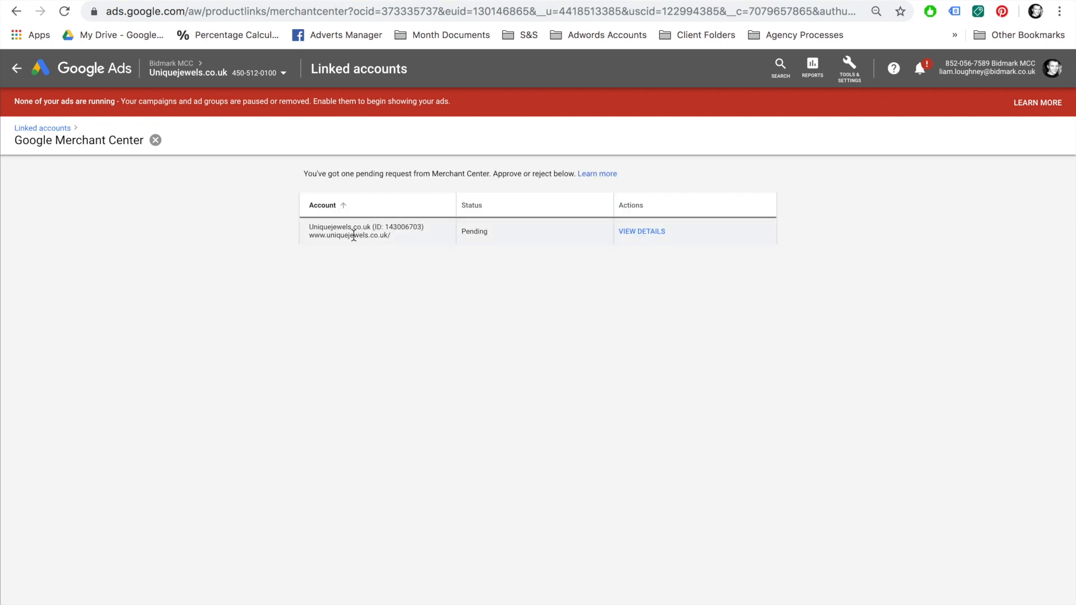
pyautogui.click(641, 231)
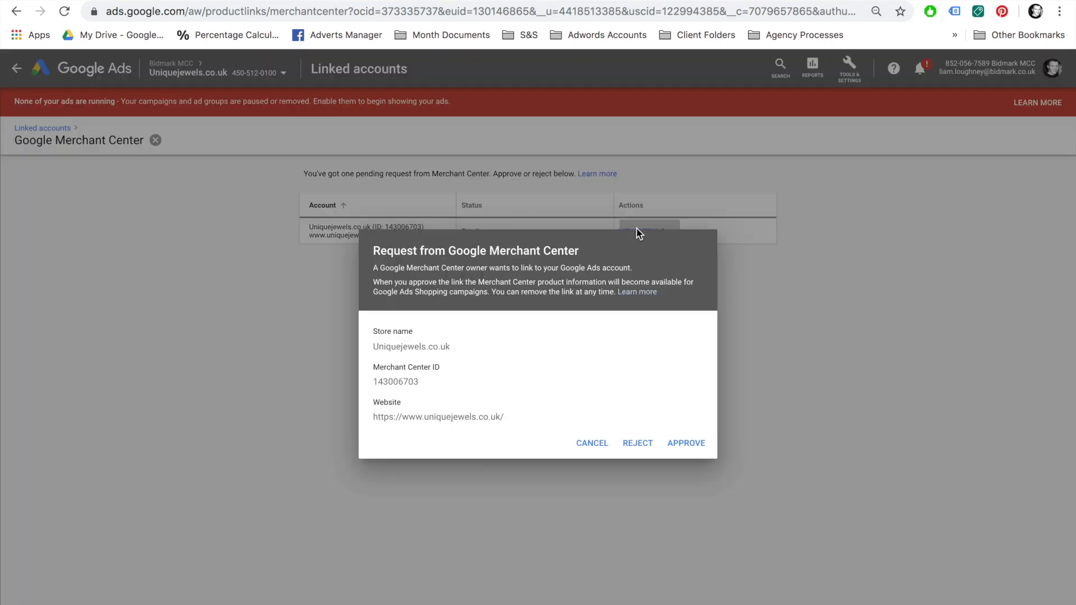
pyautogui.moveTo(624, 343)
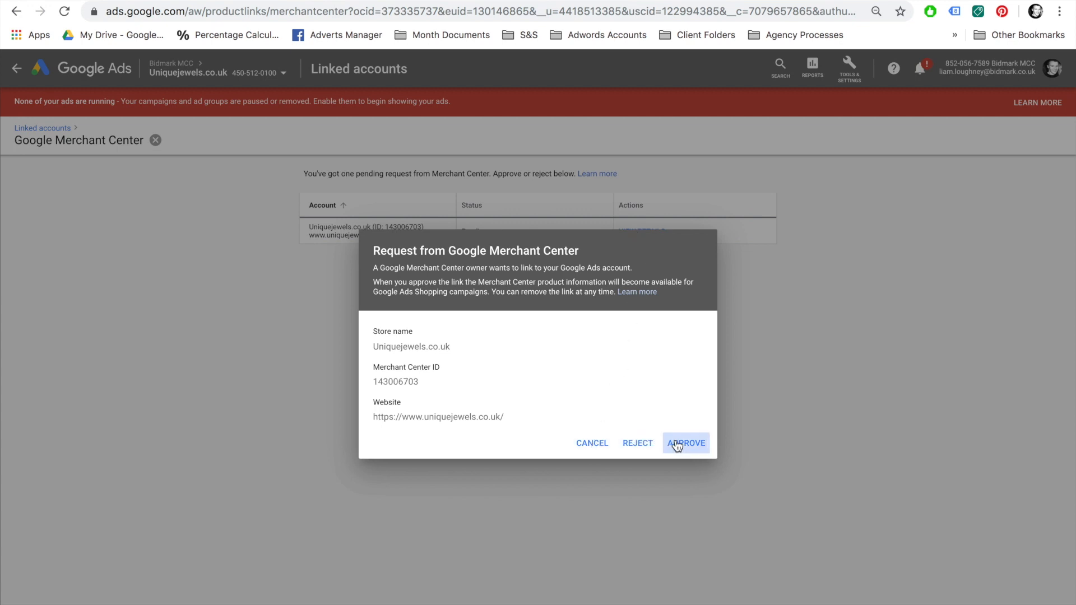
pyautogui.click(687, 443)
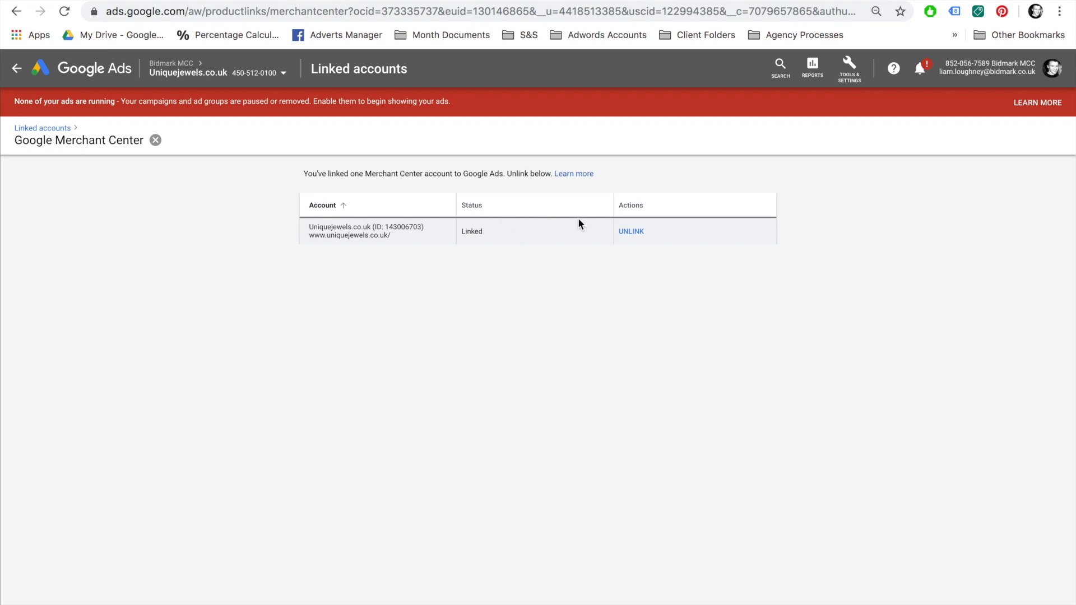
pyautogui.click(18, 83)
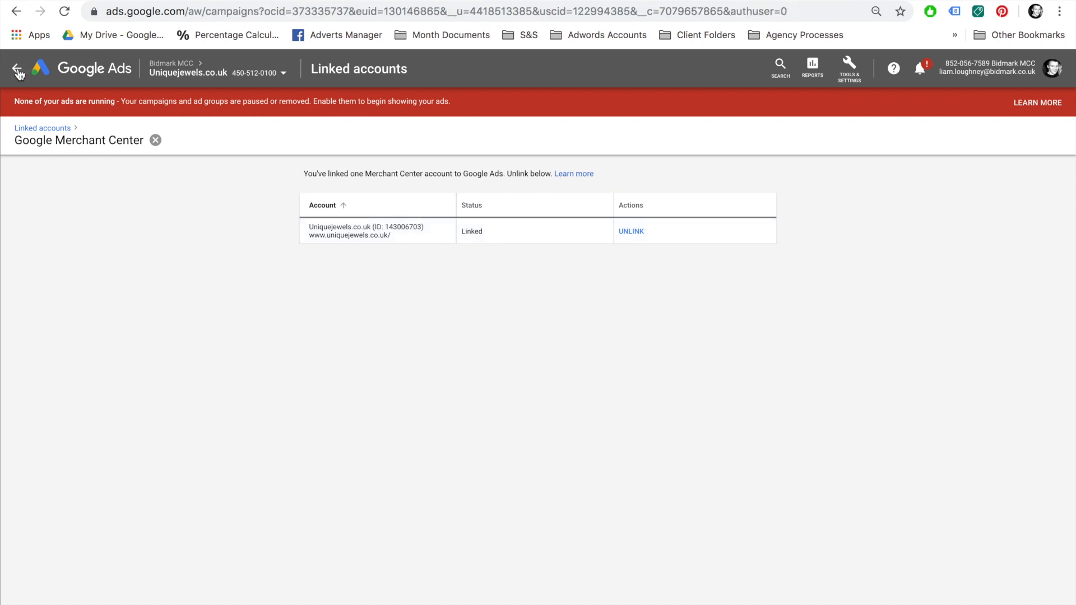
# Step: Start a new campaign with the Sales goal and Shopping type, reloading the page once
pyautogui.click(18, 68)
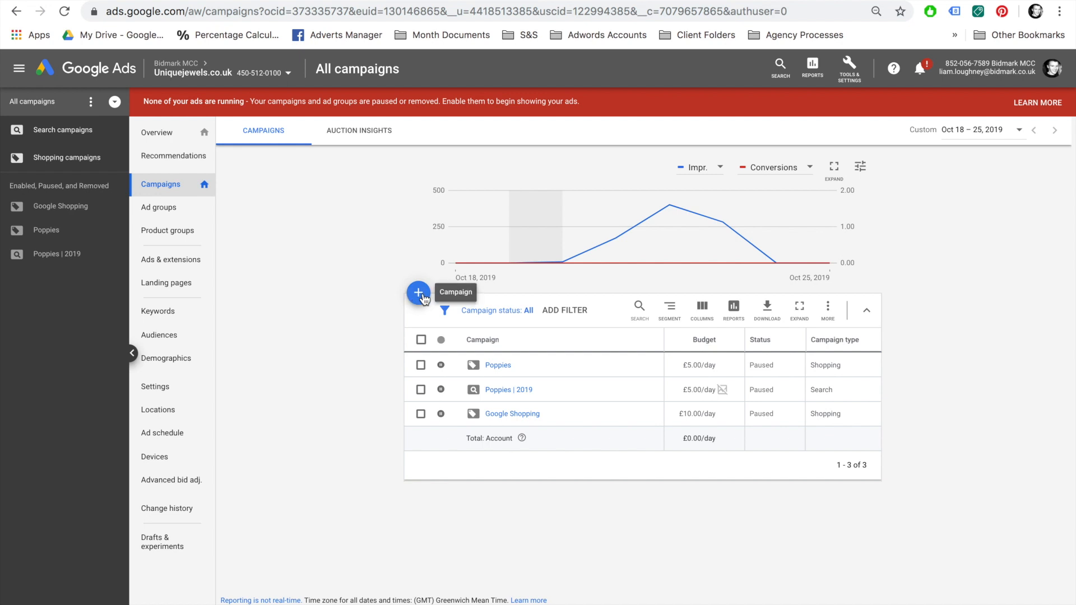
pyautogui.click(418, 294)
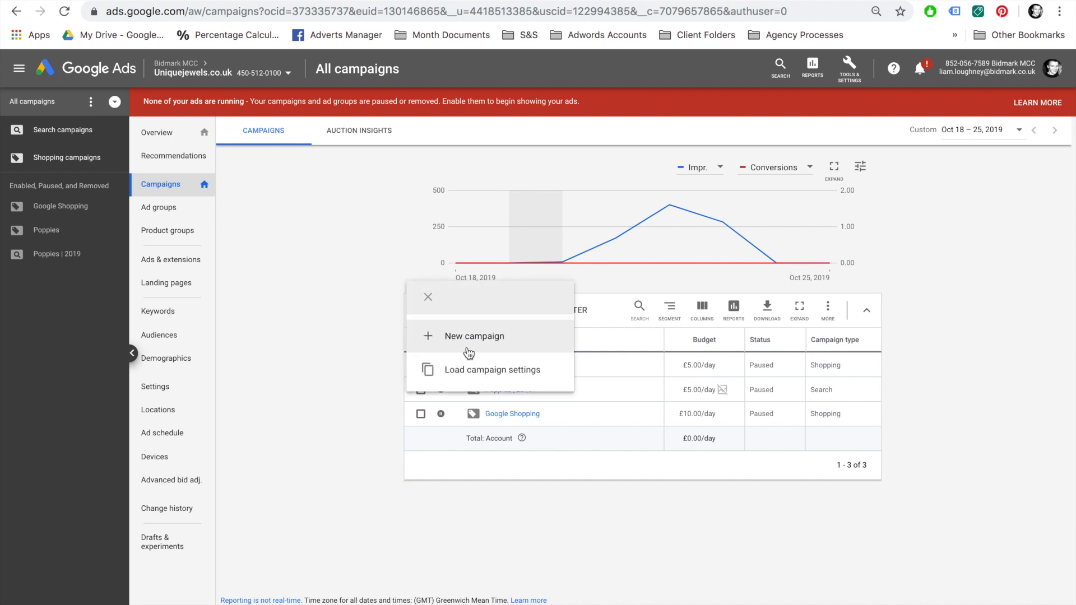
pyautogui.moveTo(471, 349)
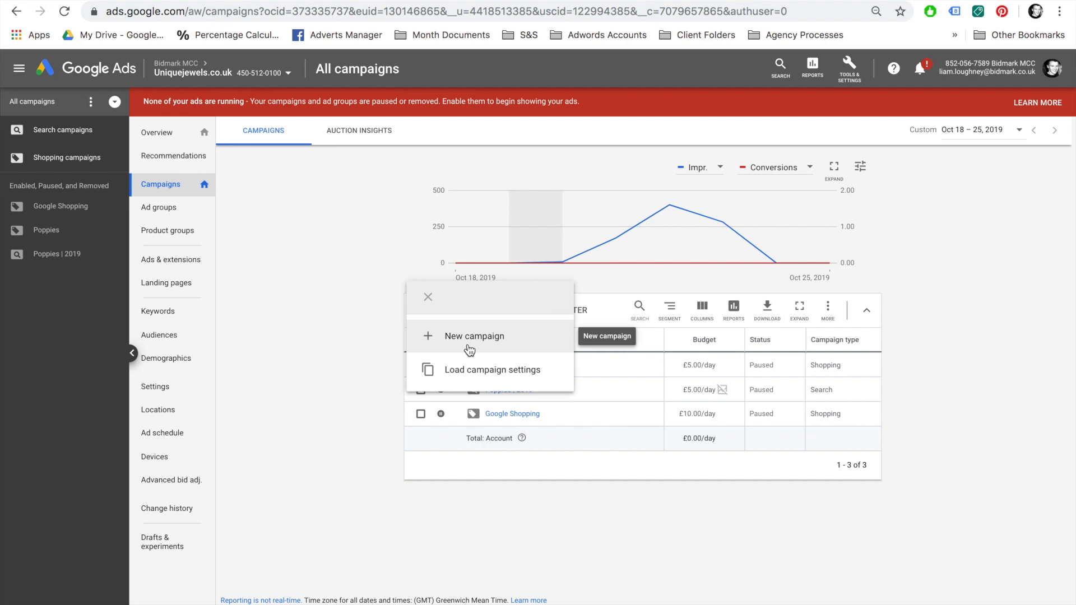
pyautogui.click(474, 336)
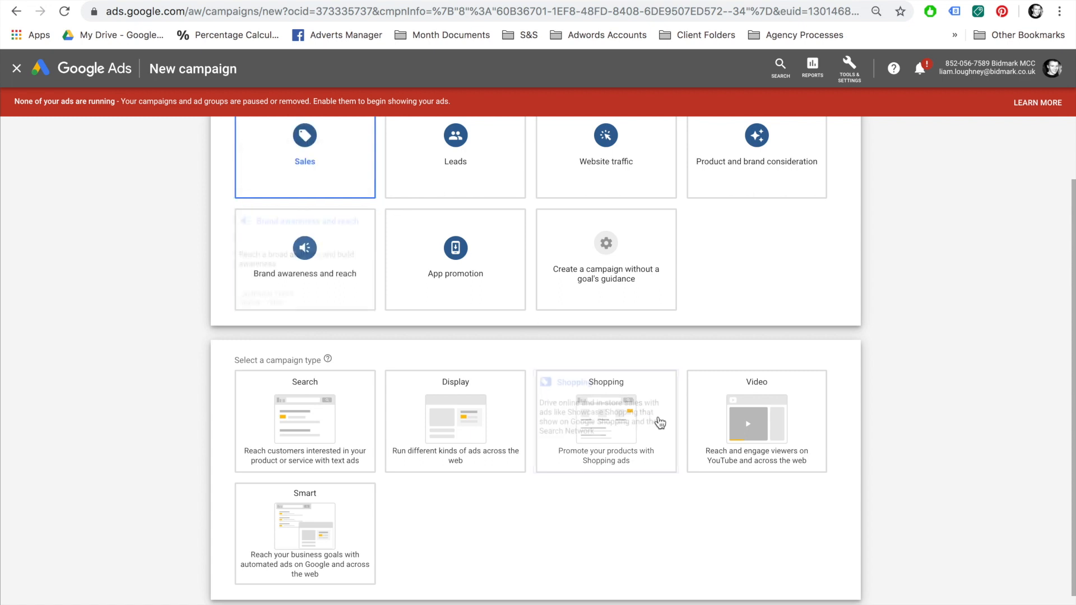
pyautogui.click(605, 422)
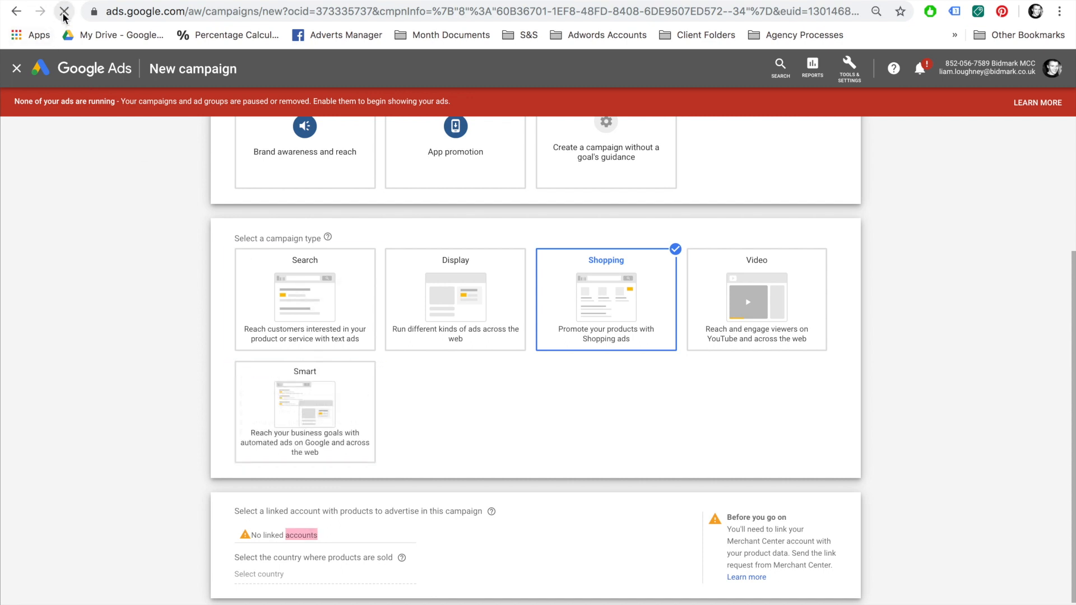
pyautogui.click(63, 14)
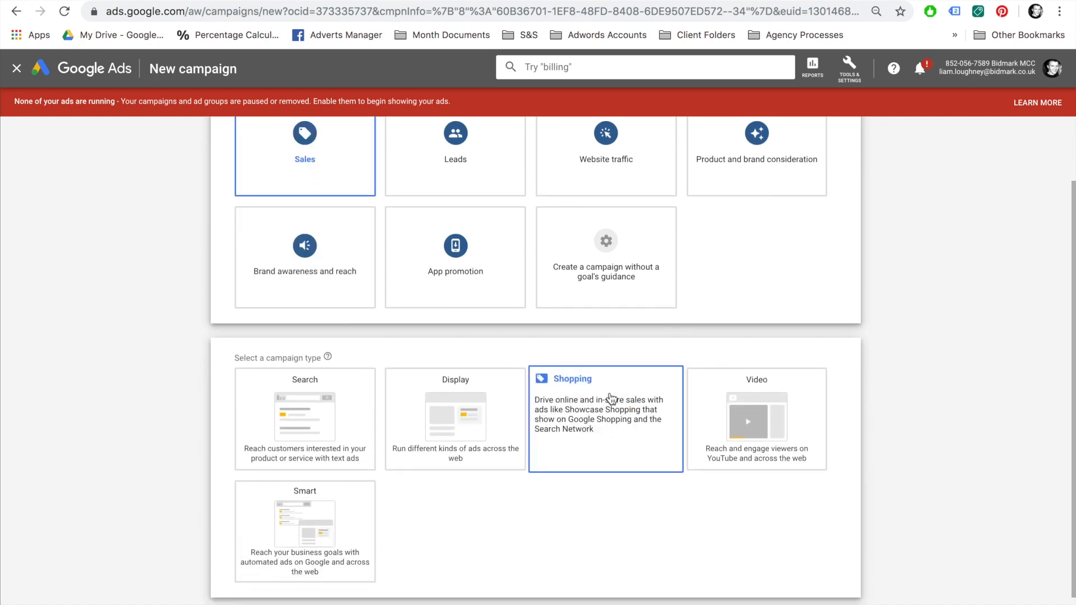
# Step: Choose Standard Shopping for Merchant Center 143006703 selling in the United Kingdom and continue
pyautogui.click(605, 416)
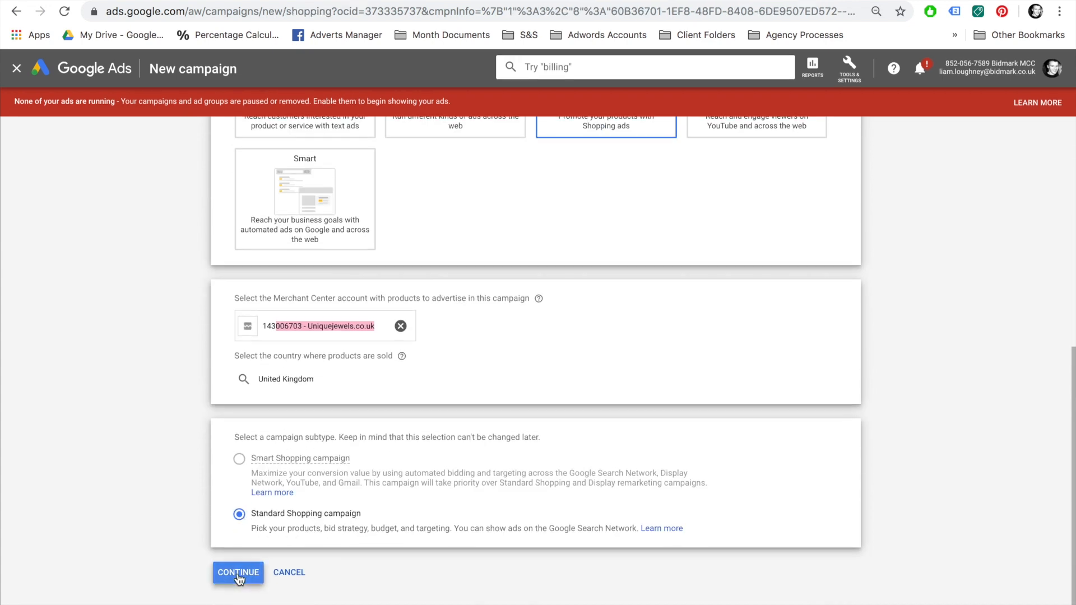
pyautogui.click(237, 571)
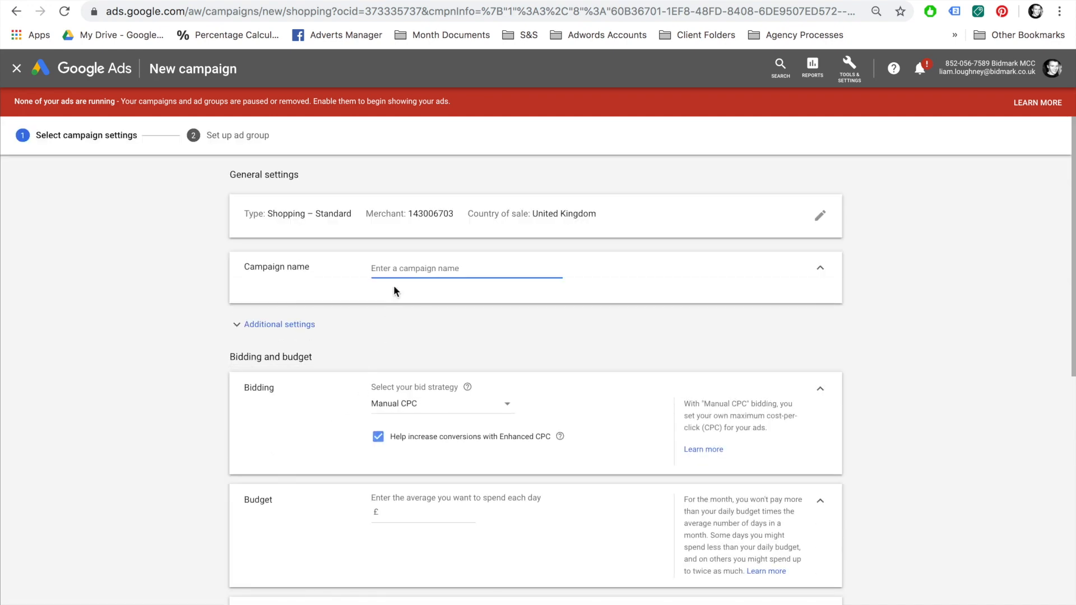
# Step: Name the campaign 'Google Shopping - 2019' and set a £10.00 average daily budget
pyautogui.write('Google Shopping')
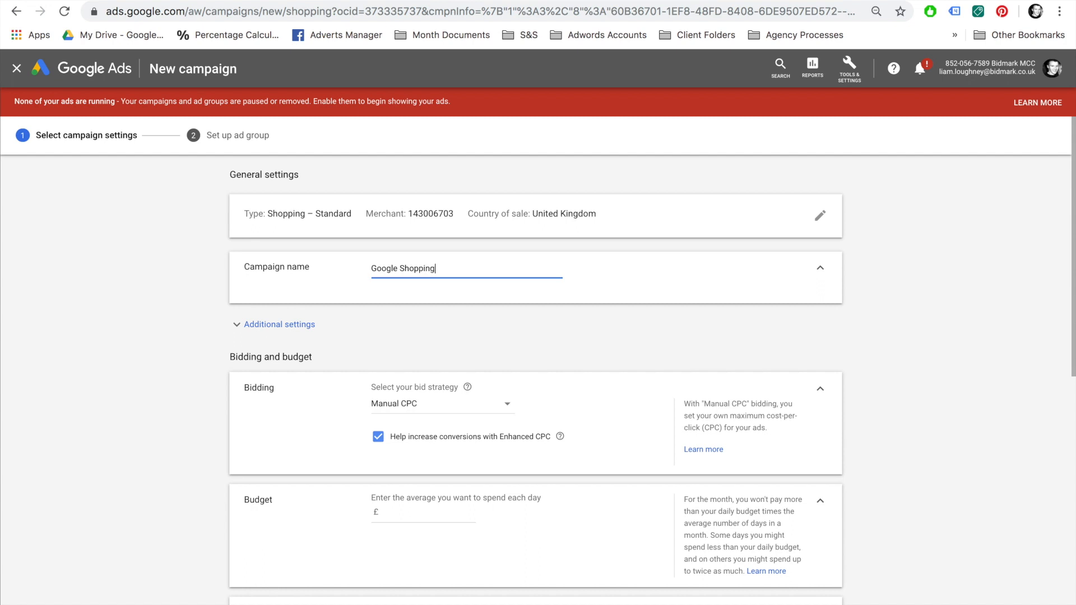
pyautogui.write('-')
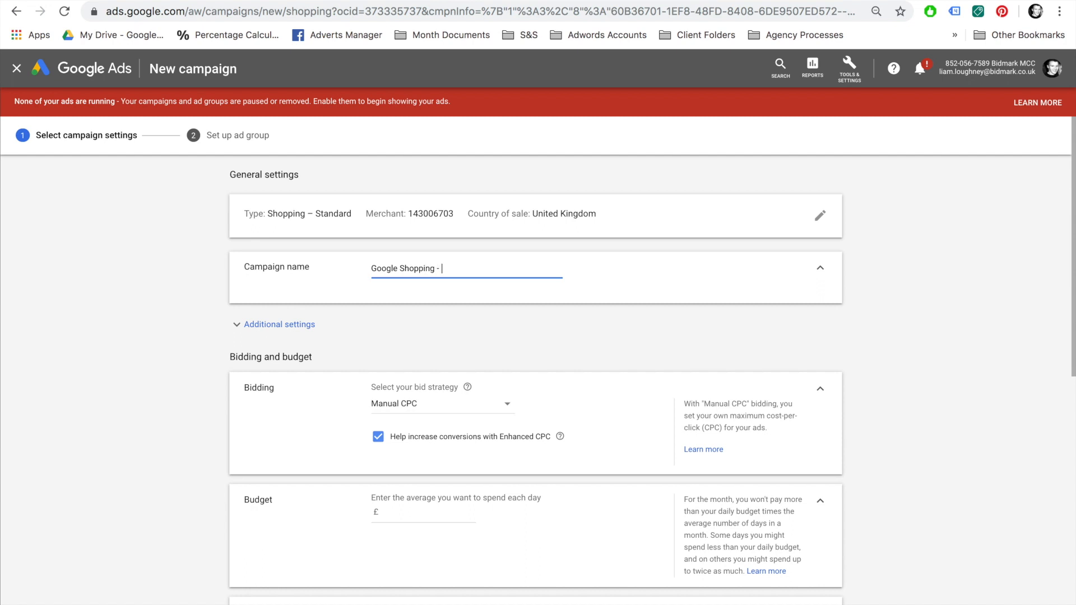
pyautogui.write('2')
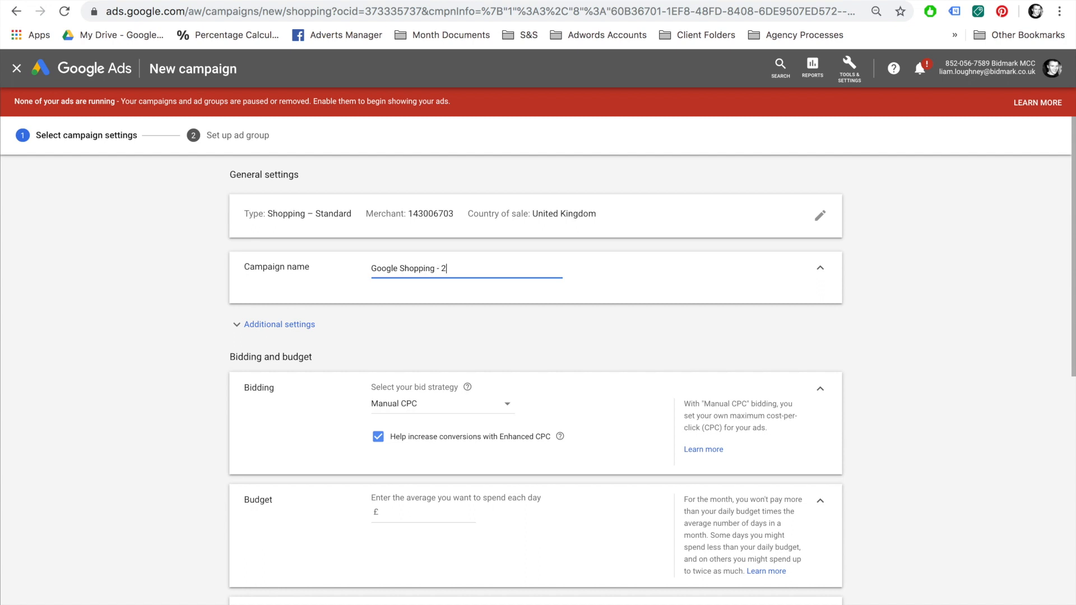
pyautogui.write('019')
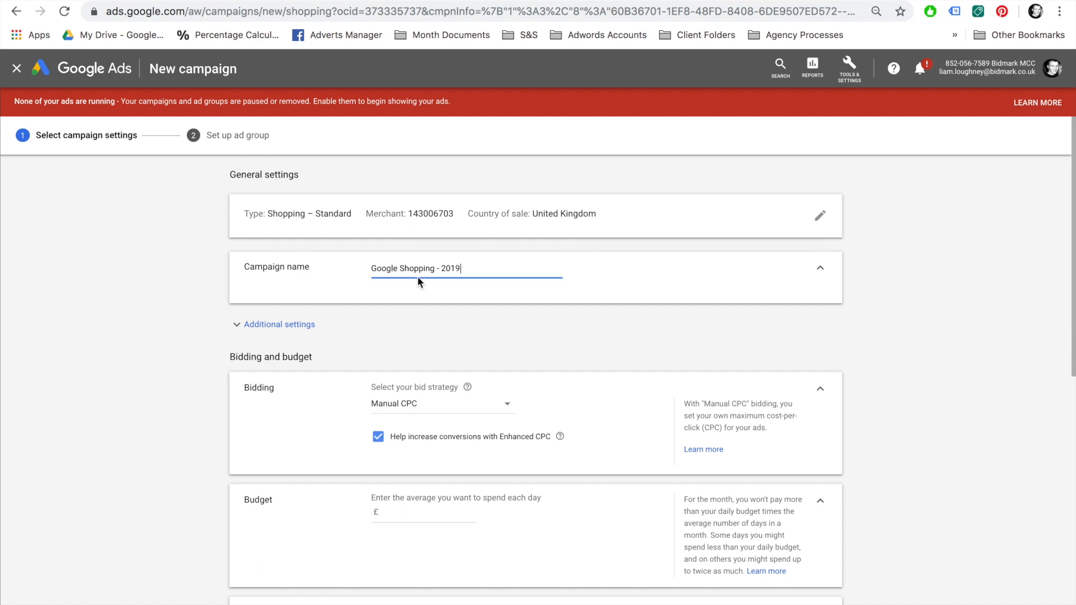
pyautogui.moveTo(556, 395)
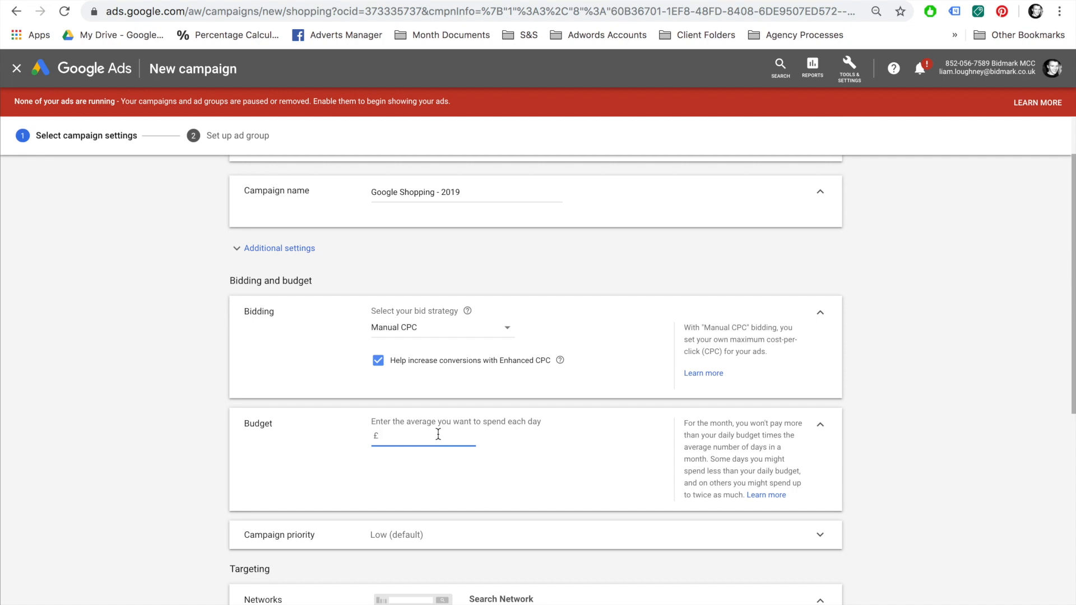
pyautogui.write('10.00')
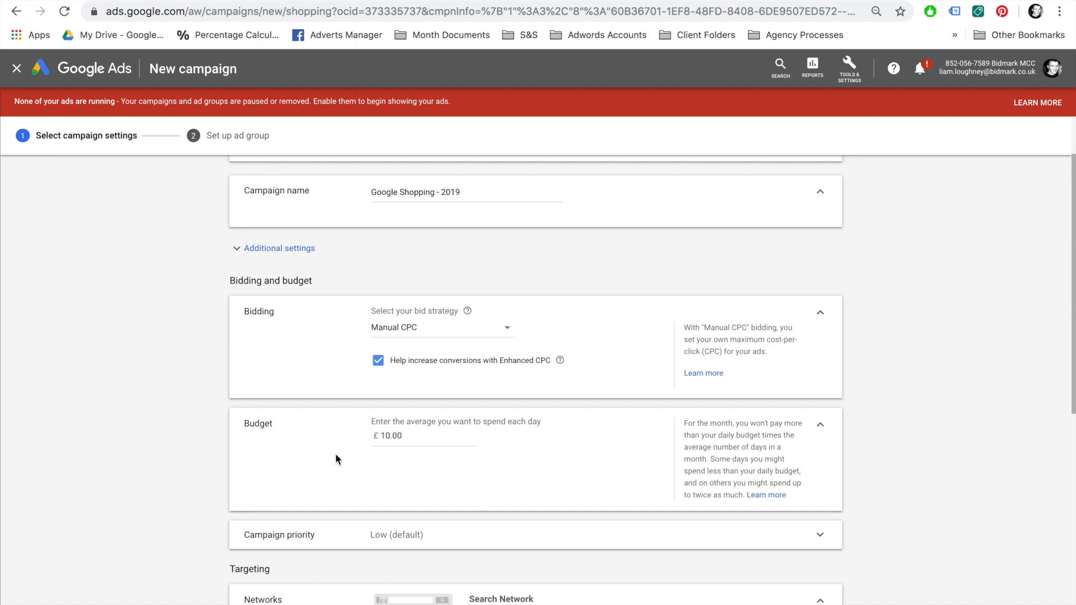
pyautogui.moveTo(646, 533)
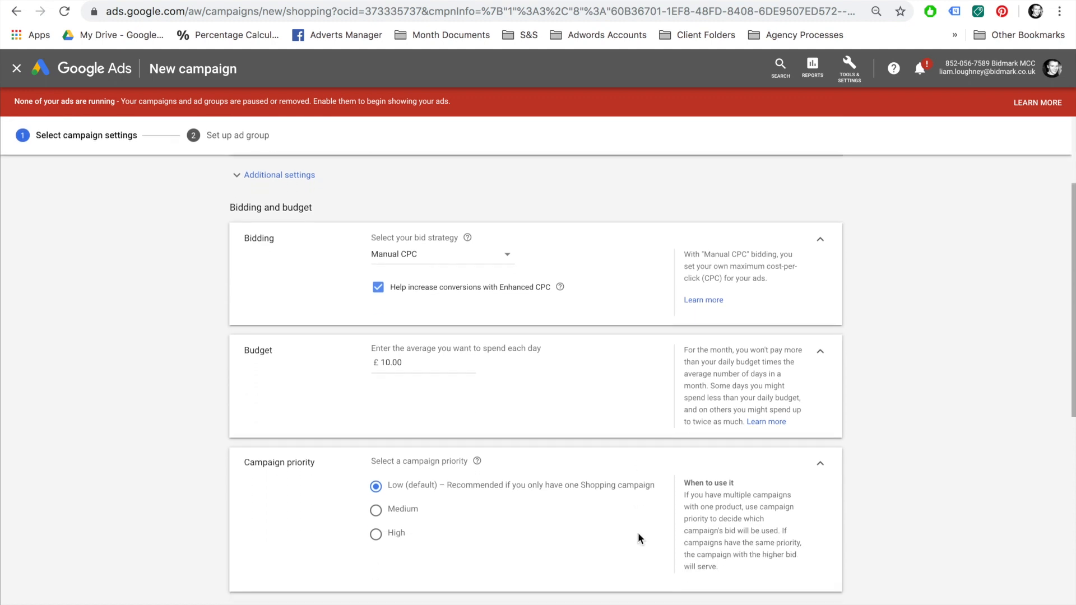
pyautogui.scroll(-3)
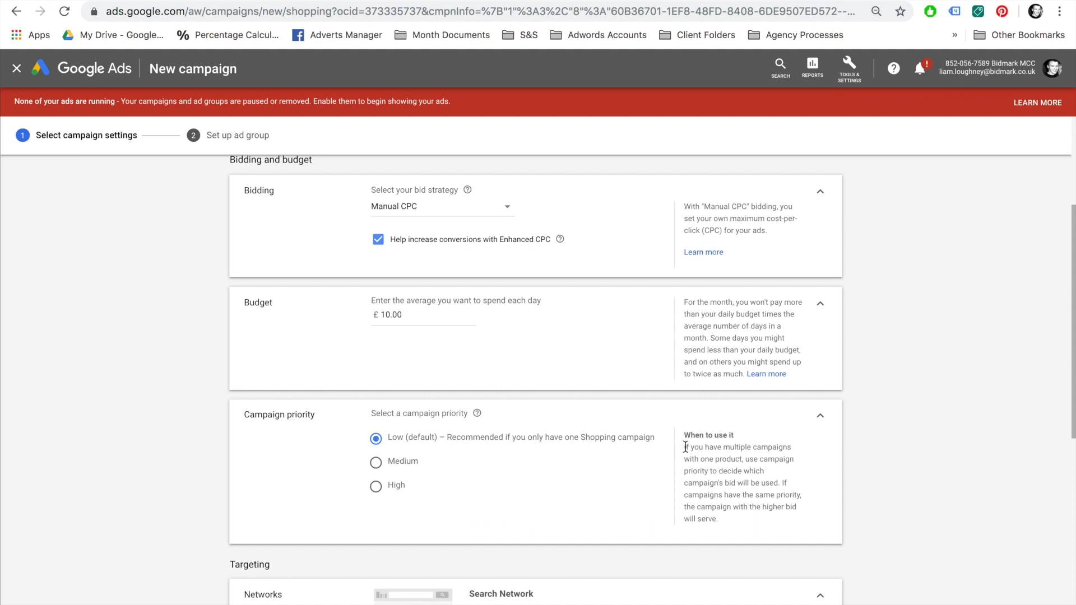
pyautogui.moveTo(685, 448); pyautogui.dragTo(715, 459)
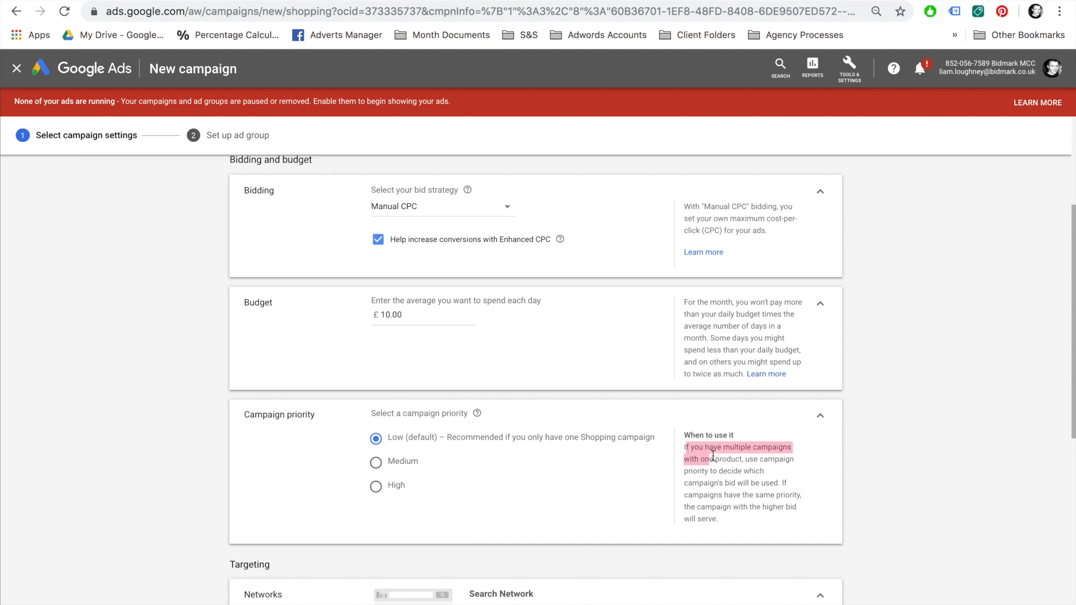
pyautogui.moveTo(708, 457); pyautogui.dragTo(744, 494)
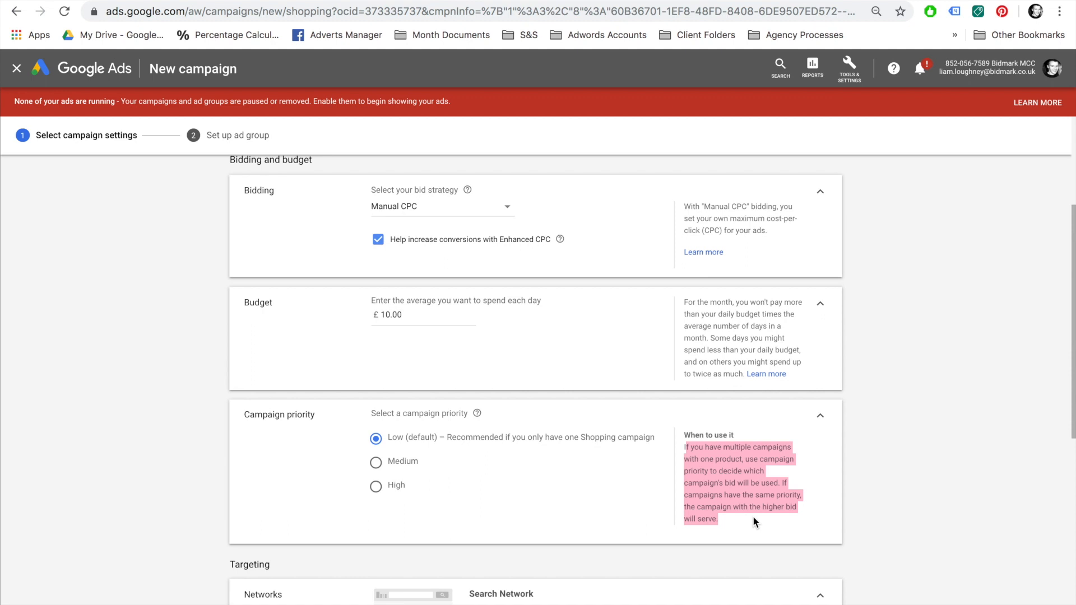
pyautogui.moveTo(715, 496)
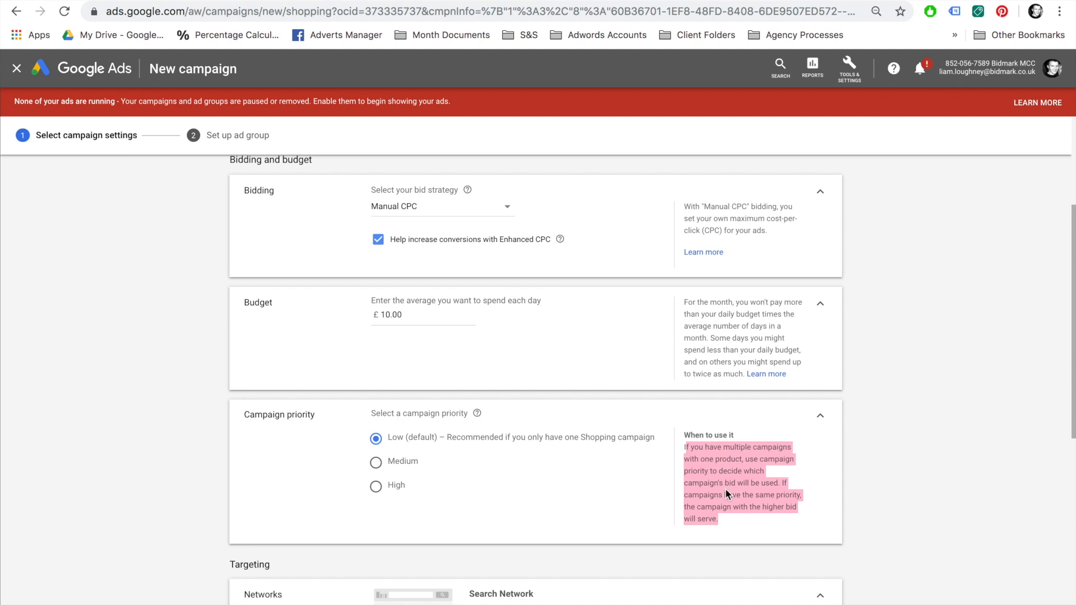
pyautogui.moveTo(726, 491)
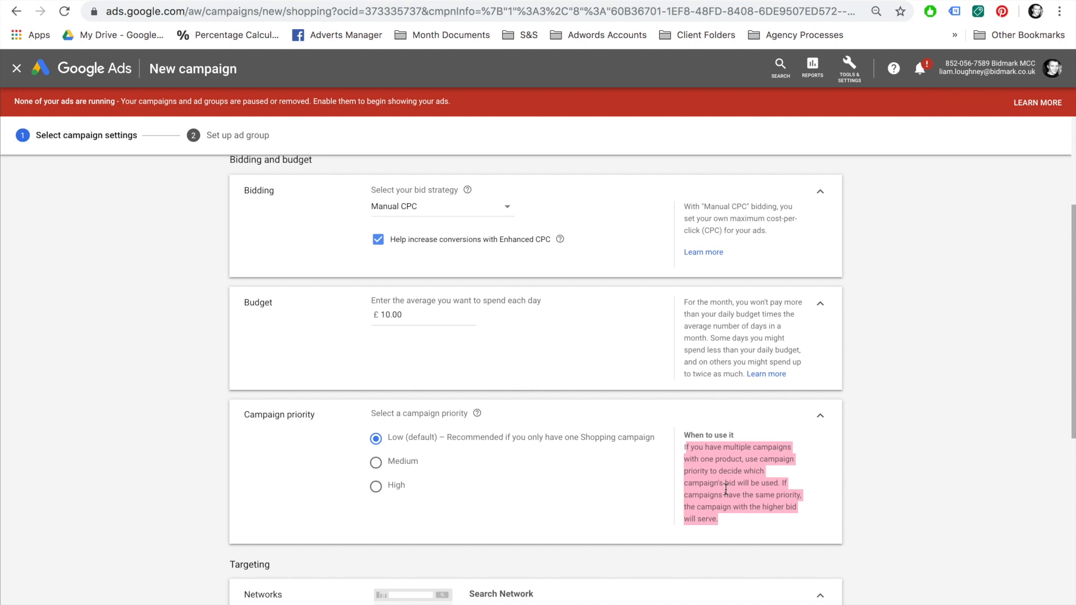
# Step: Exclude Google search partners and YouTube/Discover from the campaign's networks
pyautogui.click(726, 491)
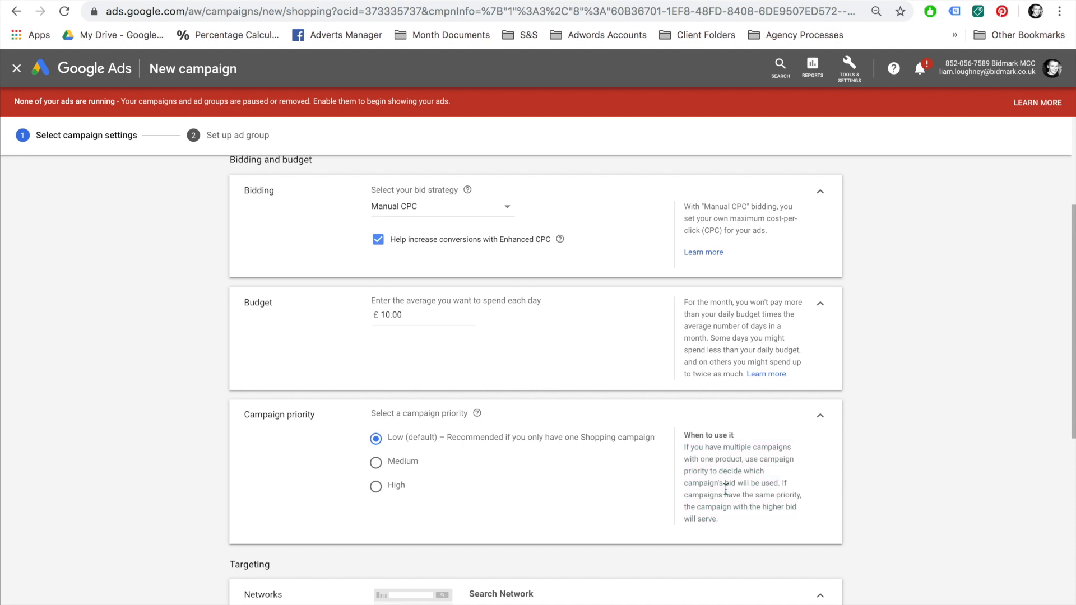
pyautogui.scroll(-3)
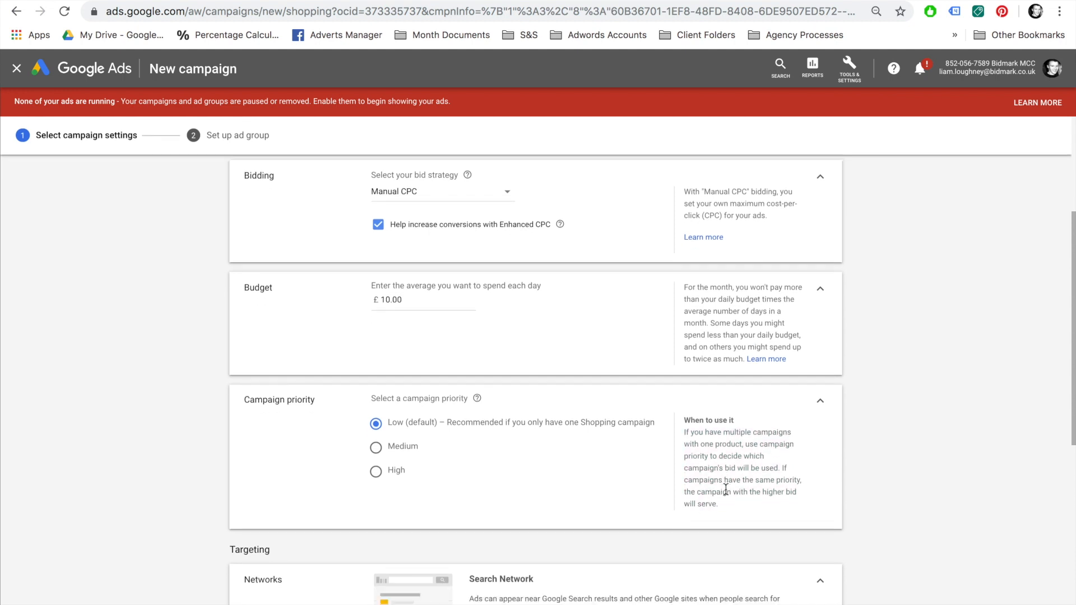
pyautogui.scroll(-3)
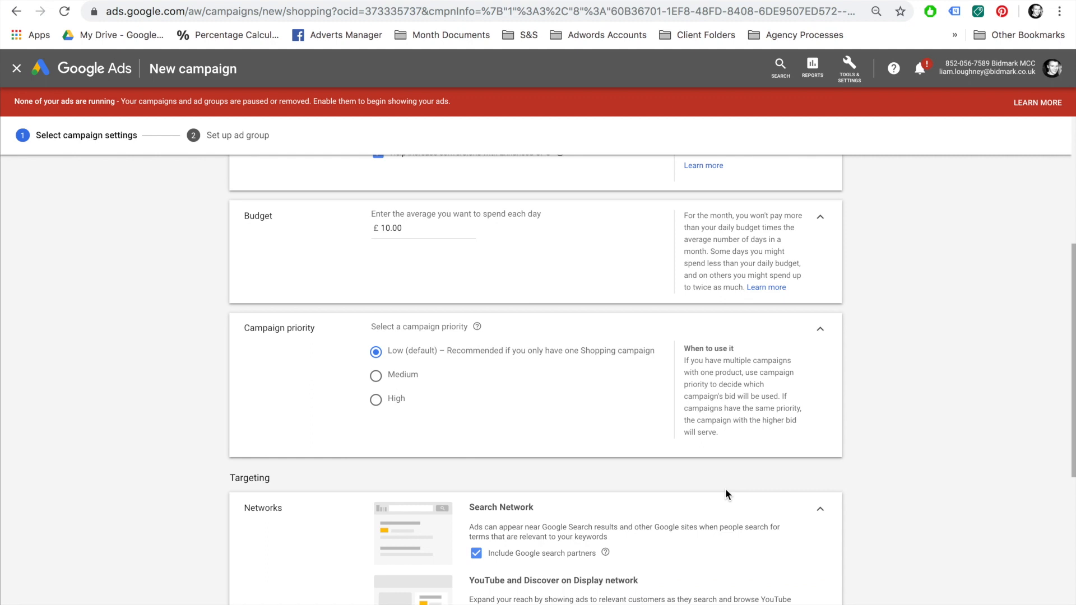
pyautogui.scroll(-3)
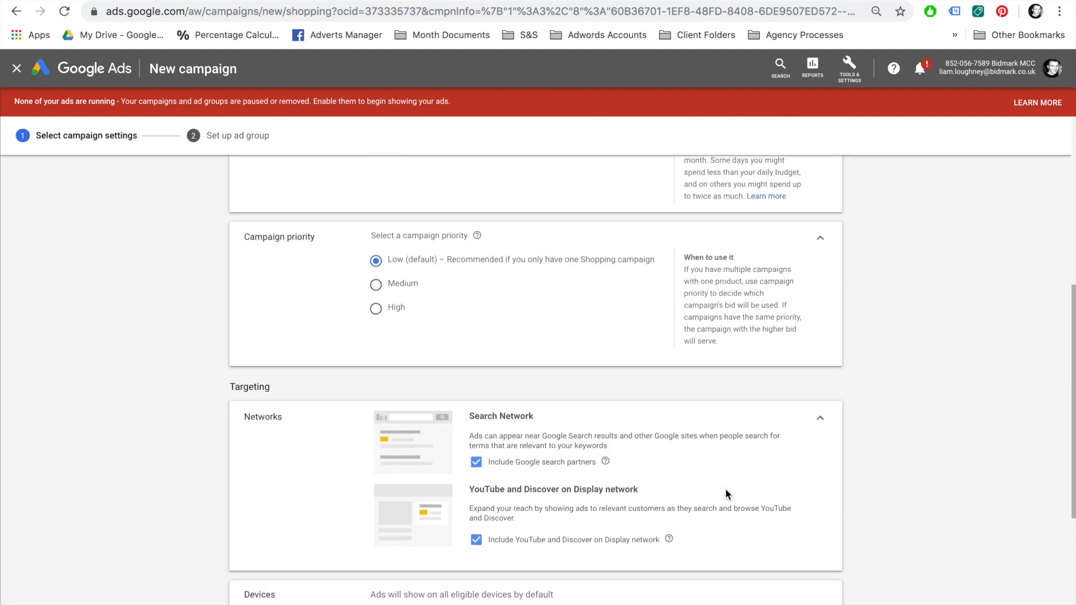
pyautogui.scroll(-3)
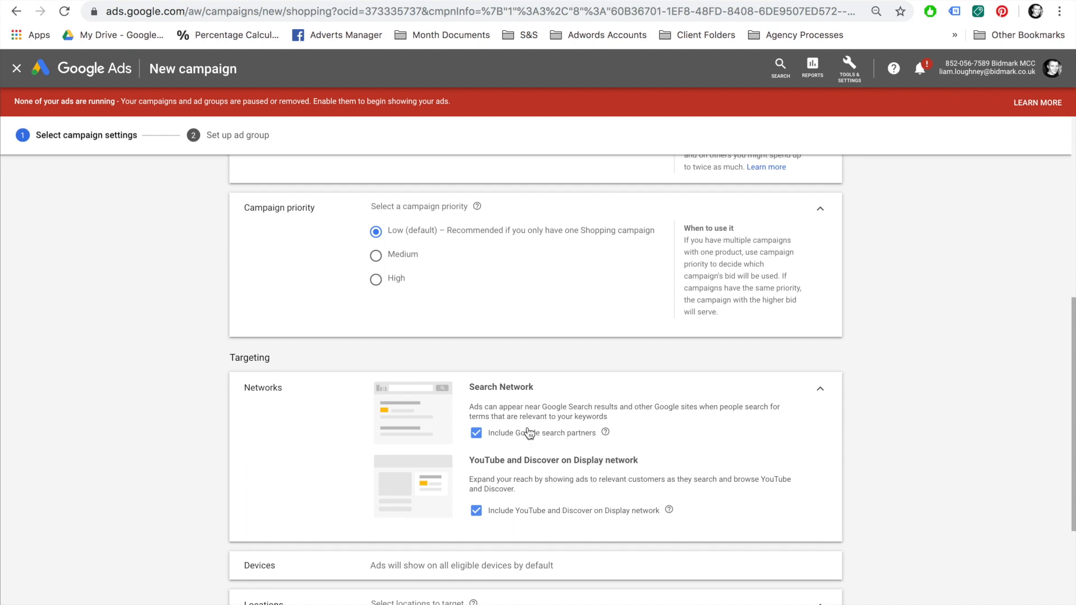
pyautogui.moveTo(524, 433)
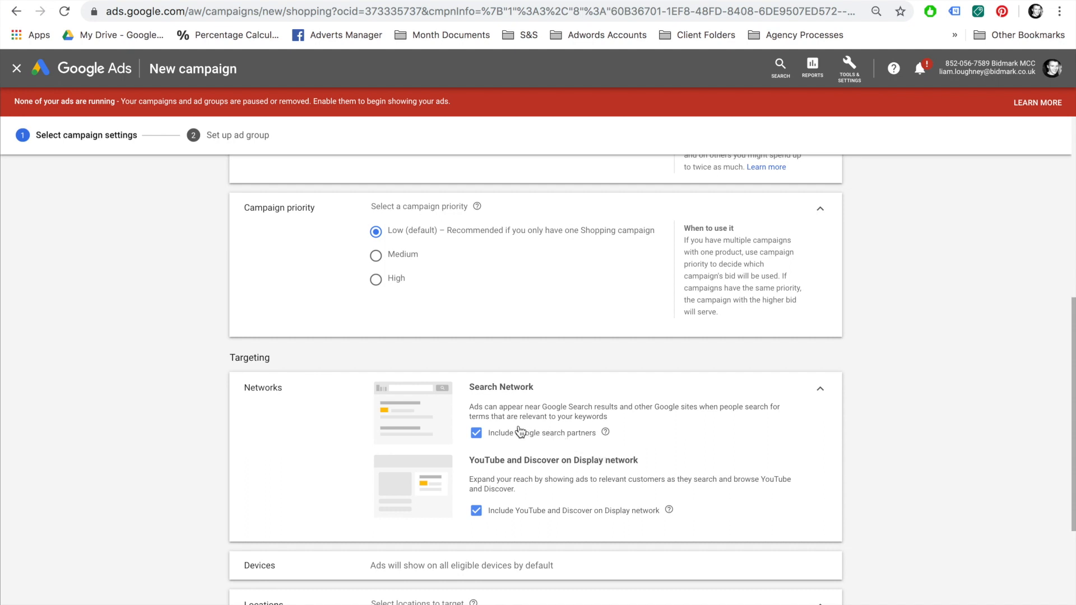
pyautogui.click(475, 433)
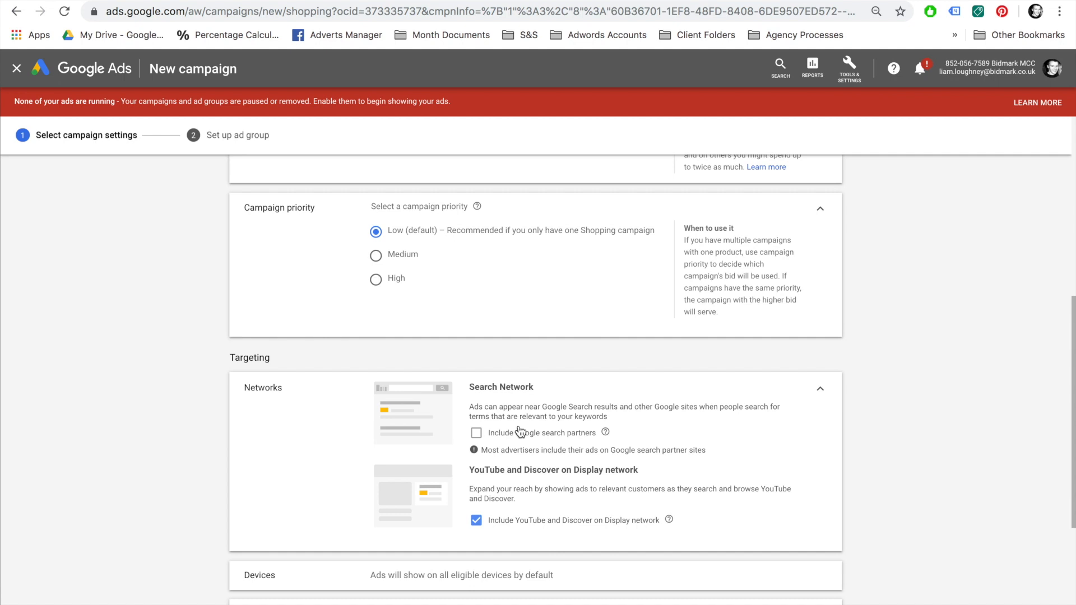
pyautogui.moveTo(483, 474)
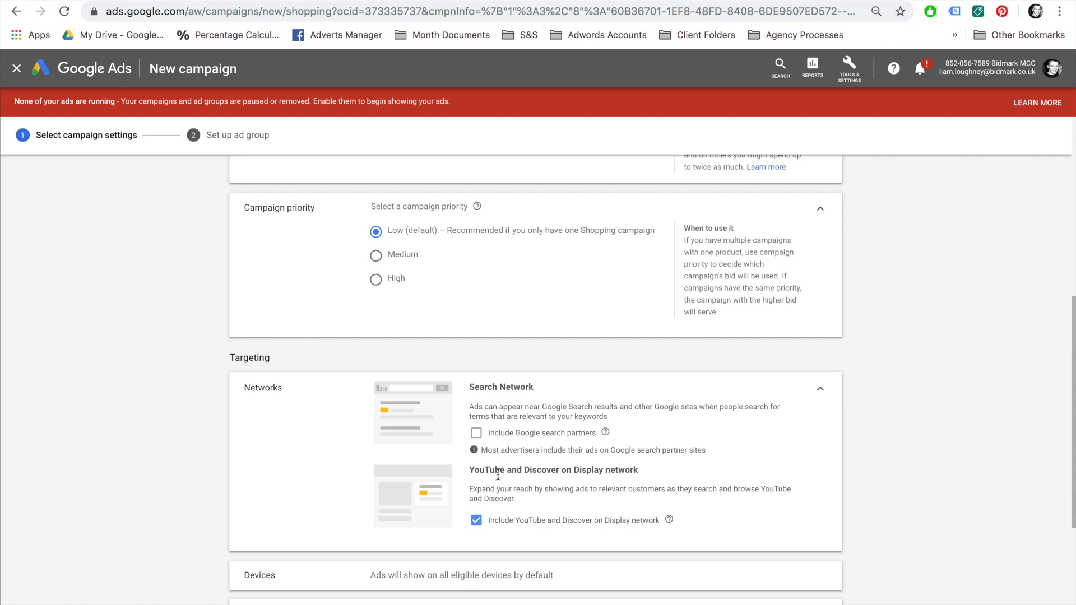
pyautogui.moveTo(496, 518)
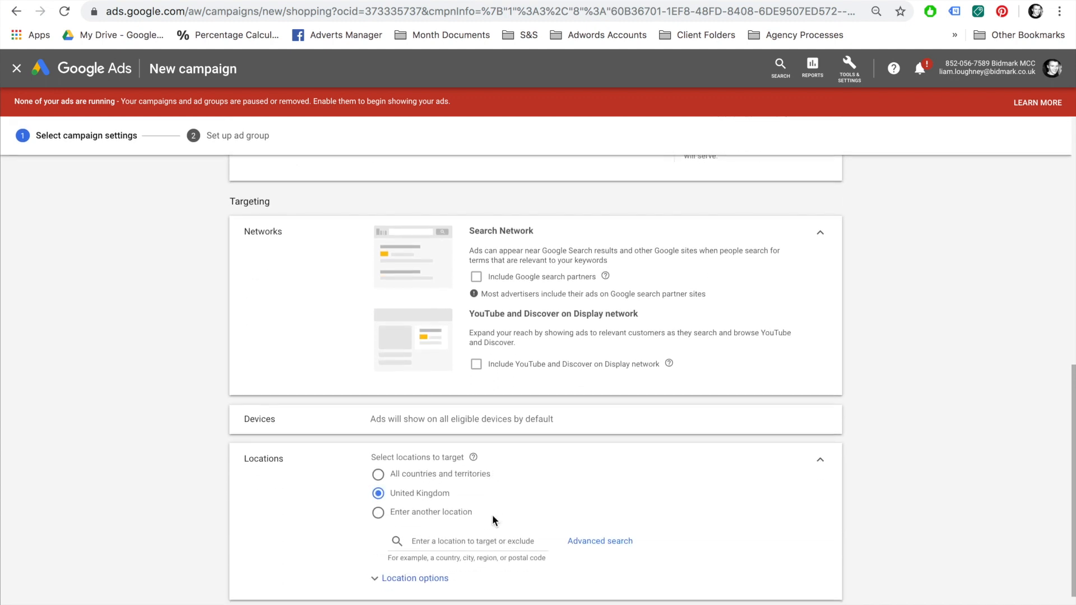
# Step: Keep United Kingdom location targeting and save the campaign settings to continue
pyautogui.scroll(-3)
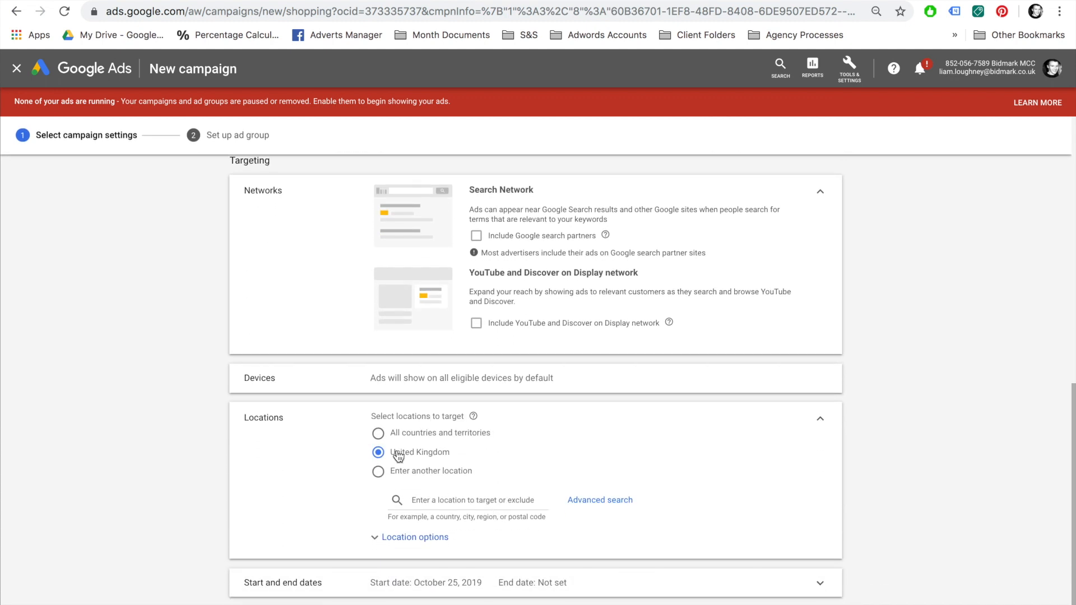
pyautogui.scroll(-3)
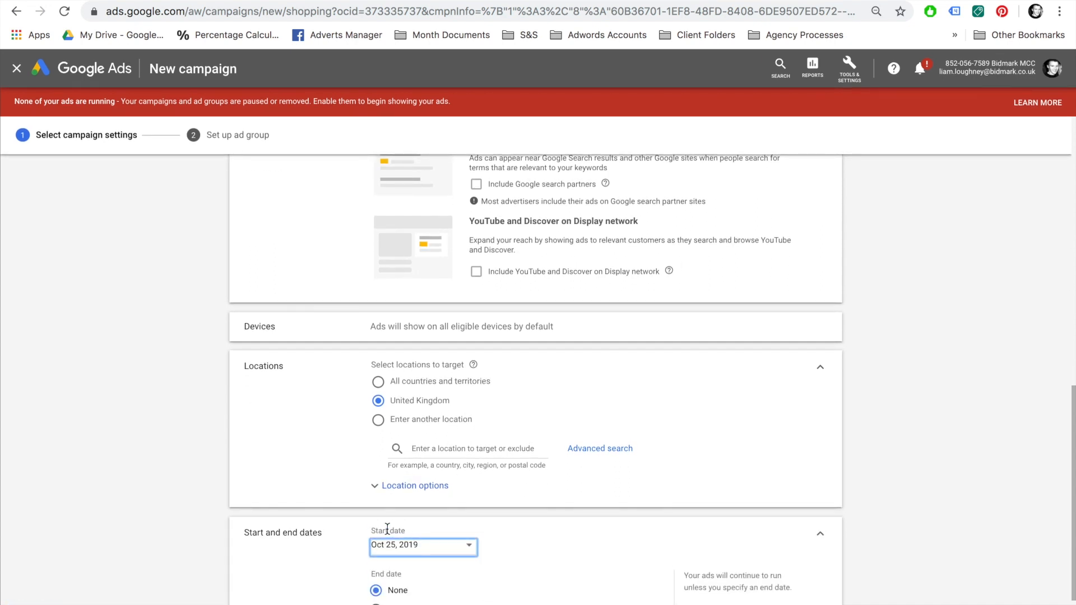
pyautogui.scroll(-3)
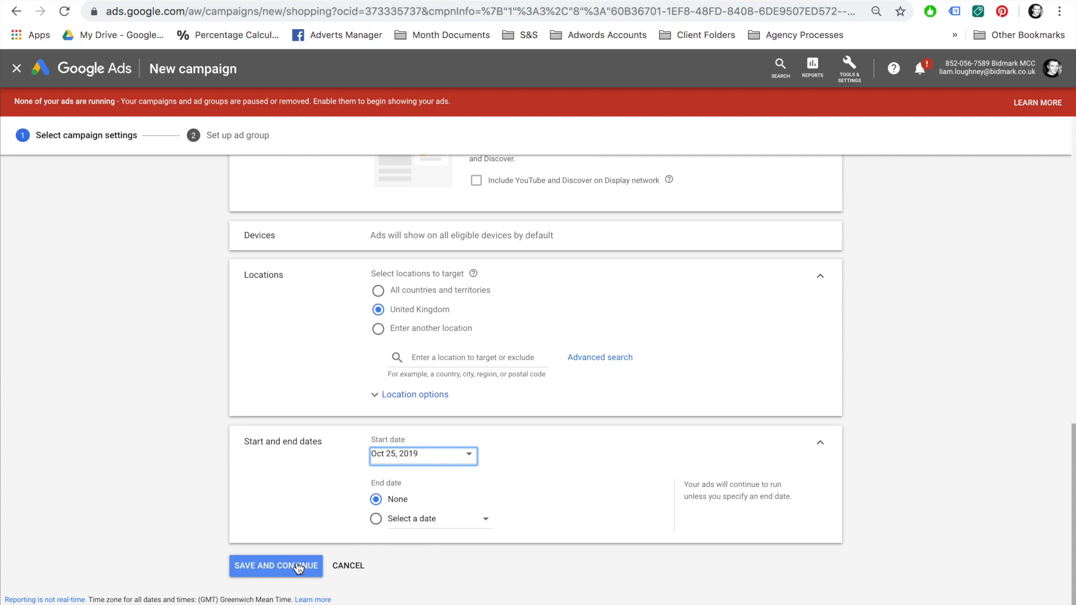
pyautogui.click(275, 566)
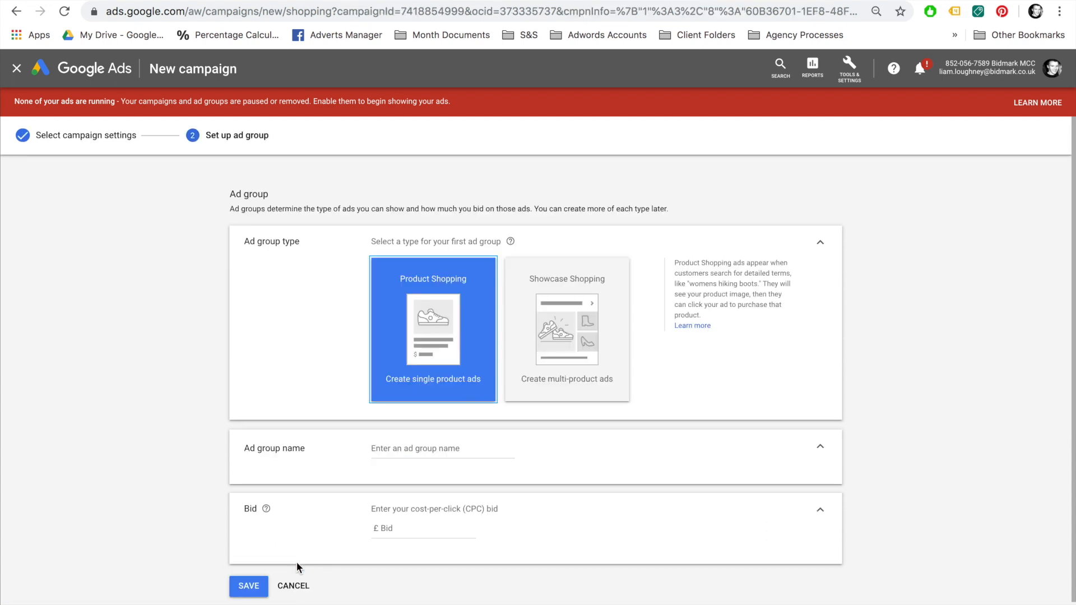
# Step: Create a Product Shopping ad group named 'All Products' with a £0.50 CPC bid and save it
pyautogui.click(426, 448)
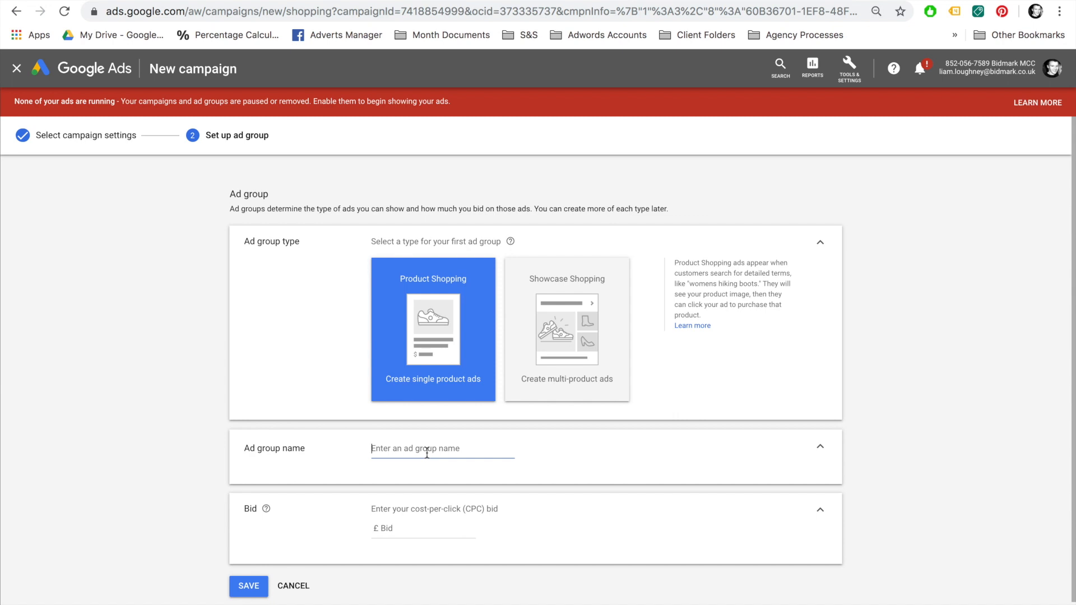
pyautogui.click(249, 587)
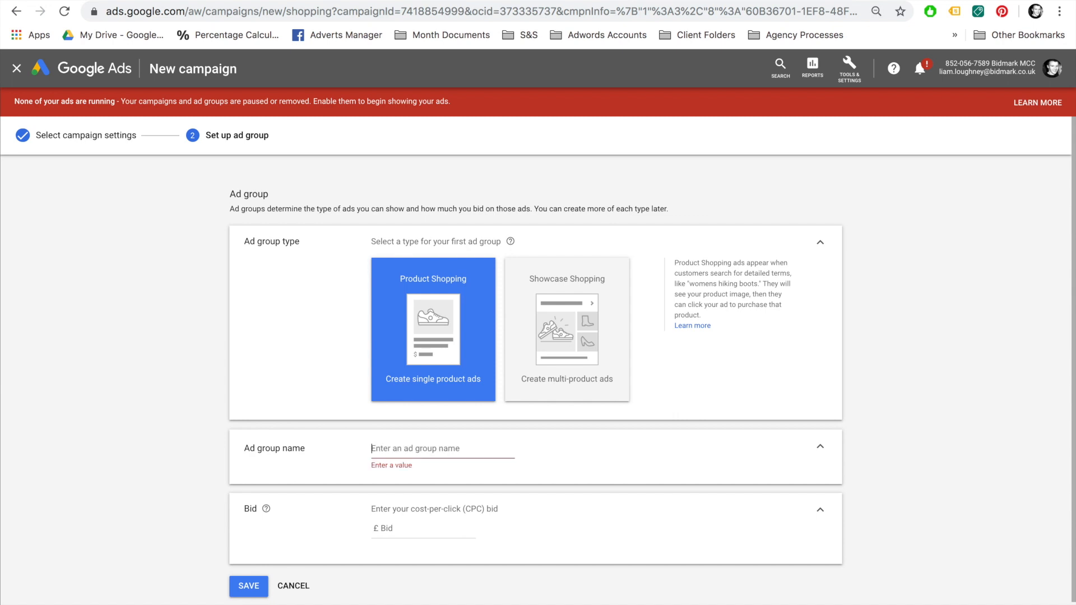
pyautogui.write('All Products')
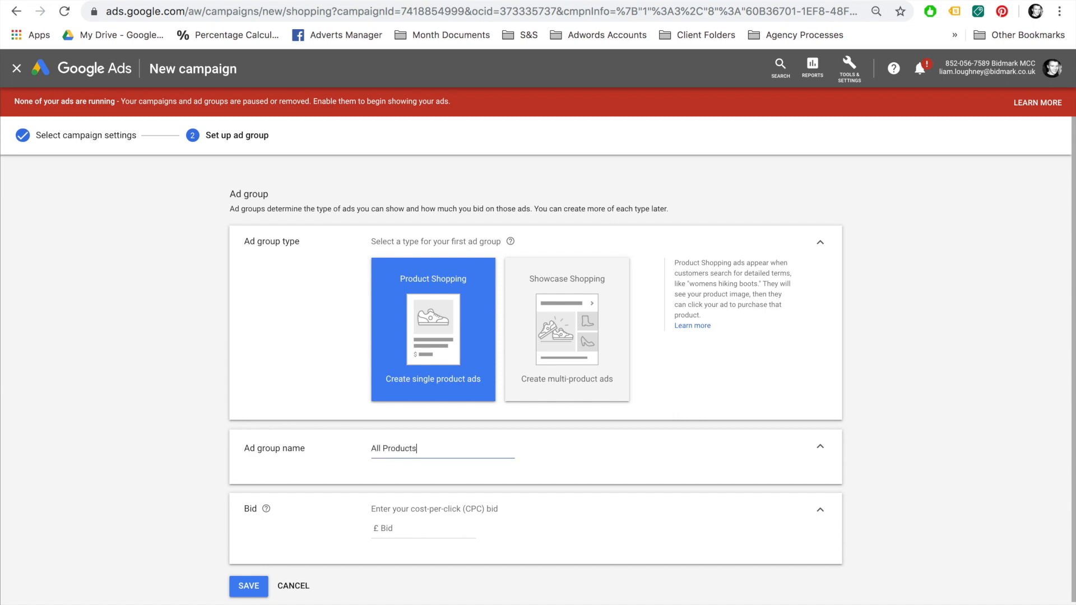
pyautogui.click(408, 529)
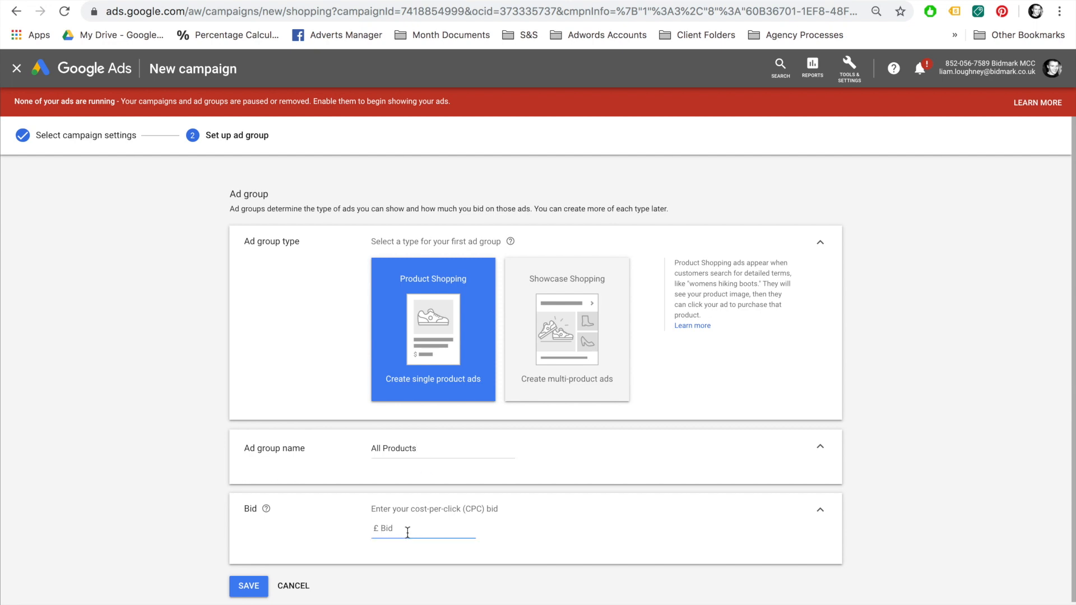
pyautogui.write('0.50')
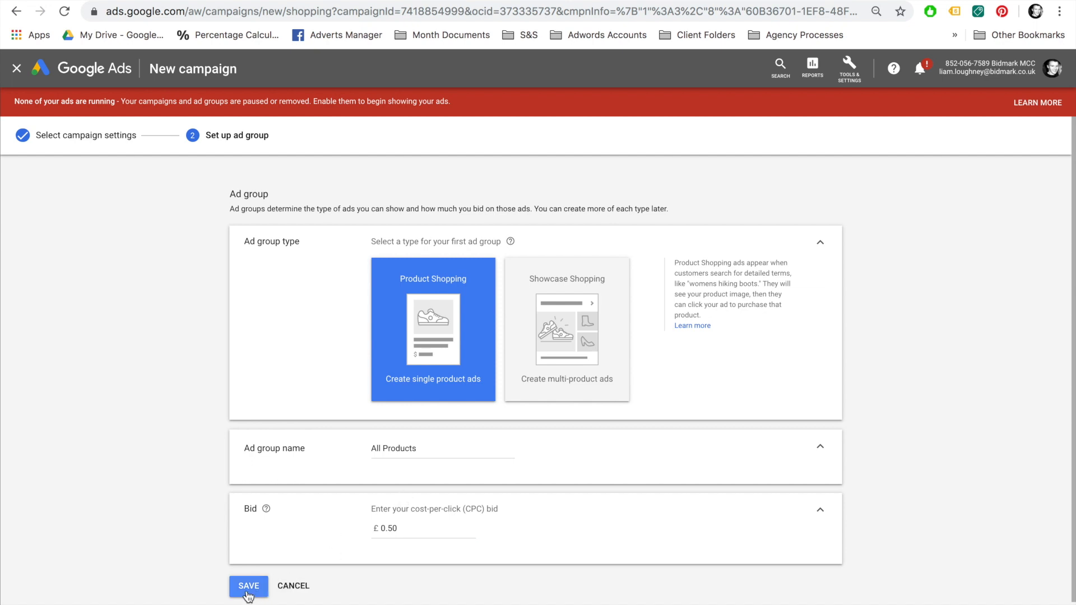
pyautogui.click(248, 586)
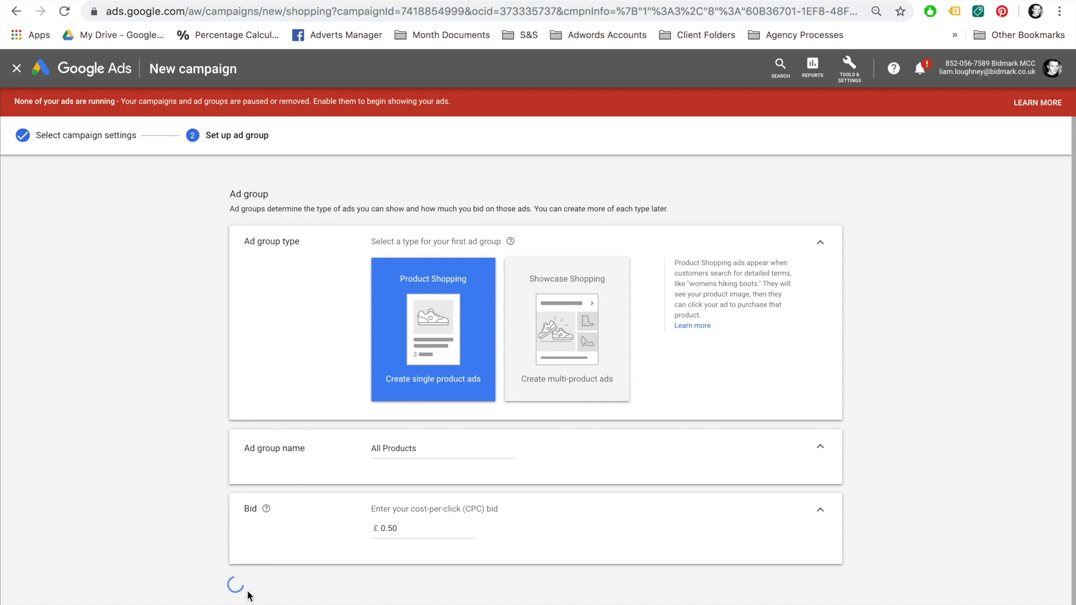